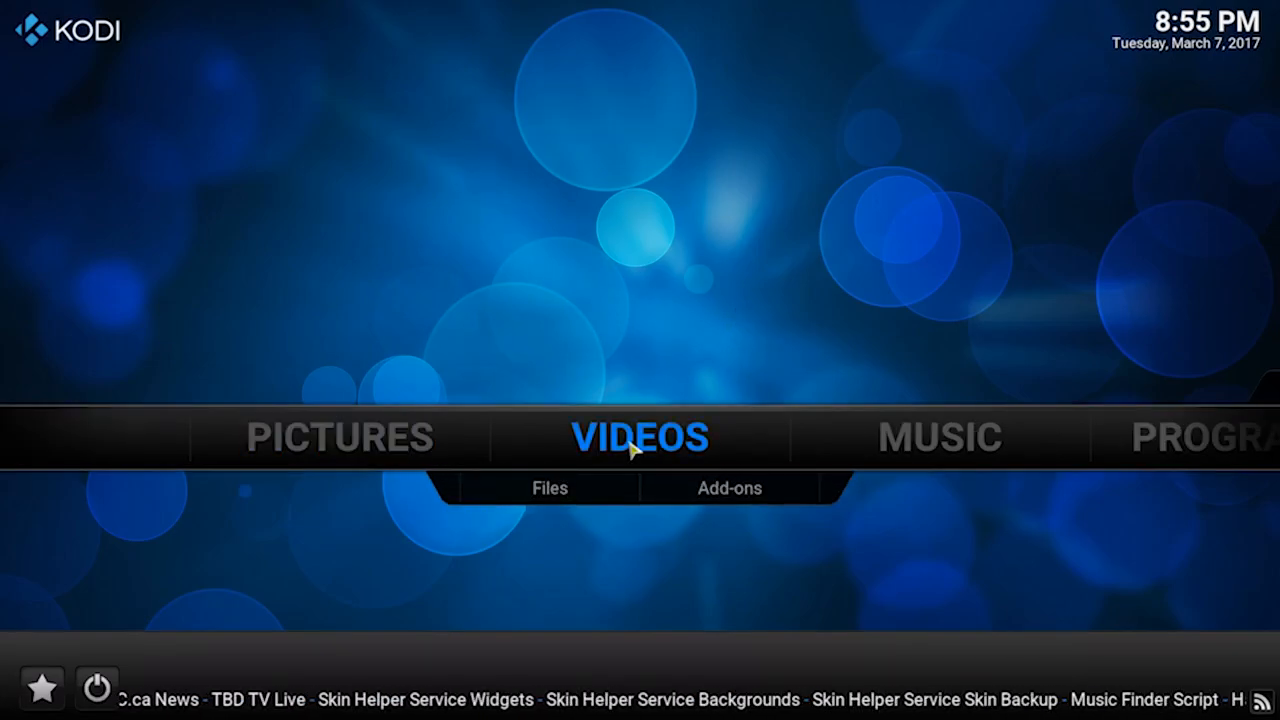
# Reach the TV show search inside the Stream All The Sources video add-on
pyautogui.press('Right')
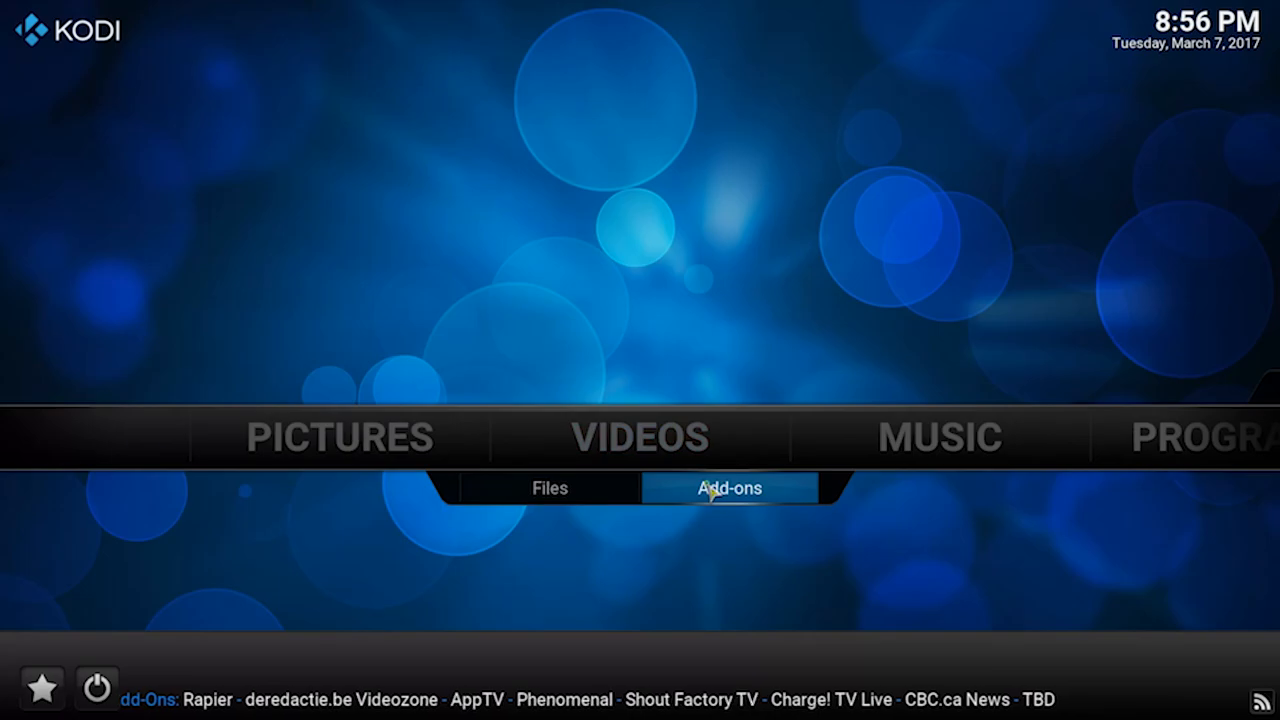
pyautogui.click(728, 488)
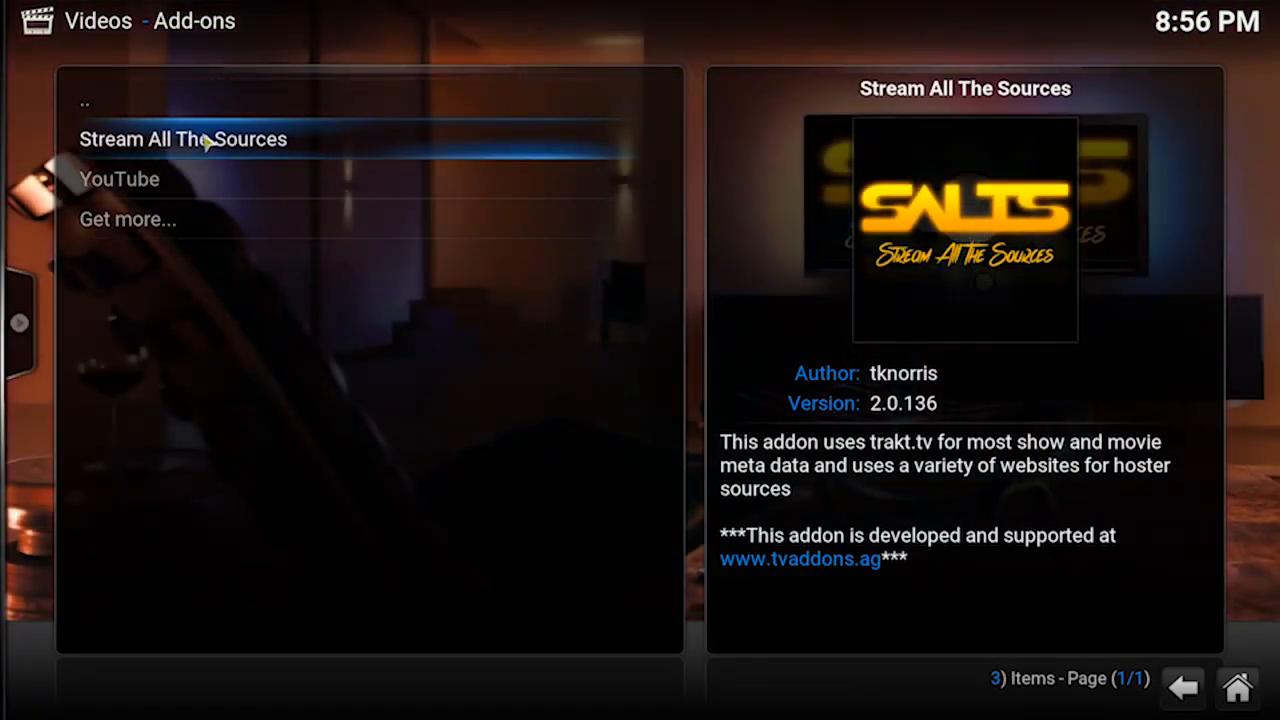
pyautogui.click(184, 140)
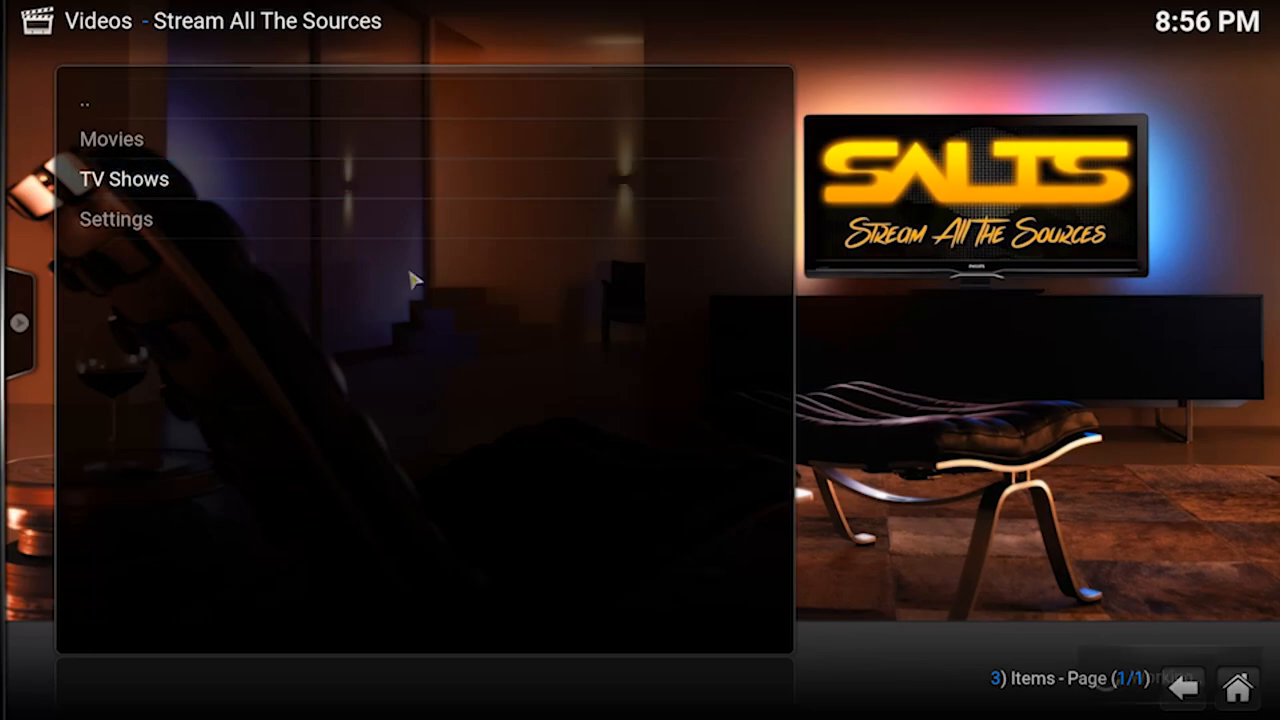
pyautogui.click(124, 180)
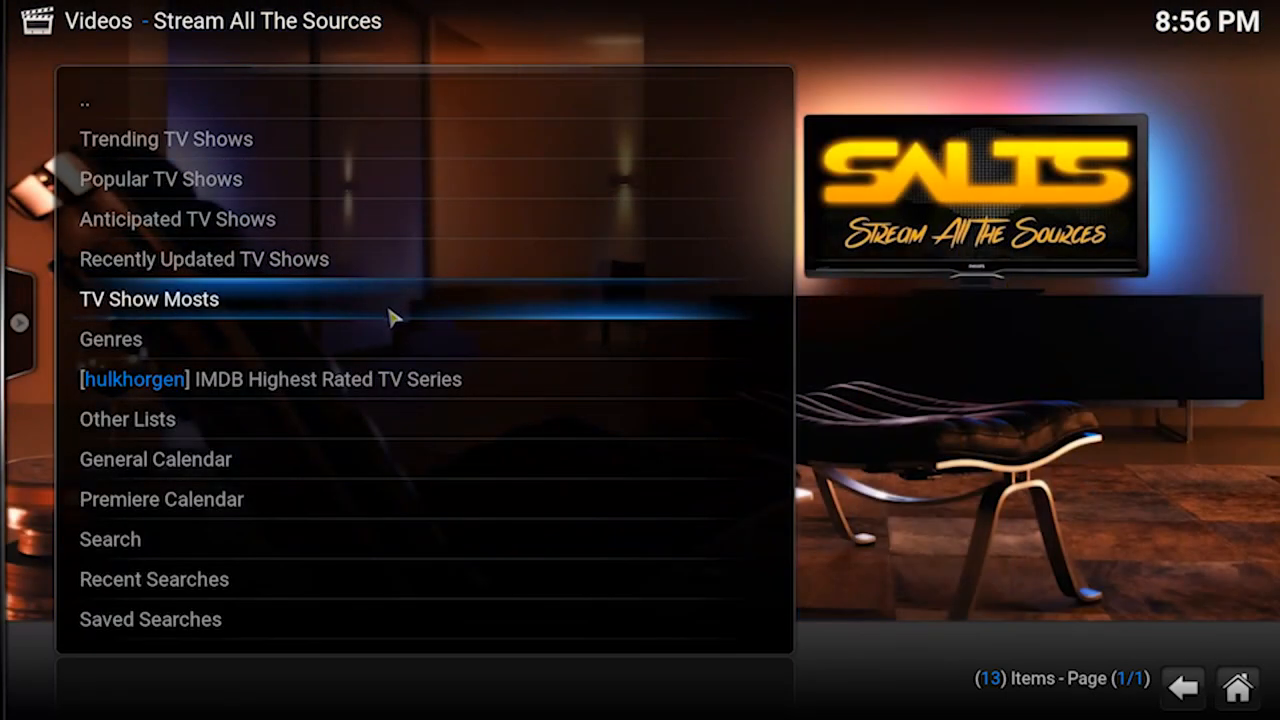
pyautogui.click(110, 540)
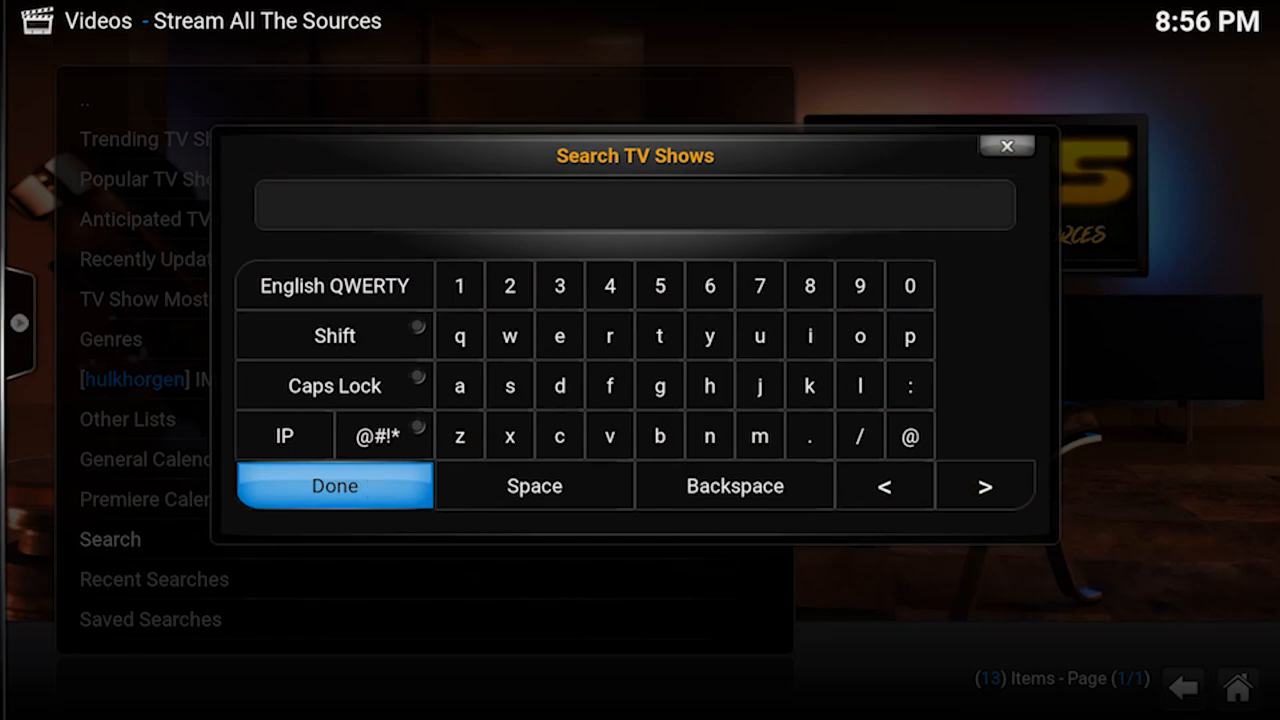
# Search for 'Sherlock' and add Sherlock (2010) to the library
pyautogui.write('Sherlock')
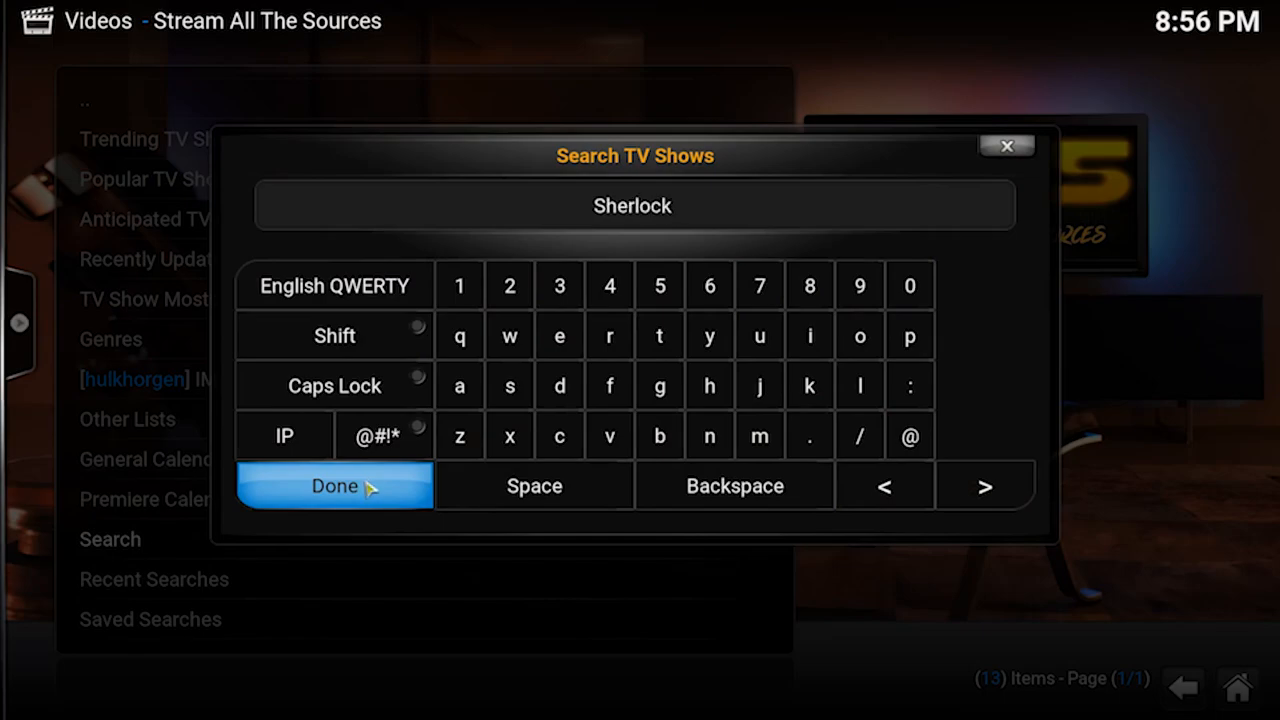
pyautogui.click(334, 486)
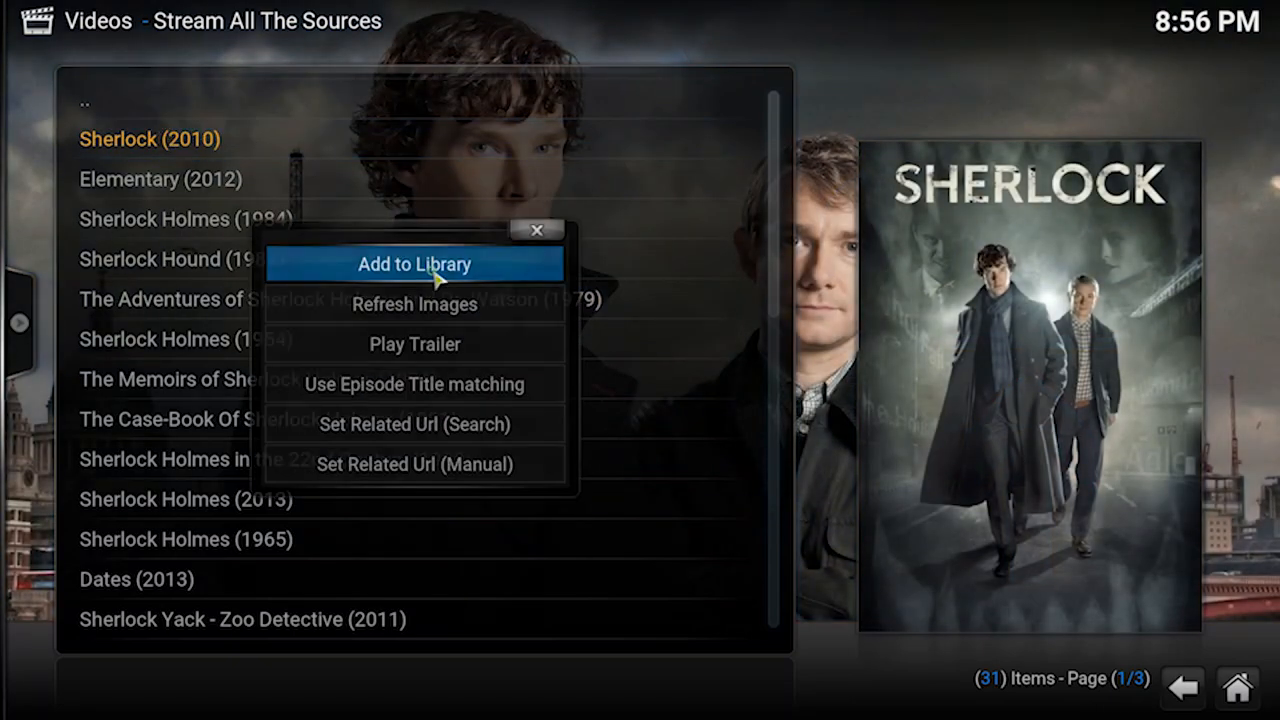
pyautogui.click(414, 264)
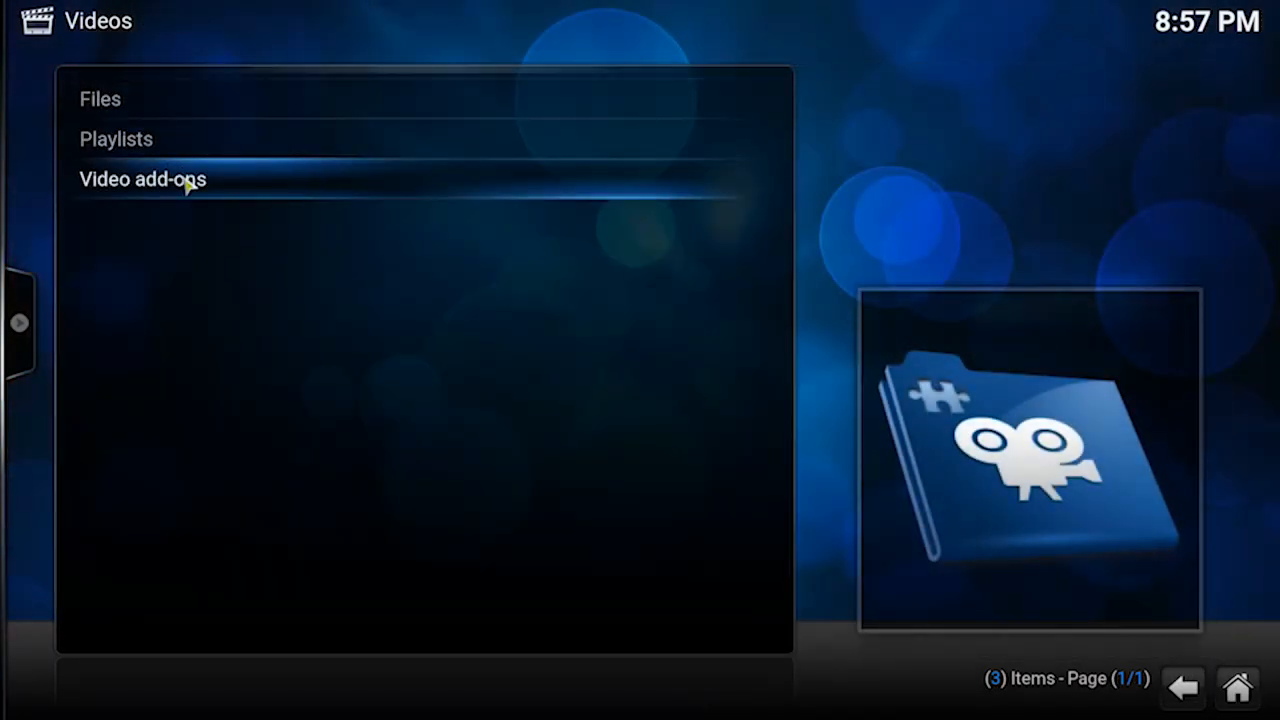
# Start adding a new video source from the Videos Files section
pyautogui.click(100, 98)
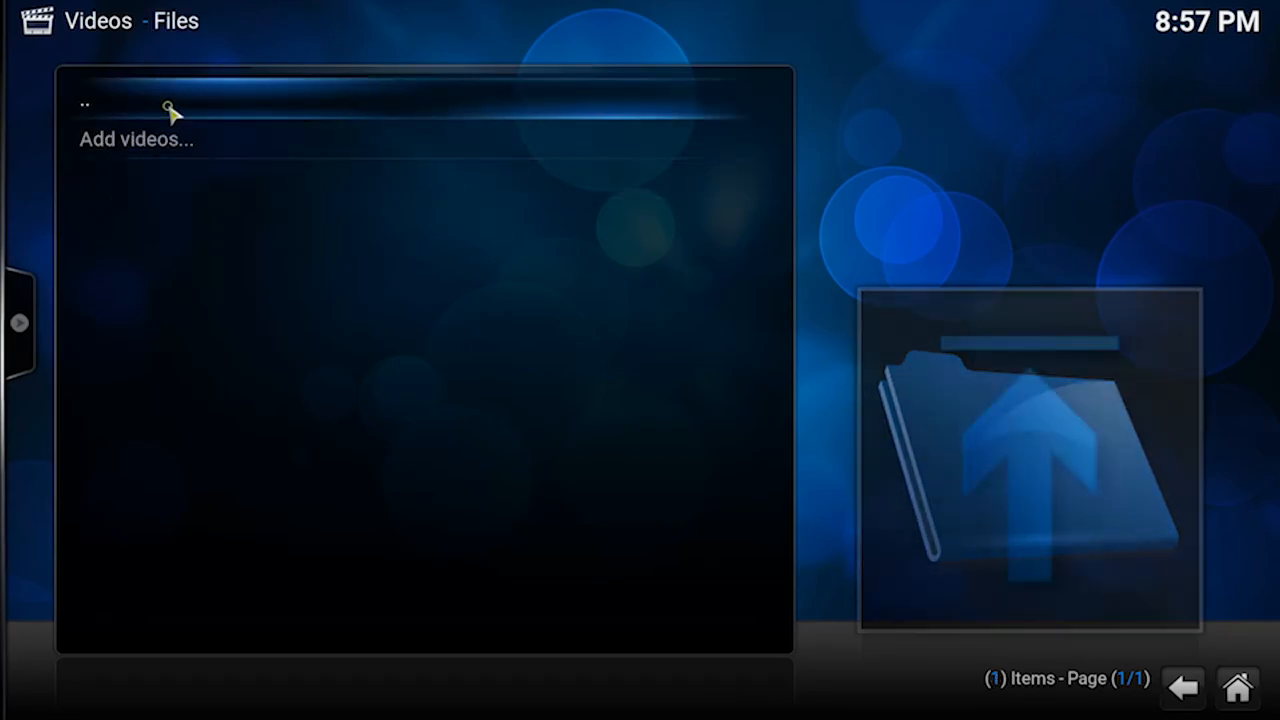
pyautogui.moveTo(164, 156)
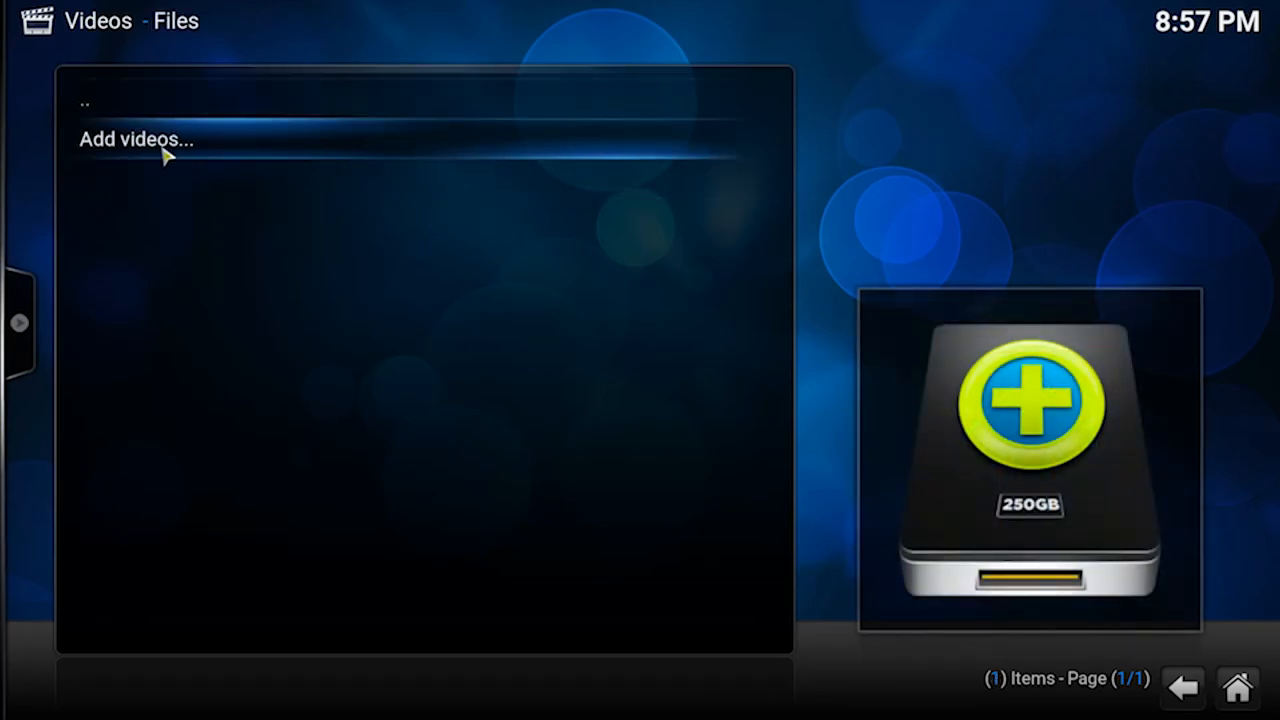
pyautogui.click(136, 140)
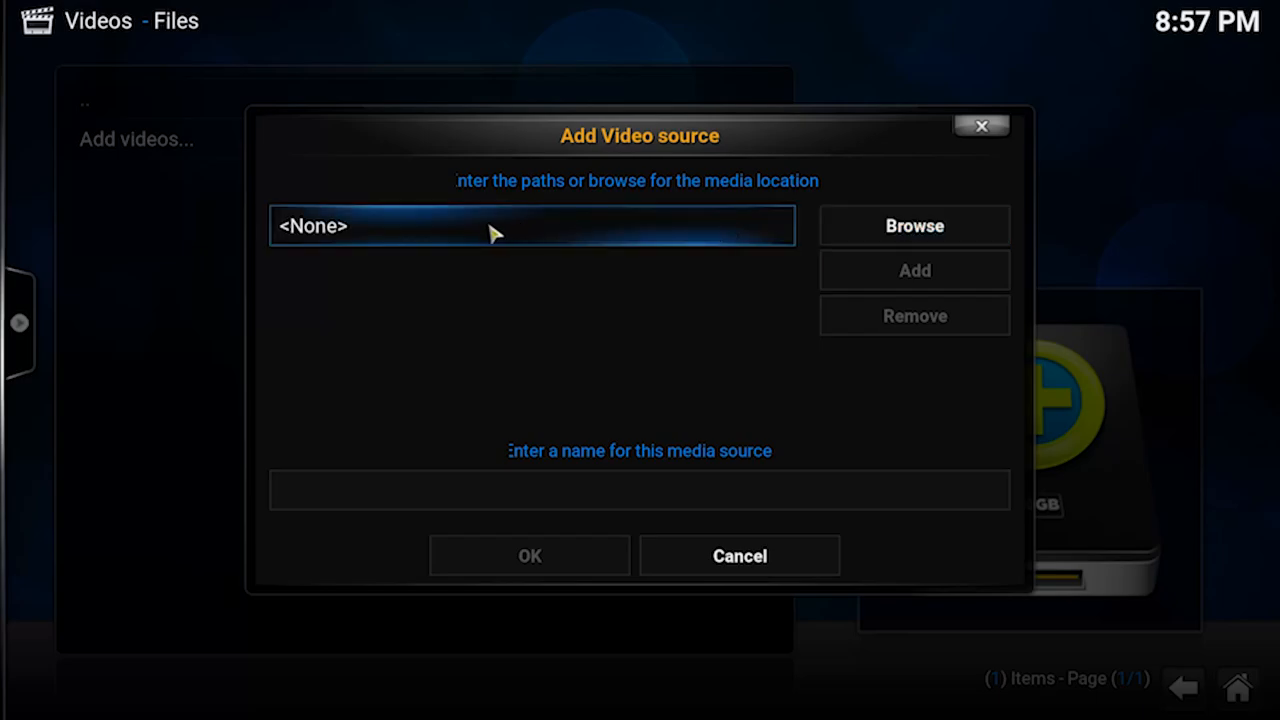
pyautogui.moveTo(518, 310)
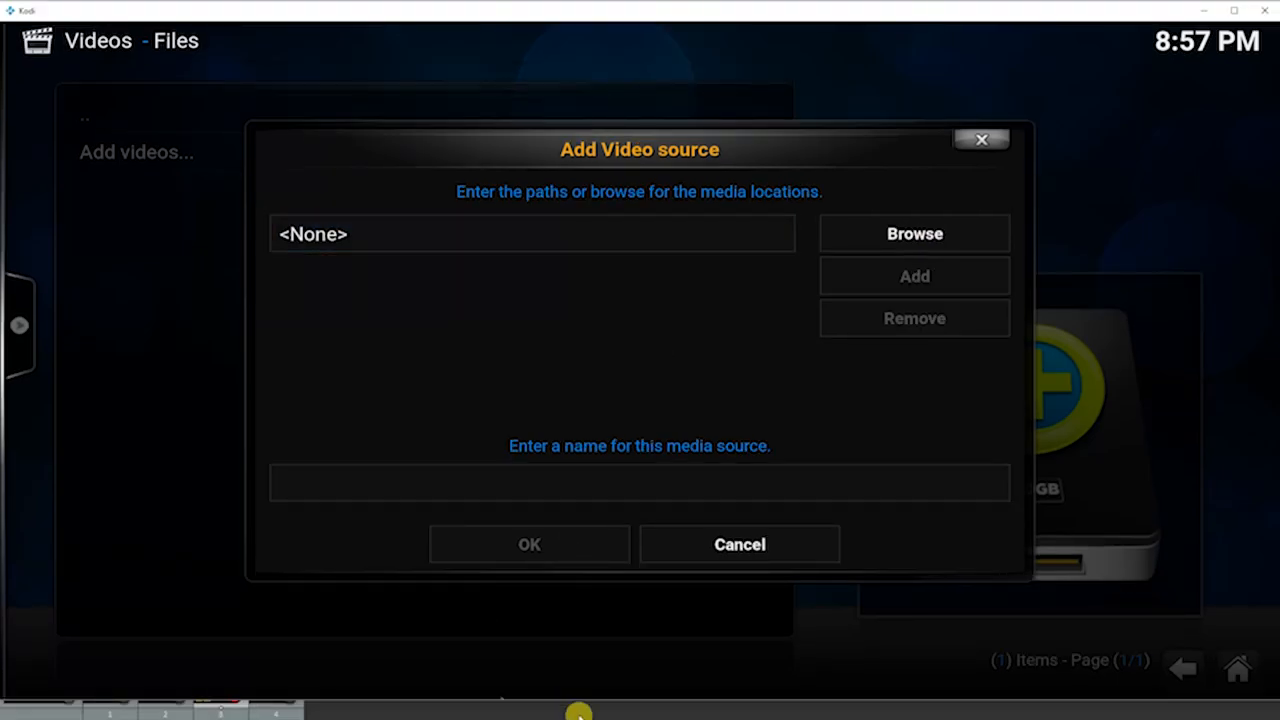
pyautogui.moveTo(8, 604)
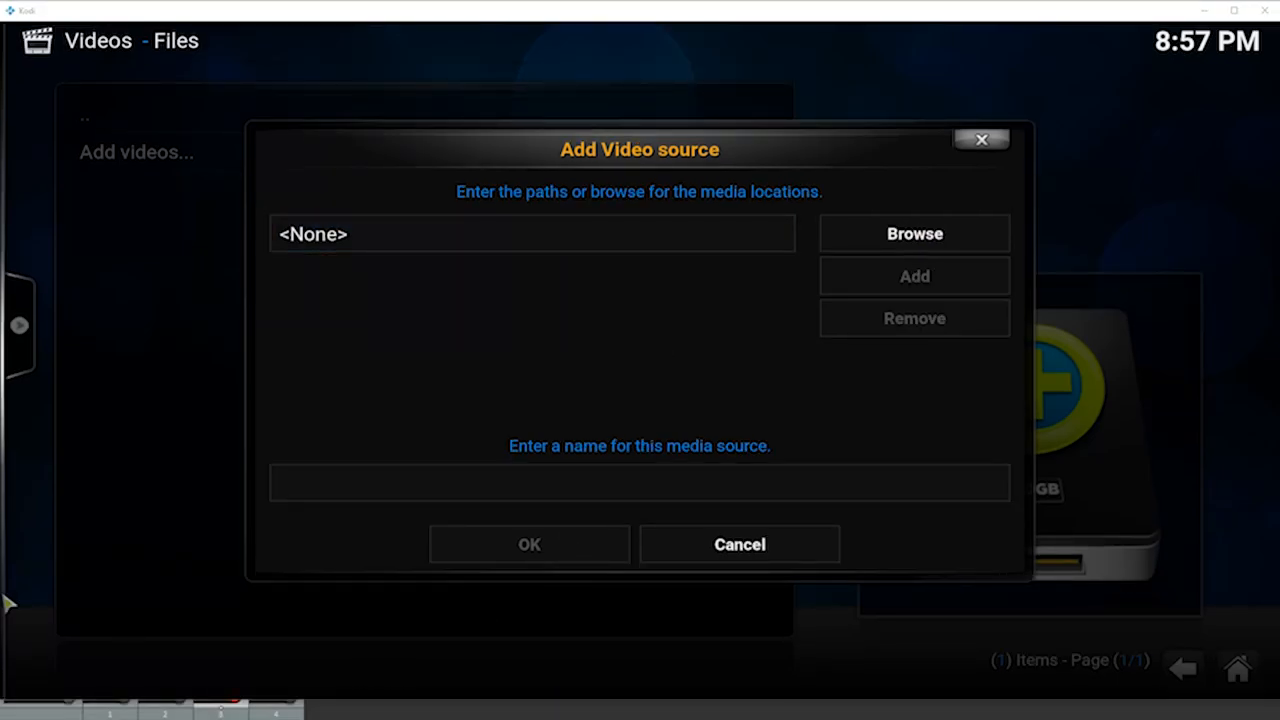
# Browse File Explorer from This PC into C:\Users\user\AppData\Roaming
pyautogui.click(912, 232)
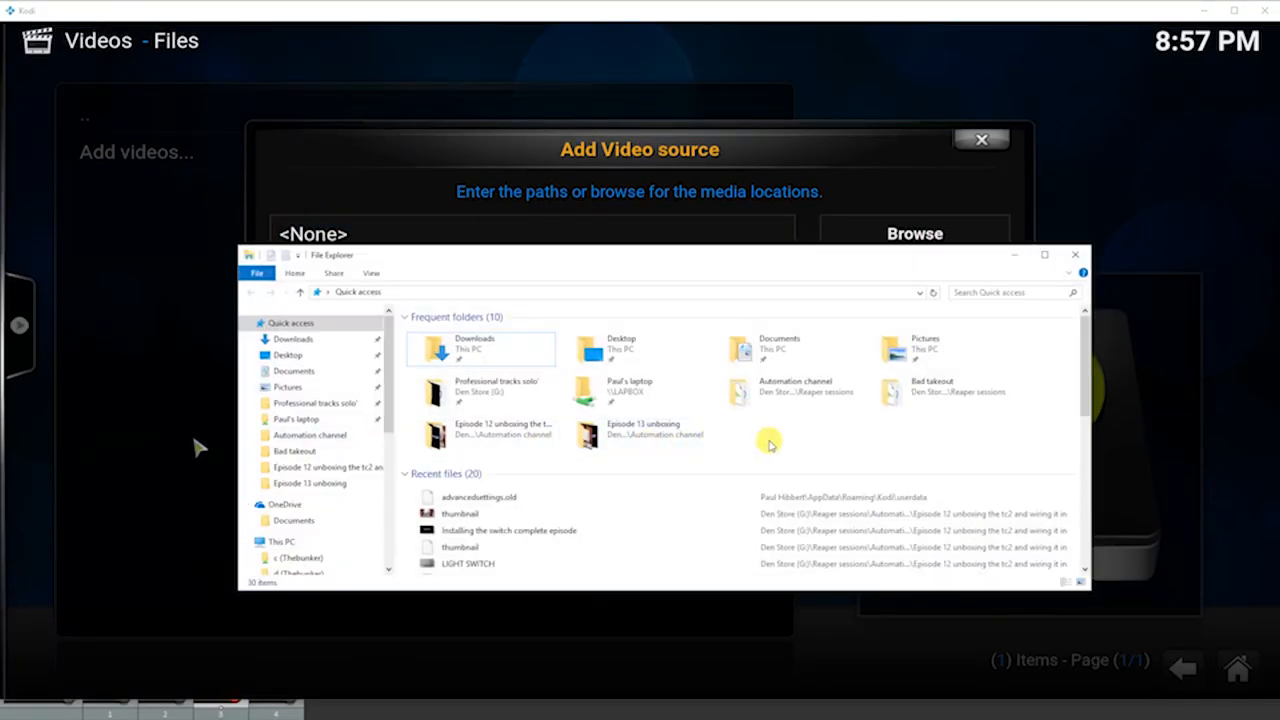
pyautogui.click(278, 540)
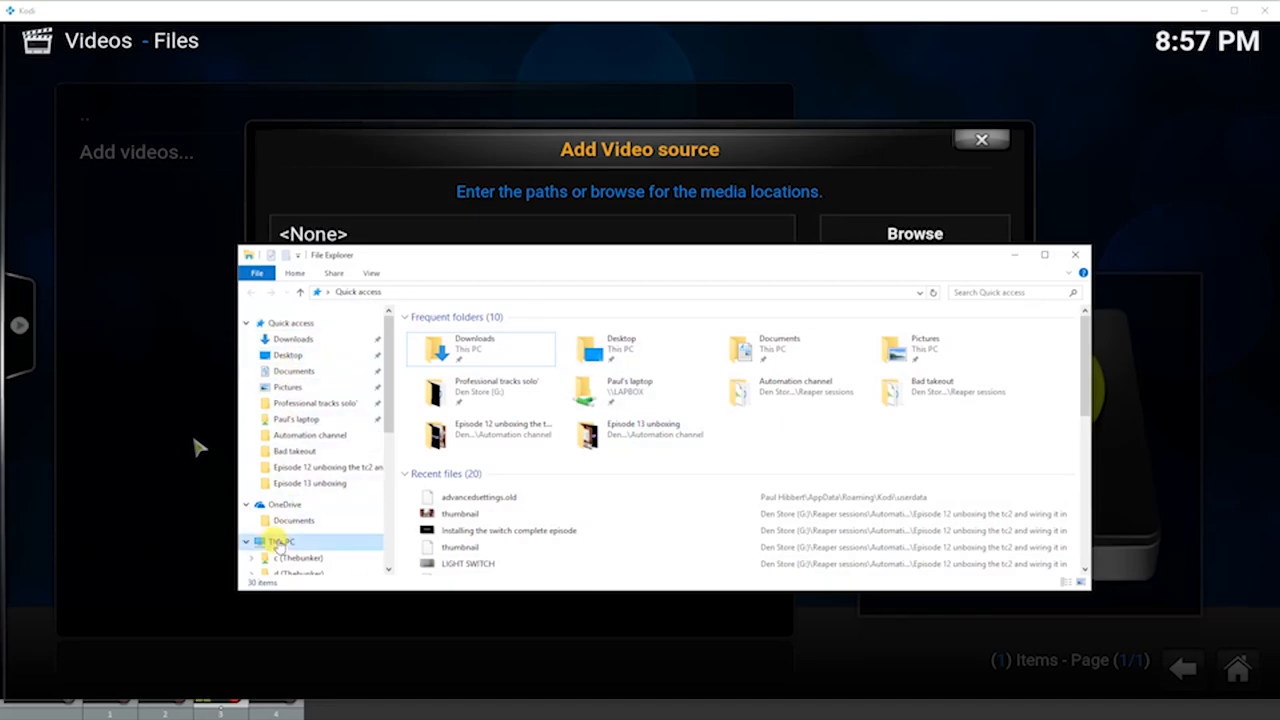
pyautogui.click(280, 540)
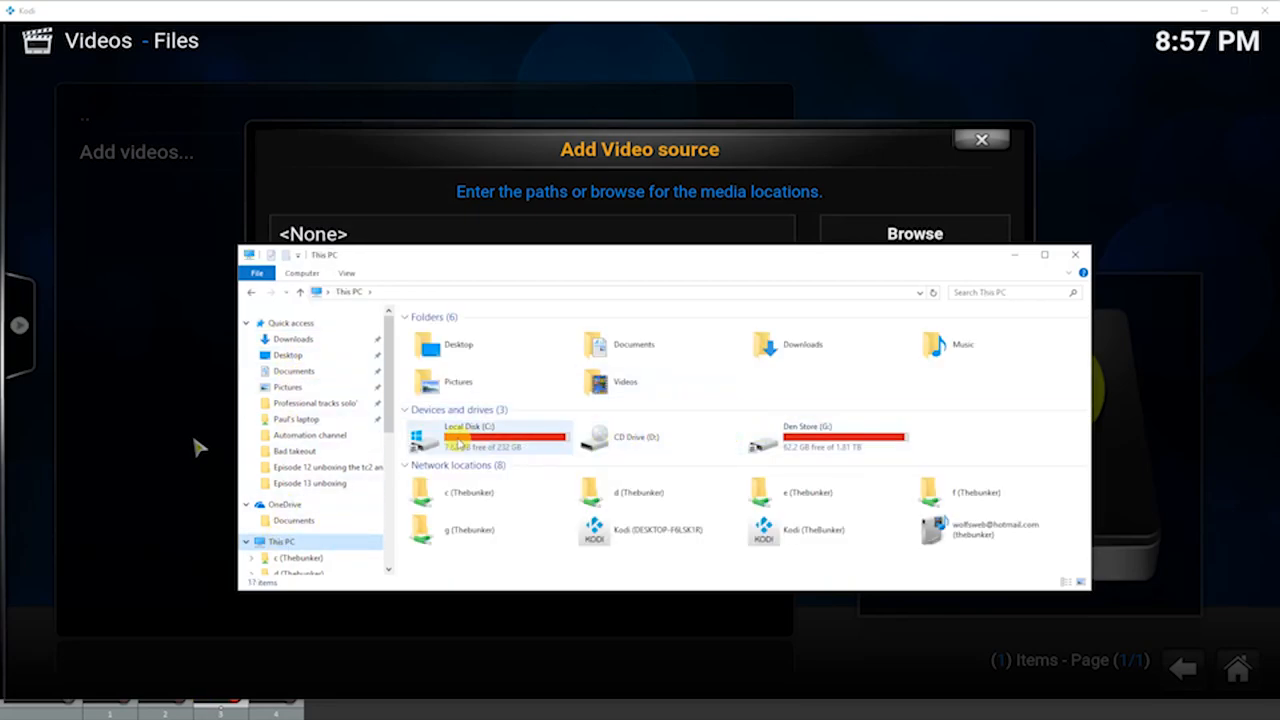
pyautogui.doubleClick(468, 436)
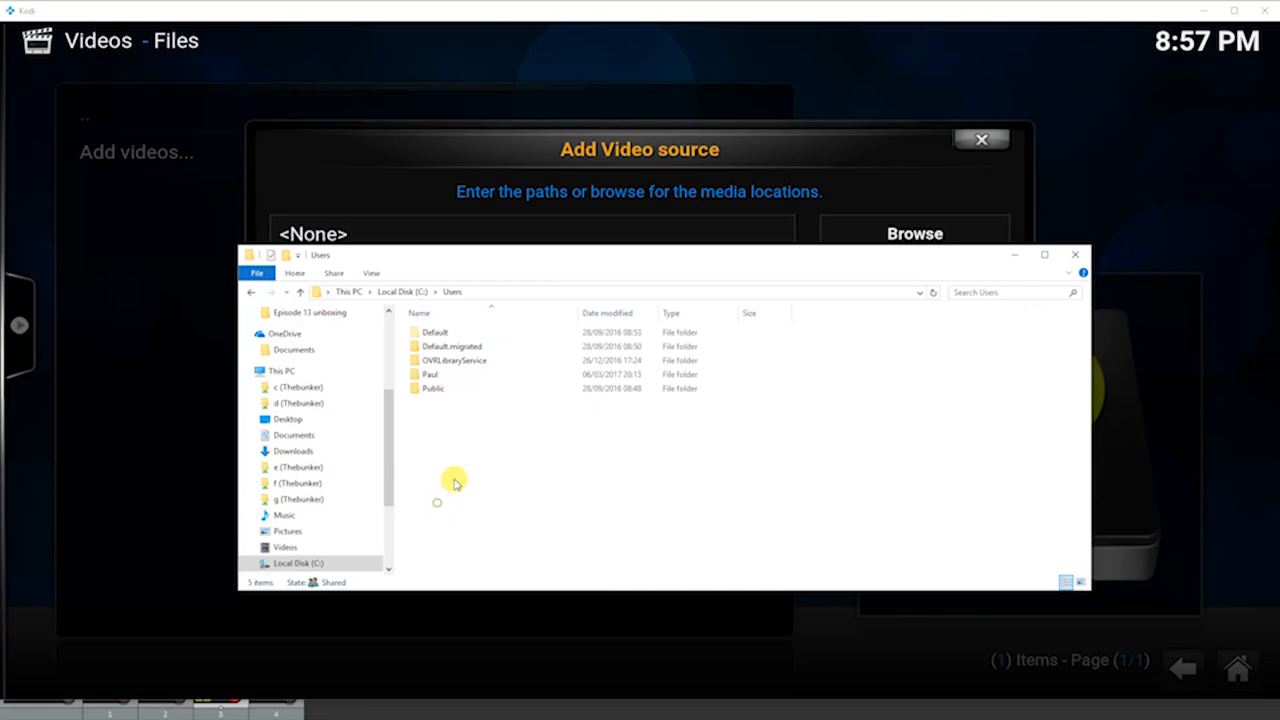
pyautogui.doubleClick(430, 374)
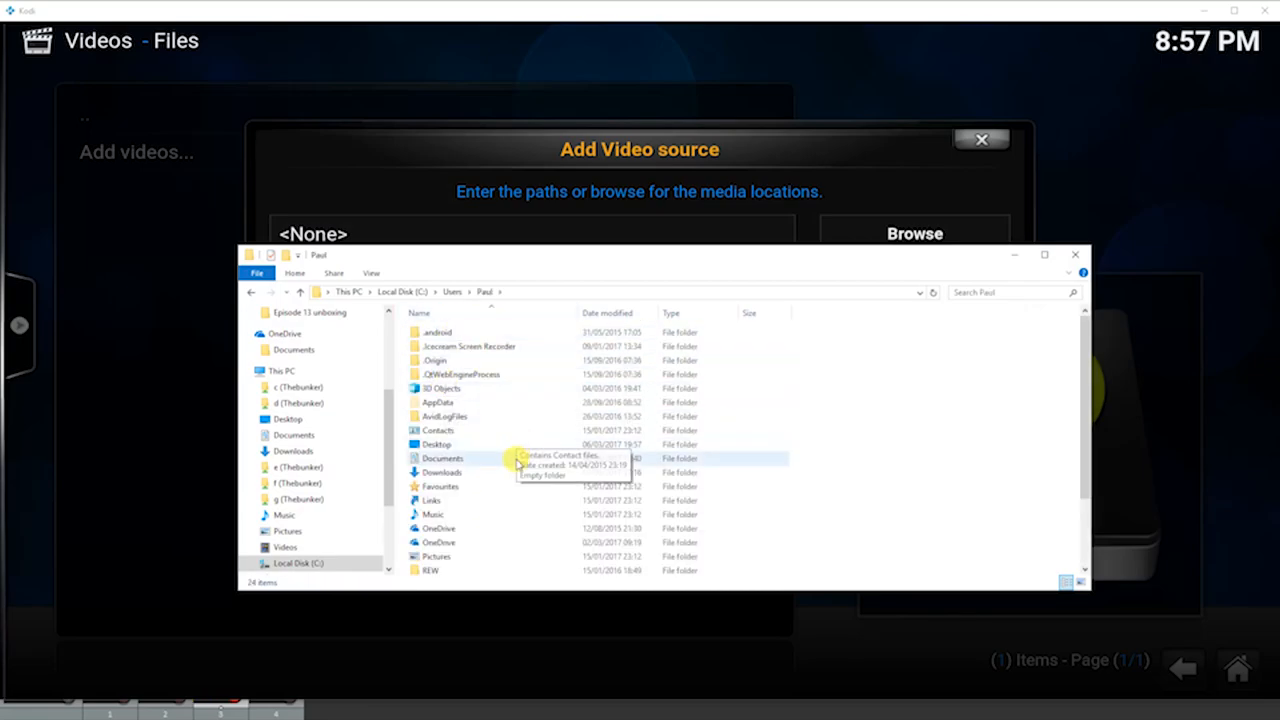
pyautogui.doubleClick(438, 402)
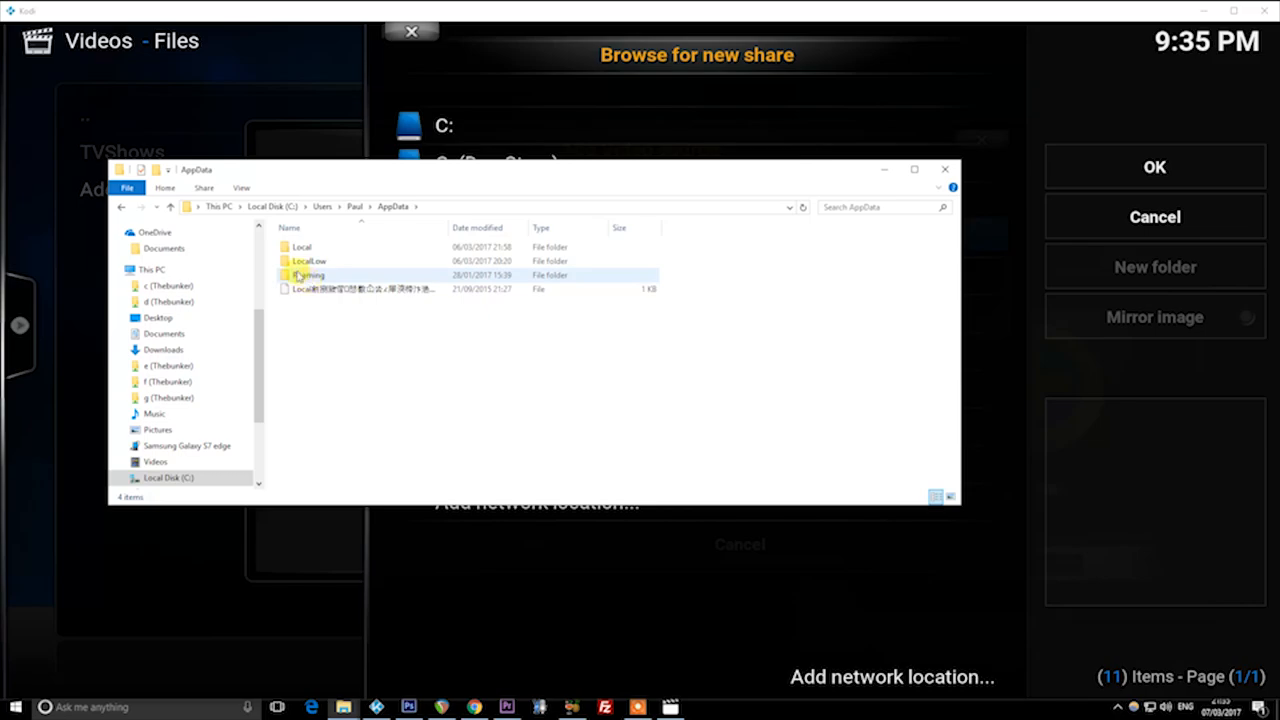
pyautogui.click(240, 188)
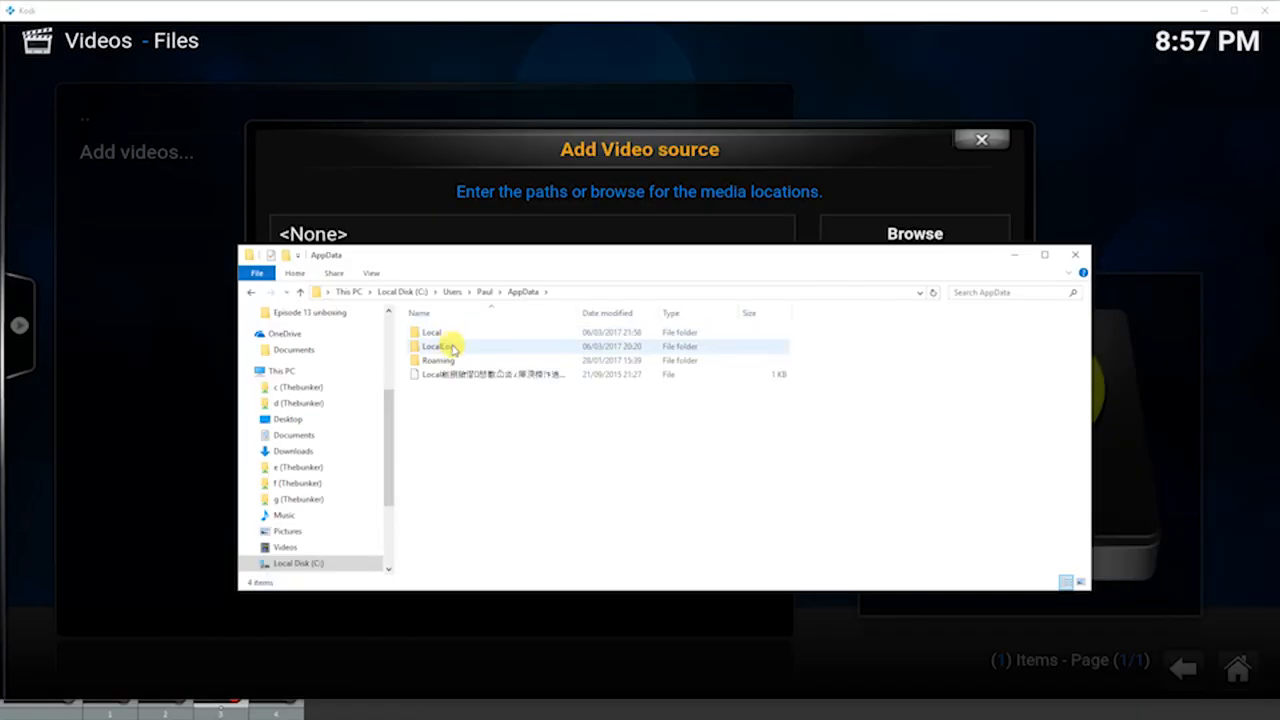
pyautogui.doubleClick(436, 360)
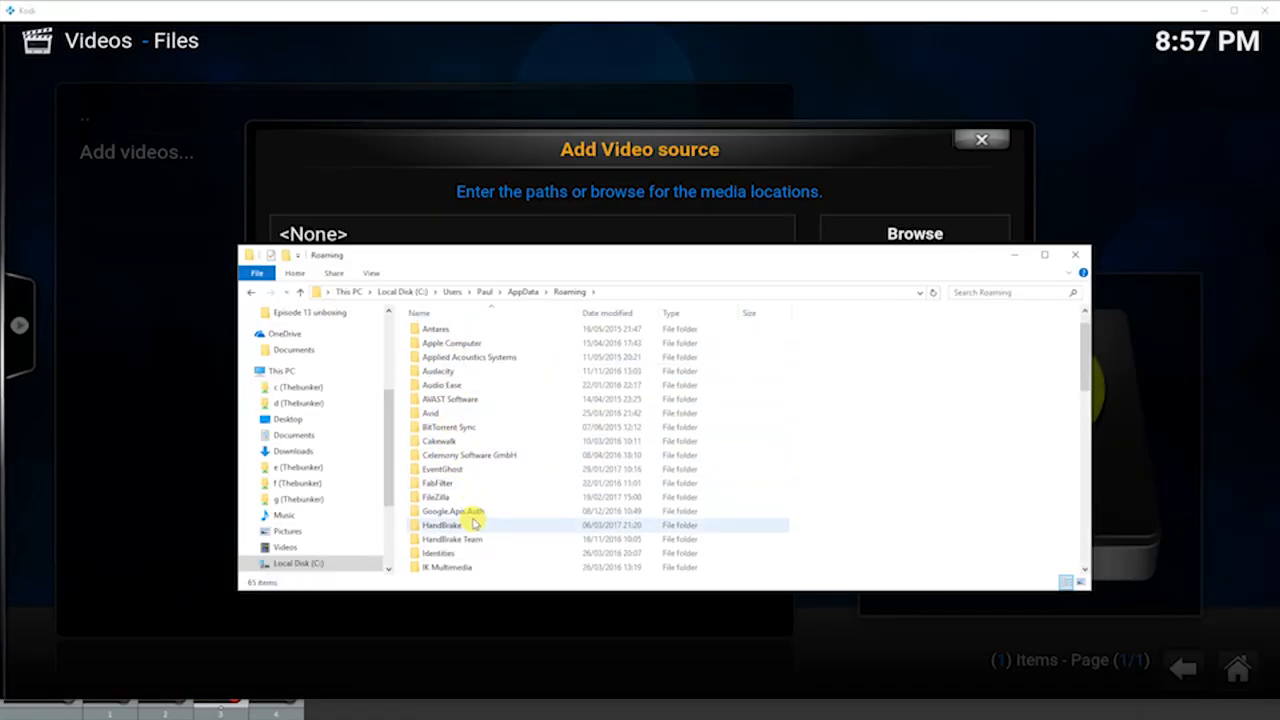
# Continue into Kodi\userdata\addon_data\plugin.video.salts showing the TVShows folder
pyautogui.scroll(-3)
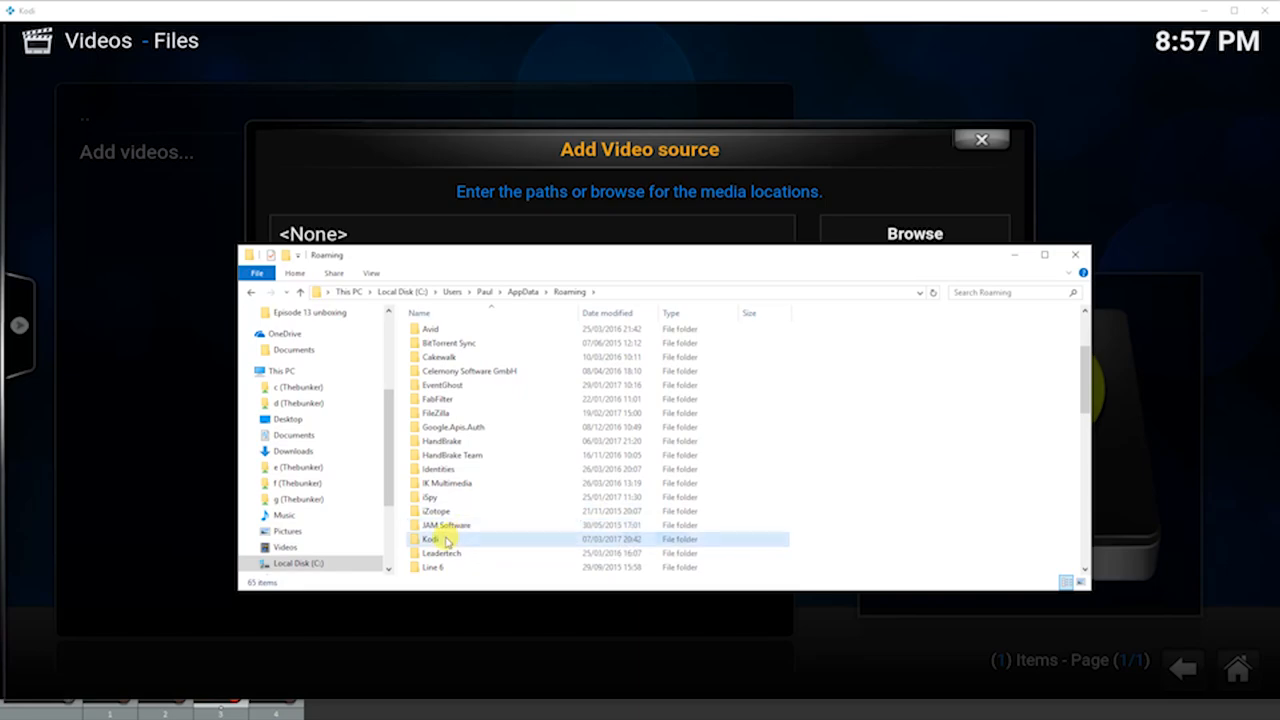
pyautogui.doubleClick(430, 540)
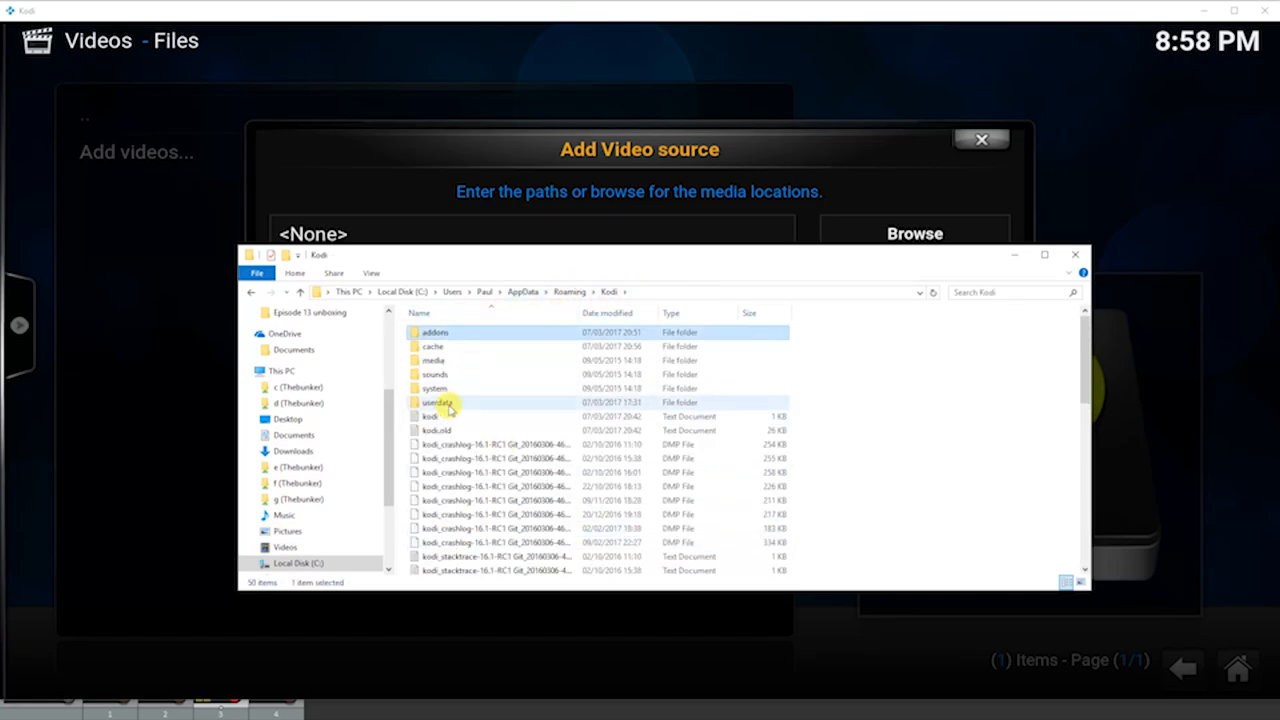
pyautogui.doubleClick(436, 400)
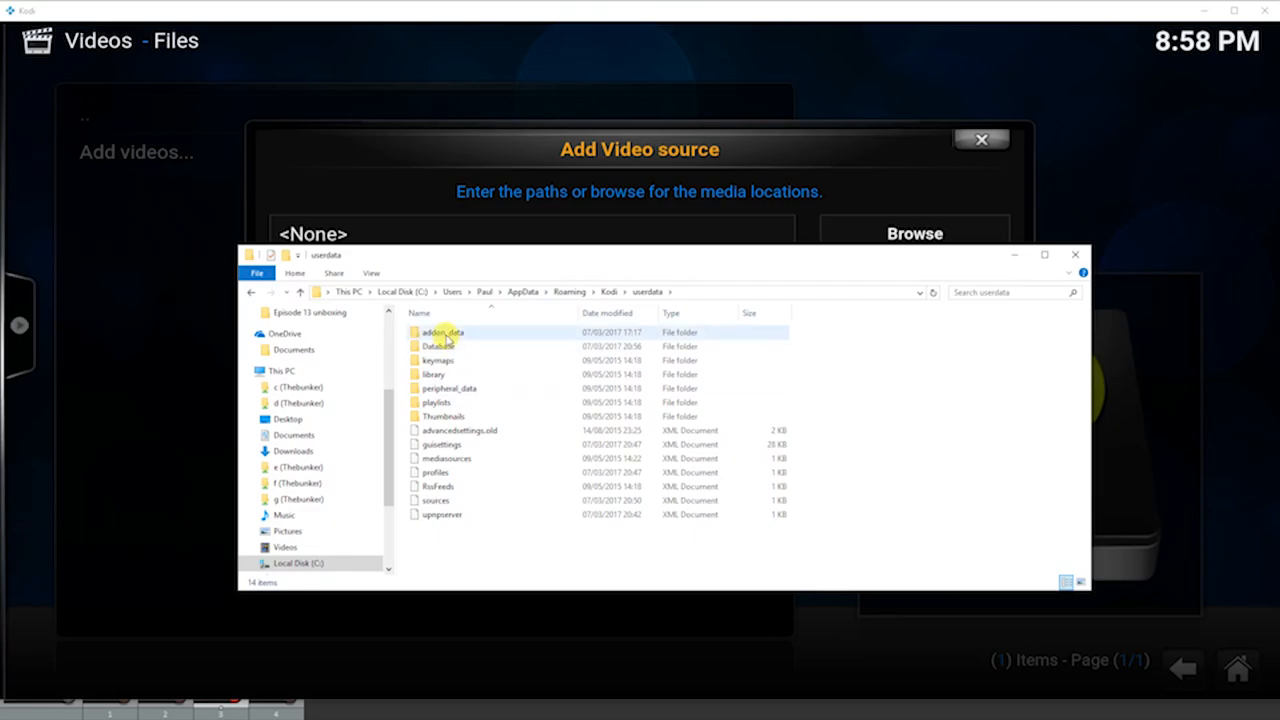
pyautogui.doubleClick(444, 332)
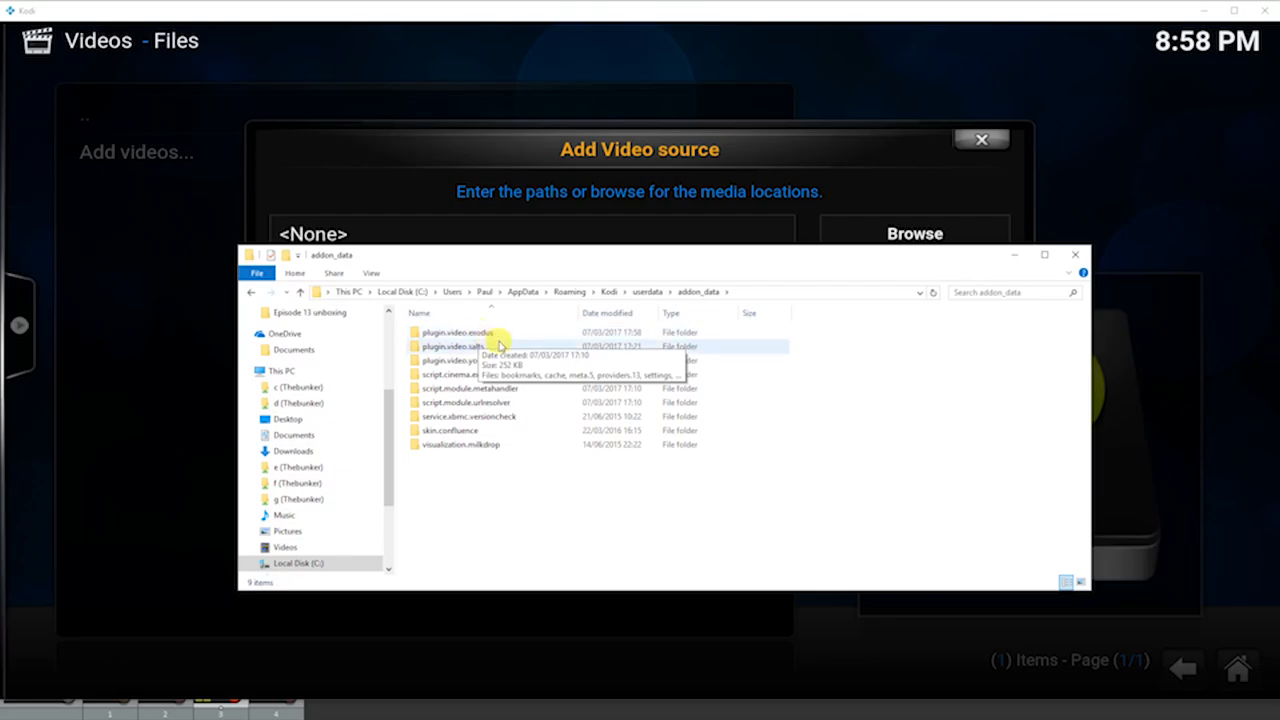
pyautogui.moveTo(480, 348)
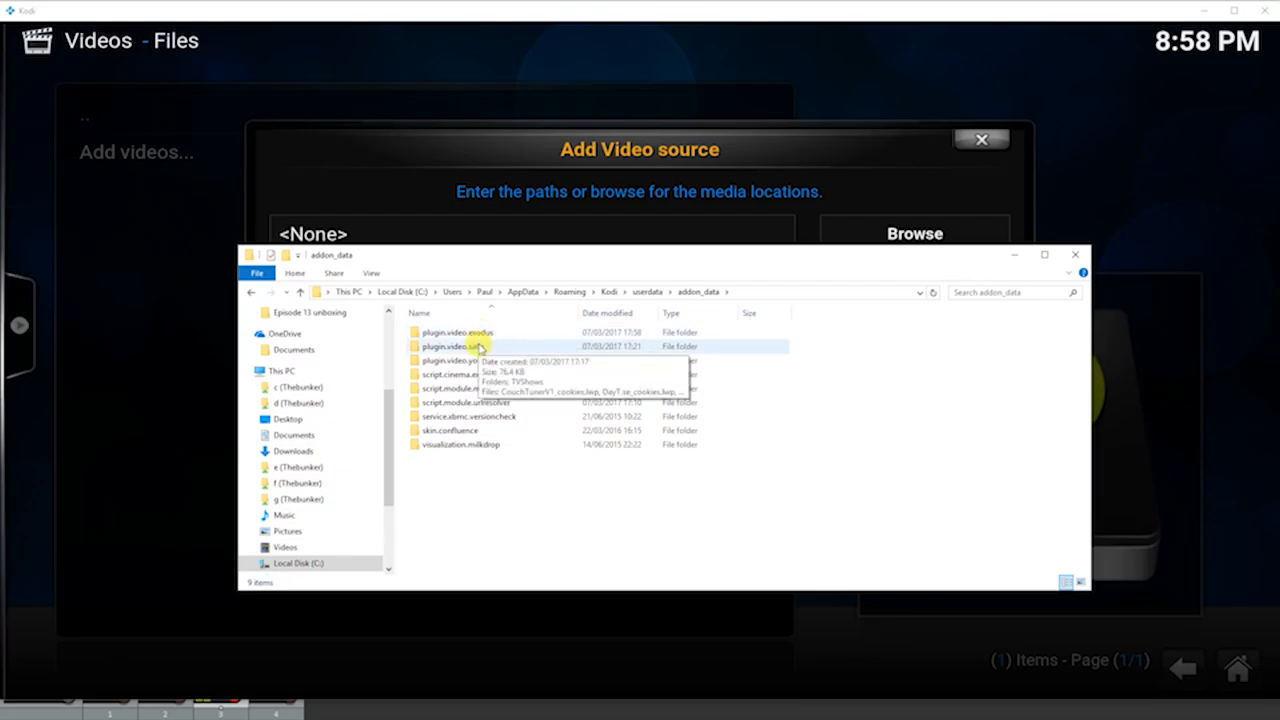
pyautogui.moveTo(460, 346)
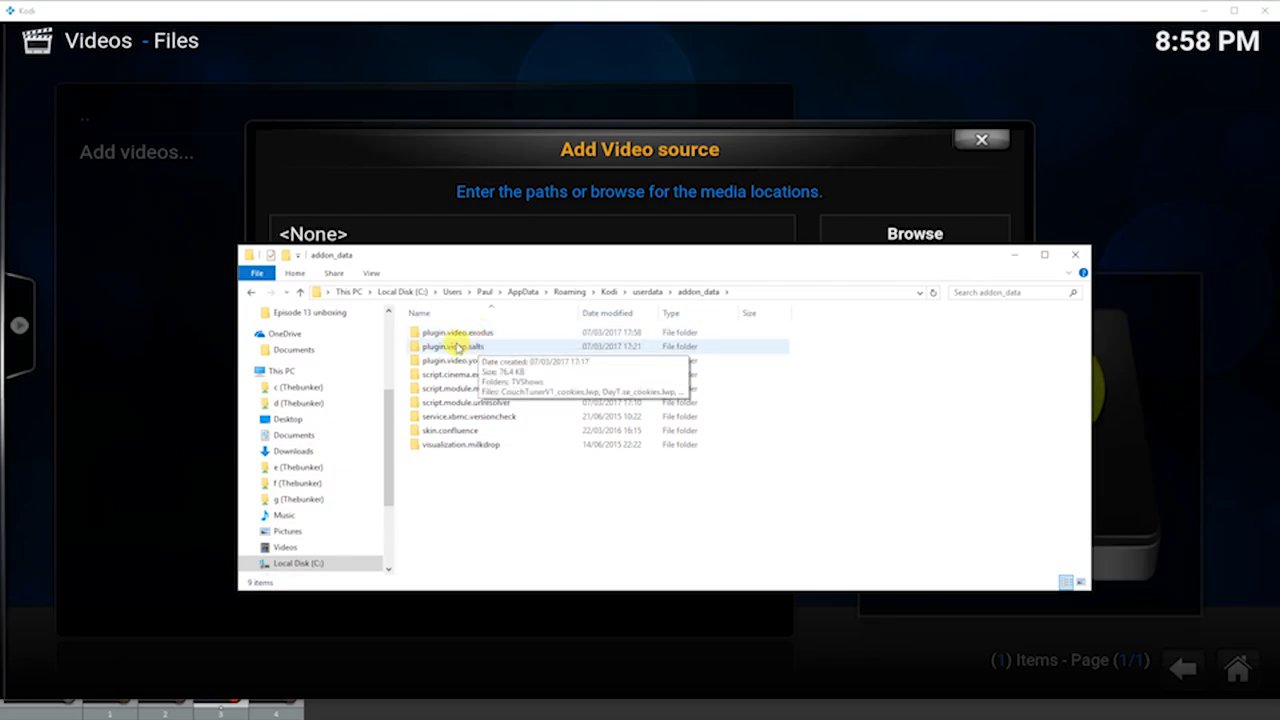
pyautogui.doubleClick(450, 346)
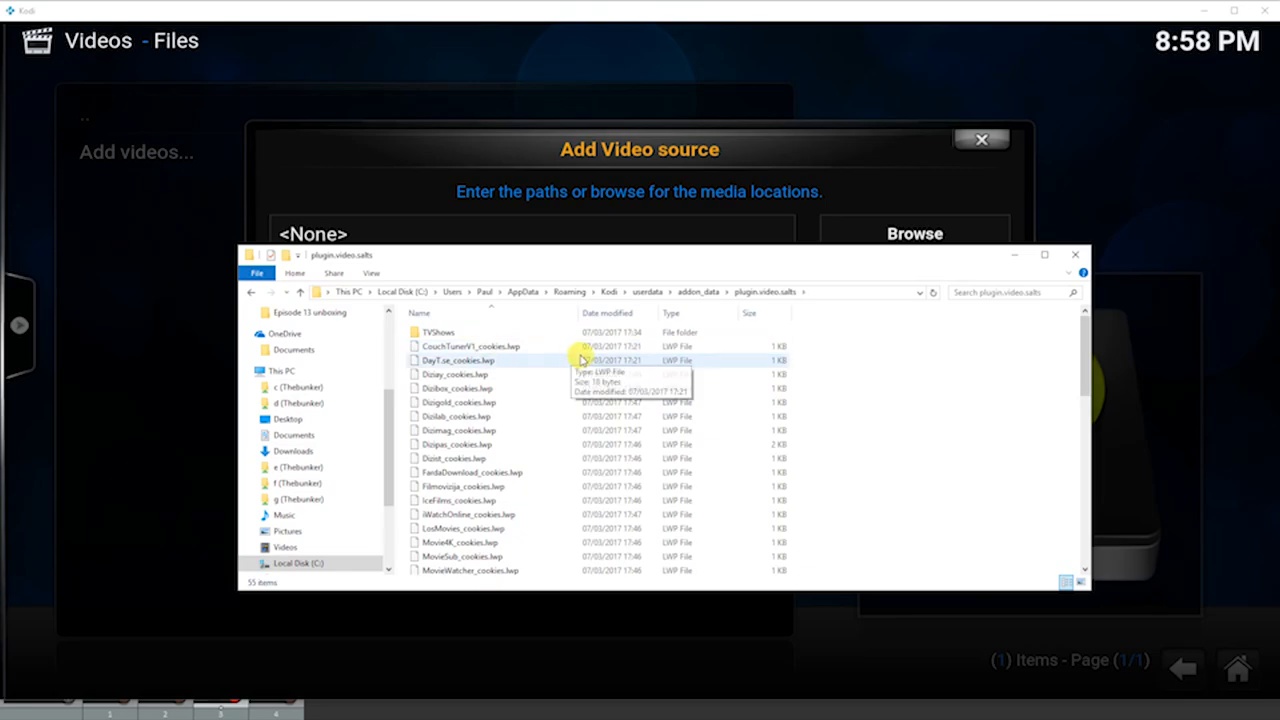
pyautogui.doubleClick(438, 332)
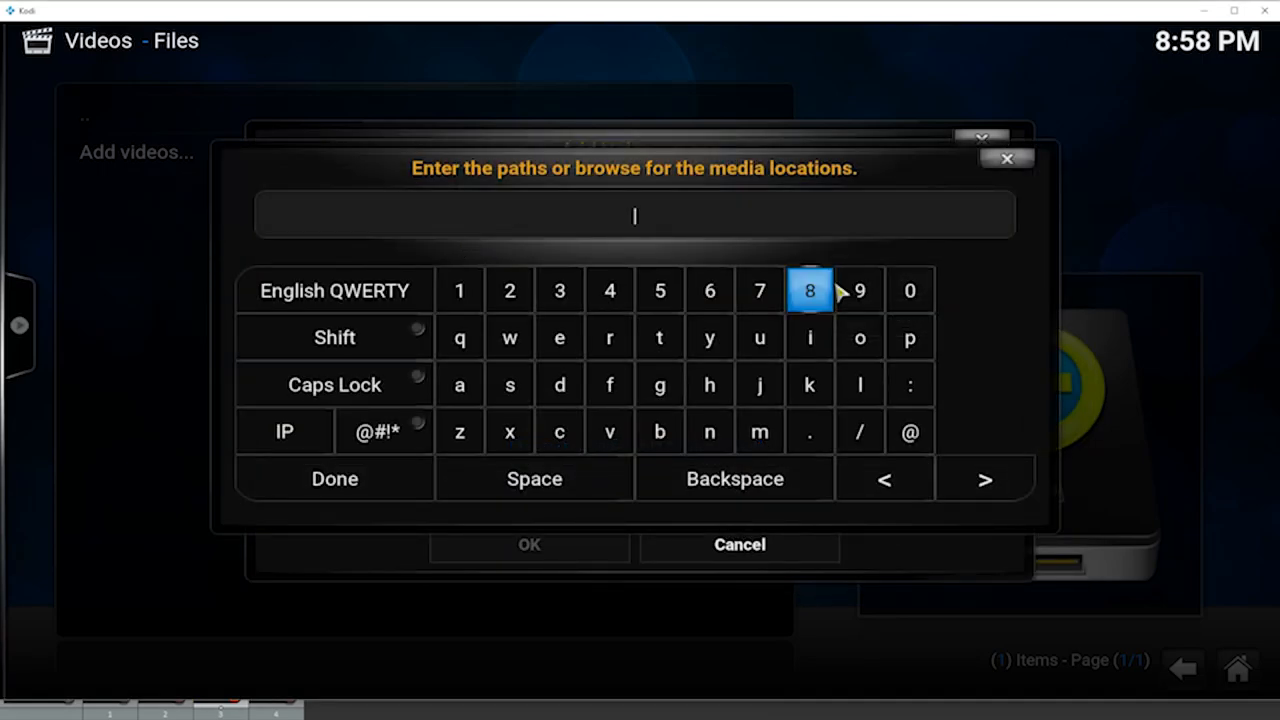
# Enter the SALTS plugin.video.salts\TVShows folder as the path and save the TVShows source
pyautogui.click(334, 478)
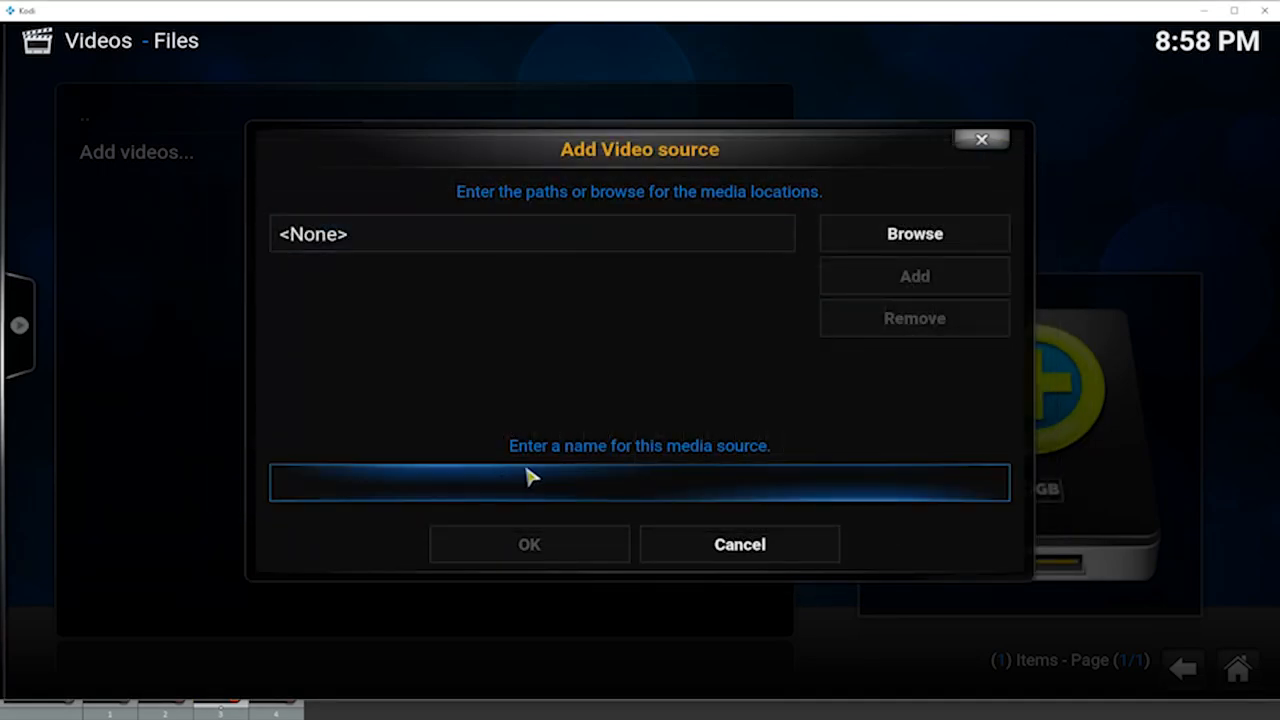
pyautogui.click(640, 482)
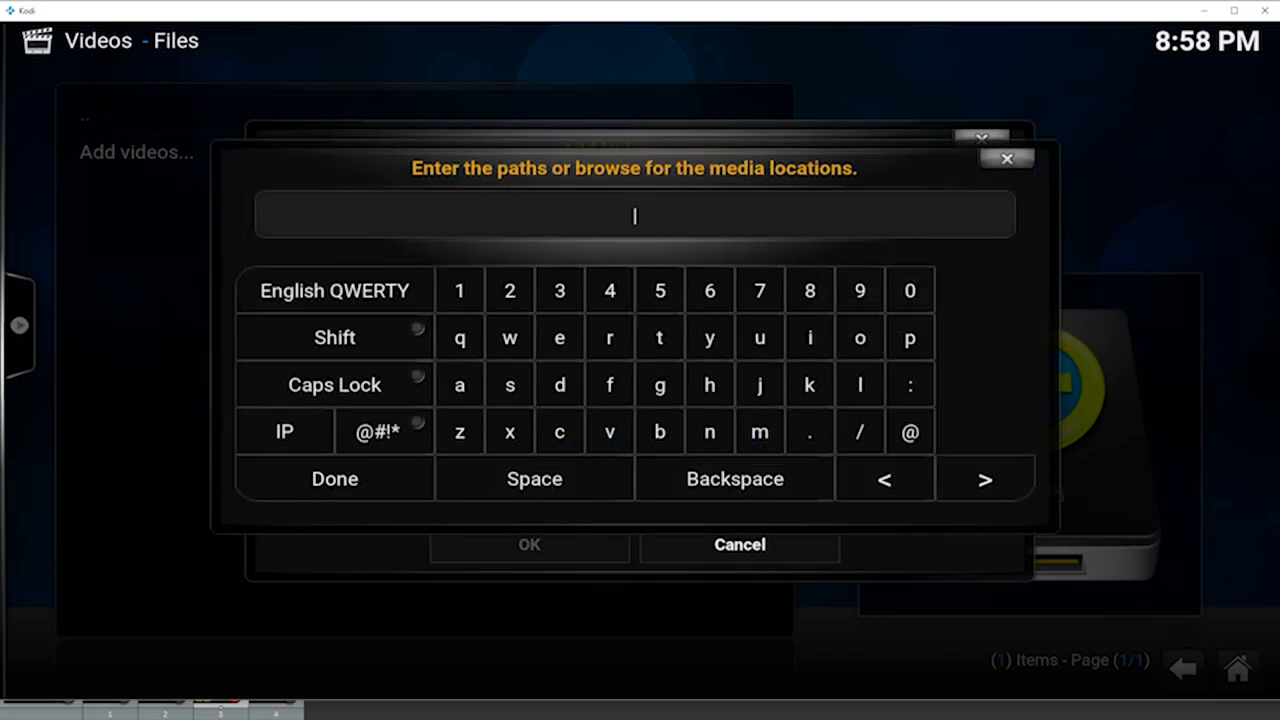
pyautogui.write('s\\Paul\\AppData\\Roaming\\Kodi\\userdata\\addon_data\\plugin.video.salts\\TVShows')
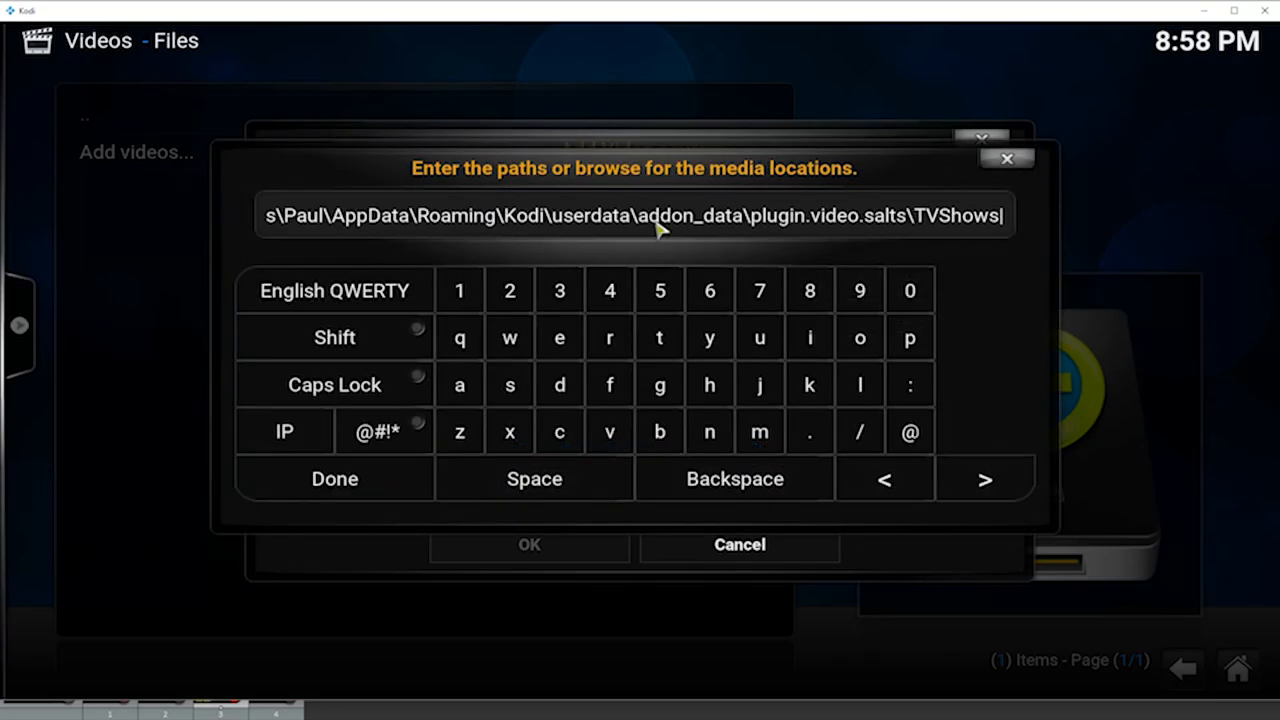
pyautogui.click(334, 478)
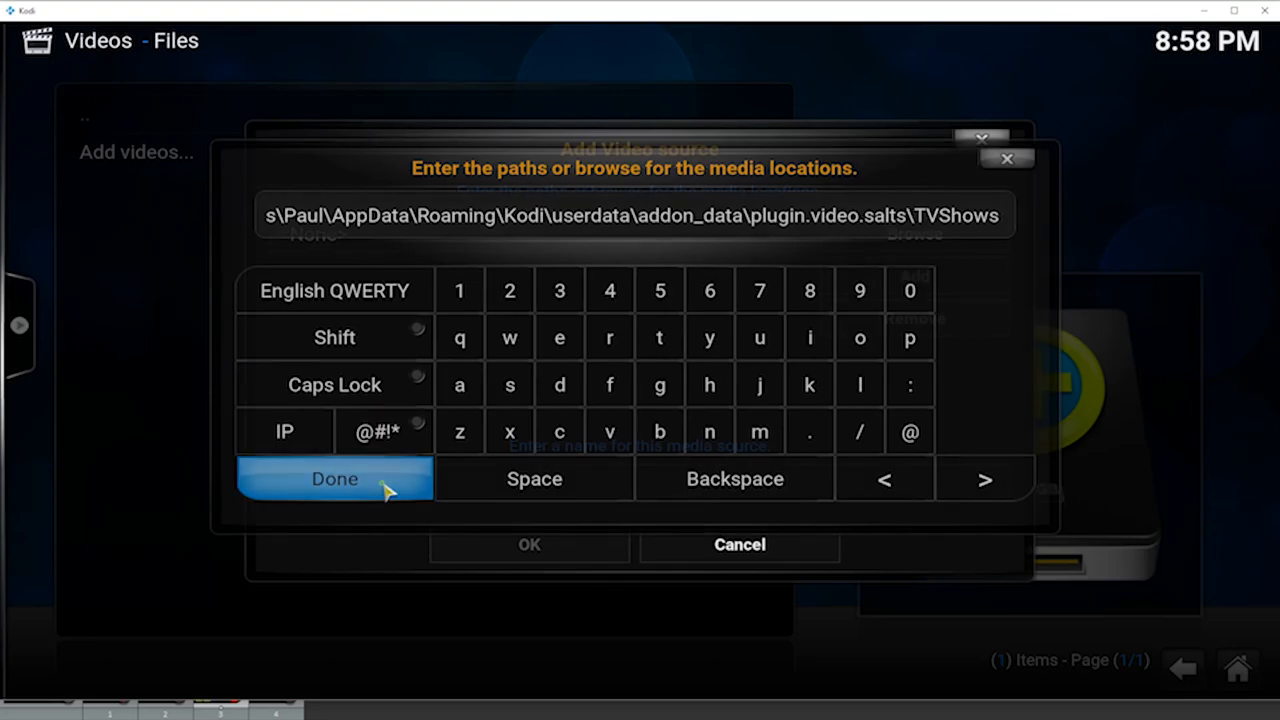
pyautogui.click(334, 480)
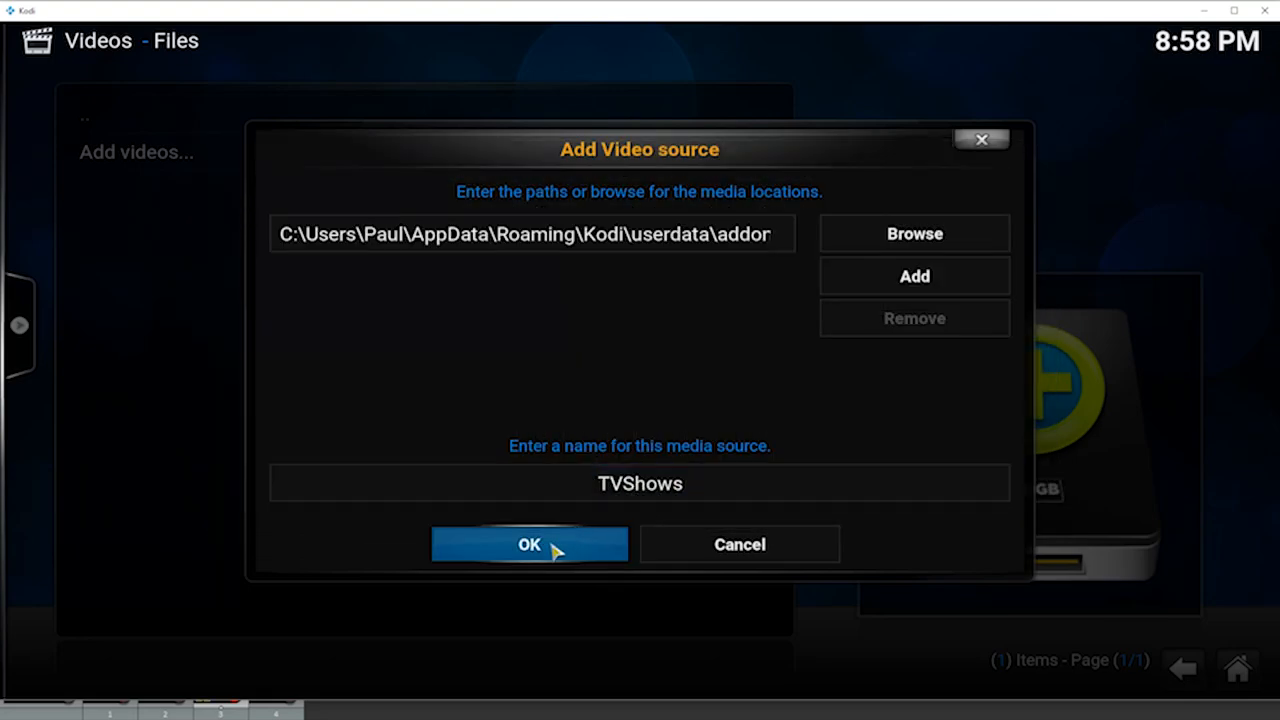
pyautogui.click(528, 544)
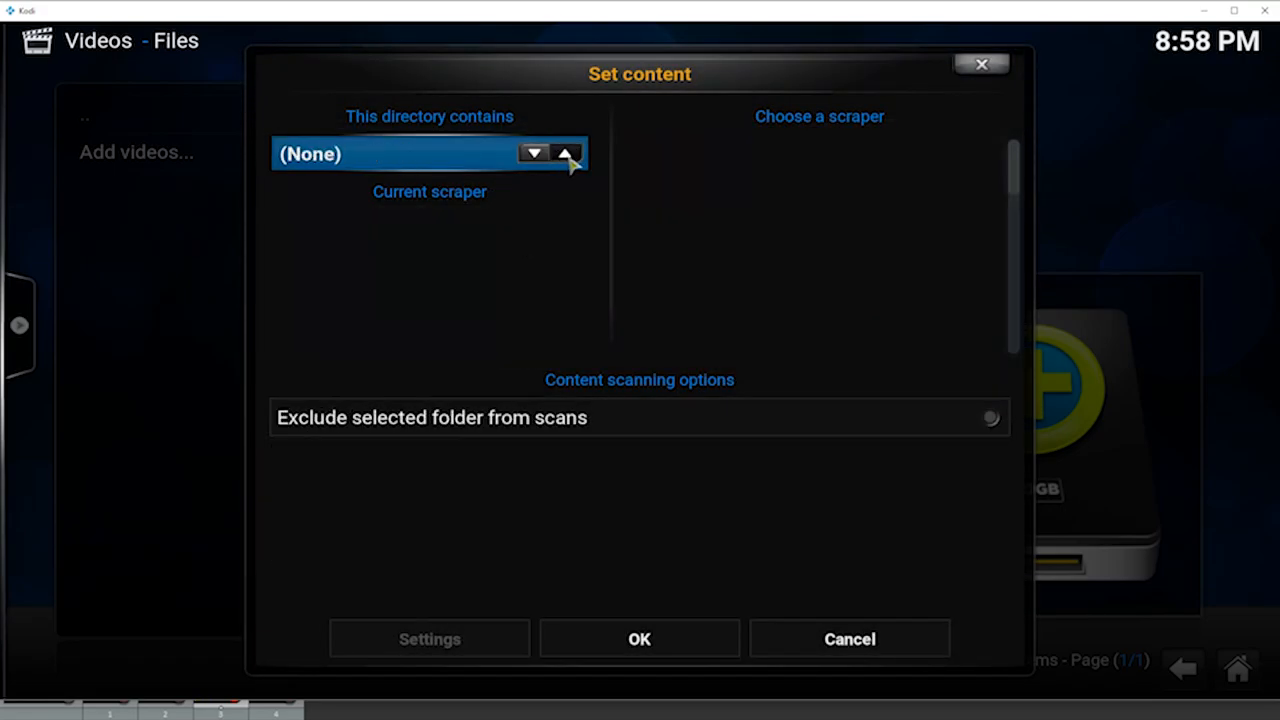
# Set the folder's content to TV shows using The TVDB scraper
pyautogui.click(534, 152)
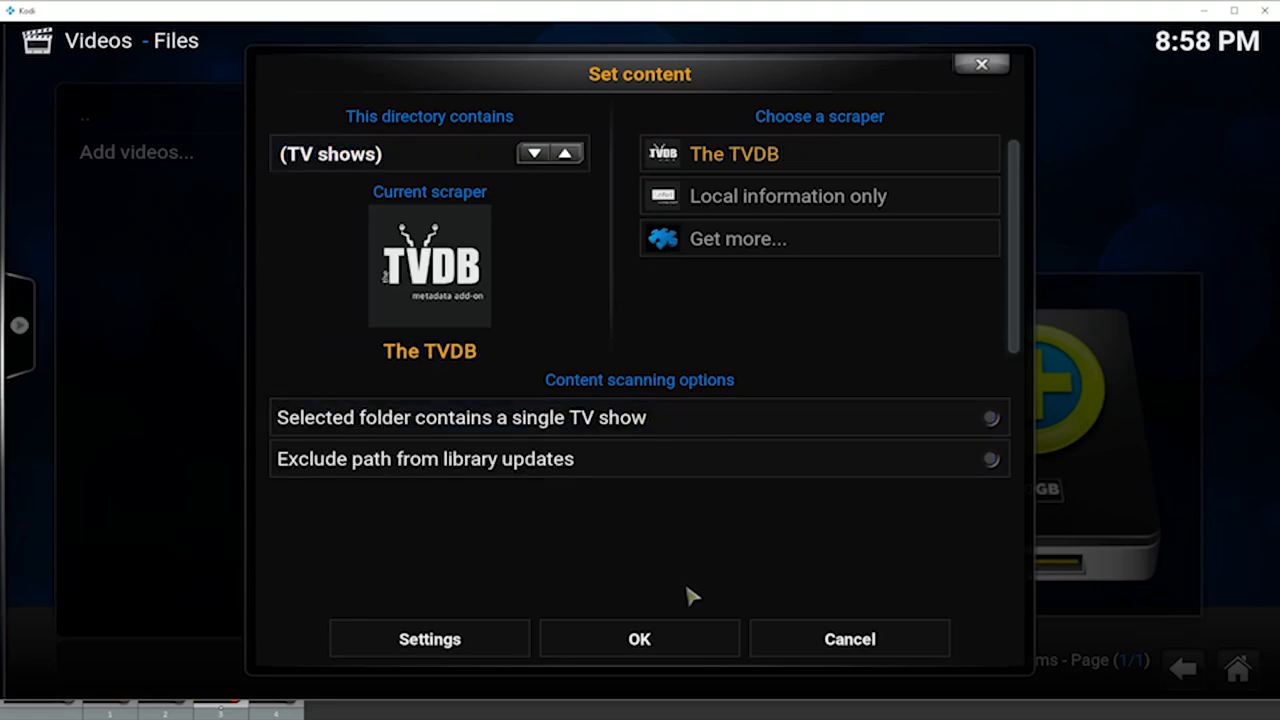
pyautogui.click(640, 638)
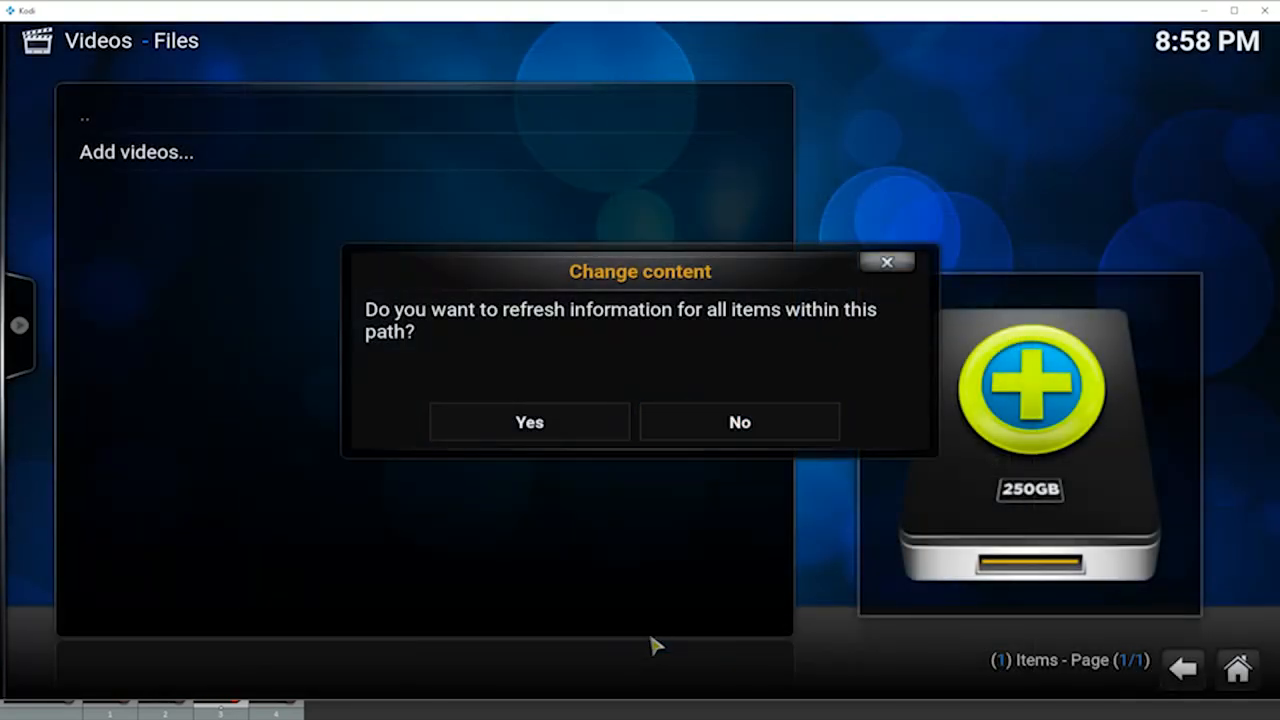
# Refresh the source, check Sherlock's scanned episodes, and return to the home screen
pyautogui.click(528, 420)
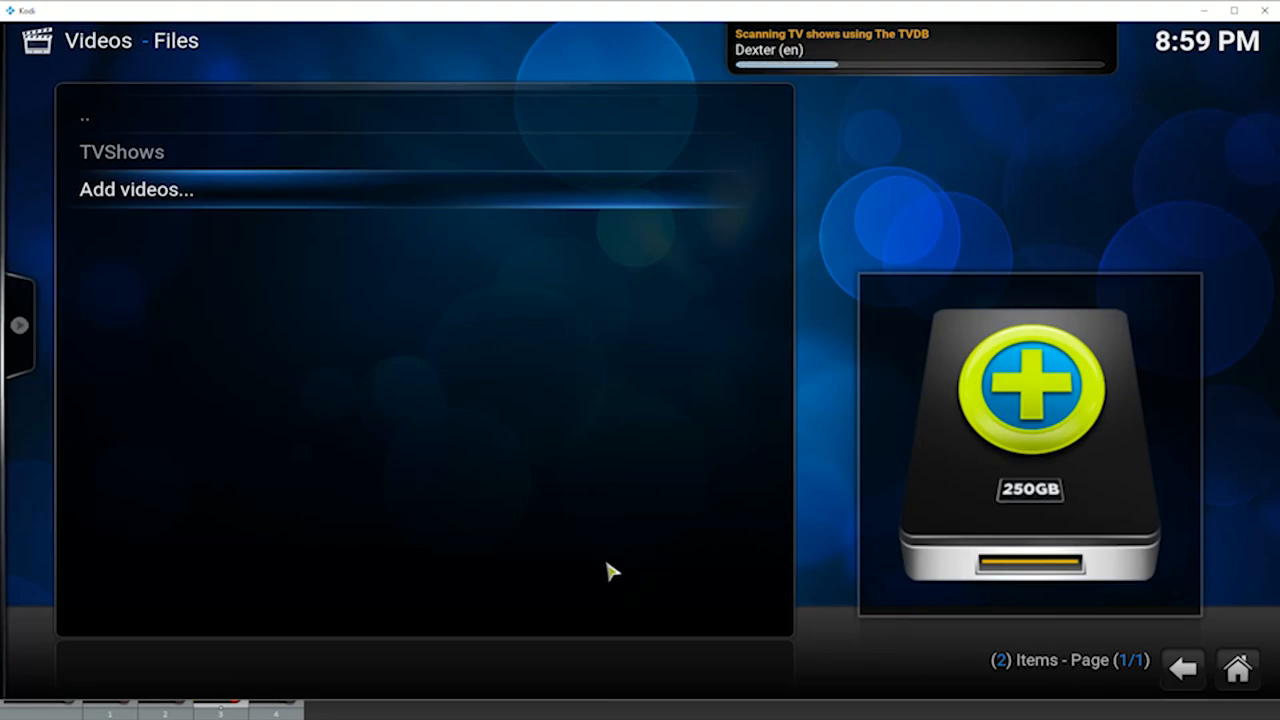
pyautogui.moveTo(730, 364)
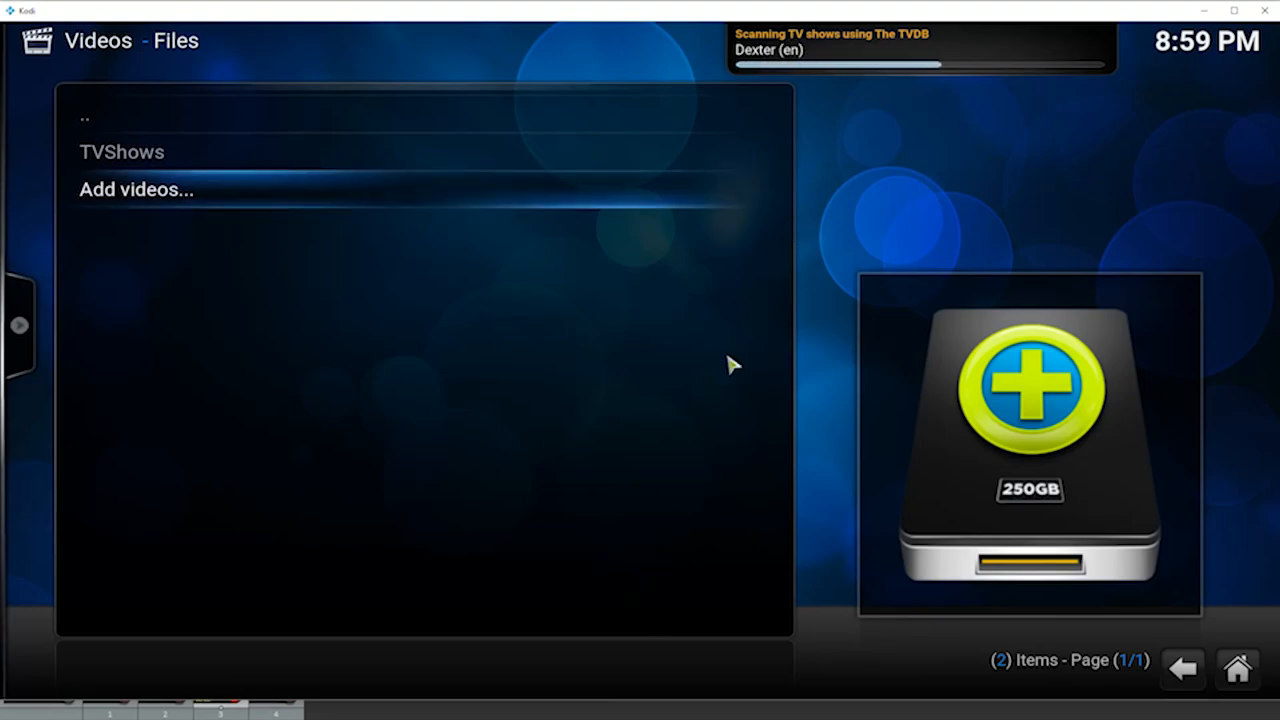
pyautogui.moveTo(824, 400)
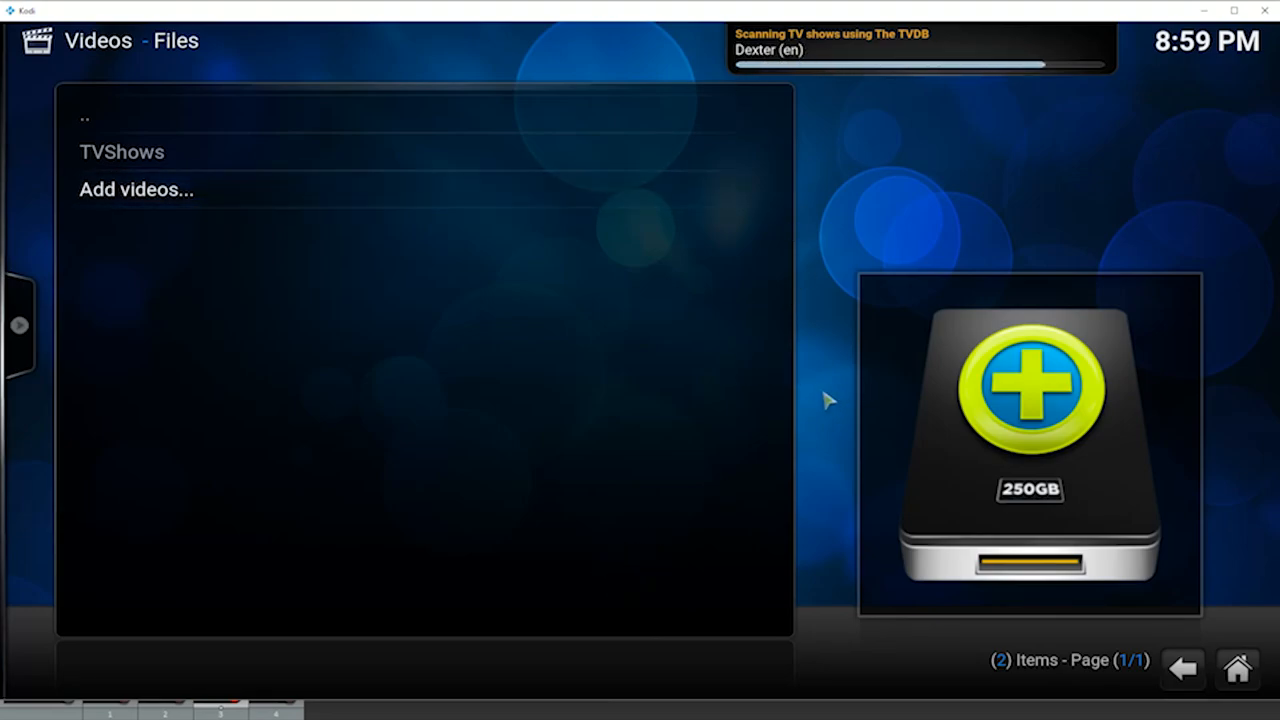
pyautogui.moveTo(778, 412)
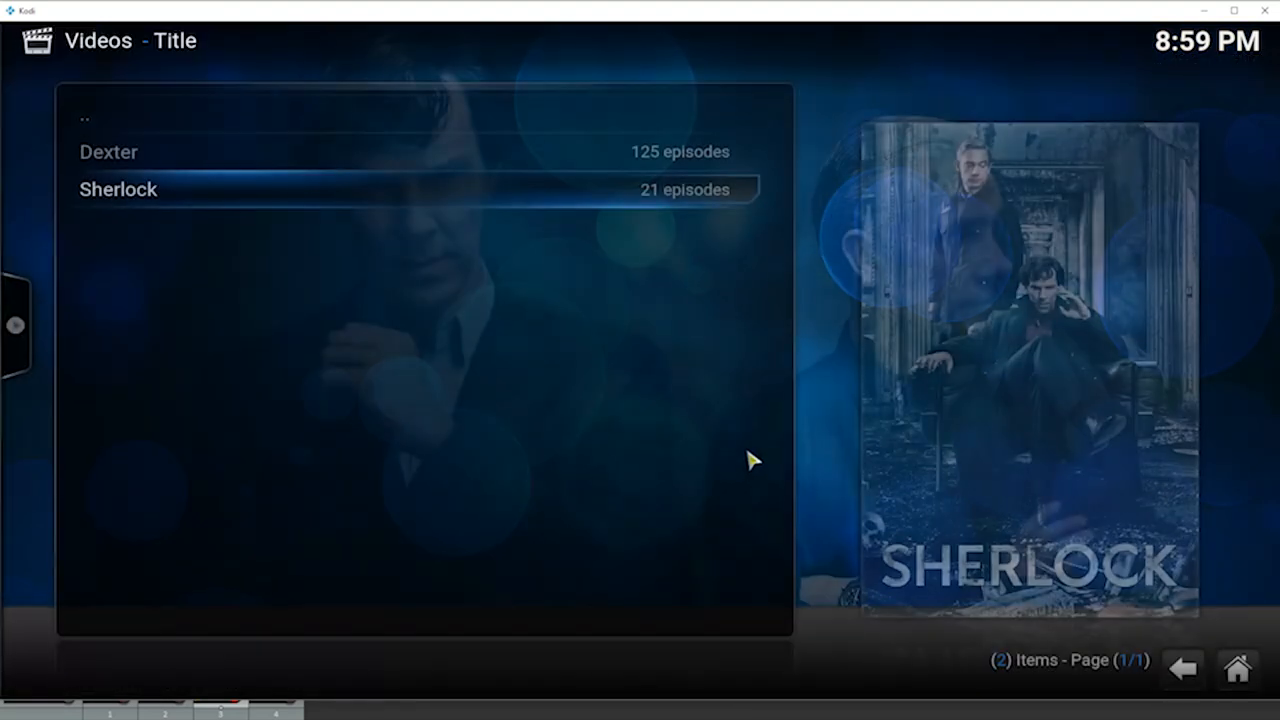
pyautogui.doubleClick(118, 188)
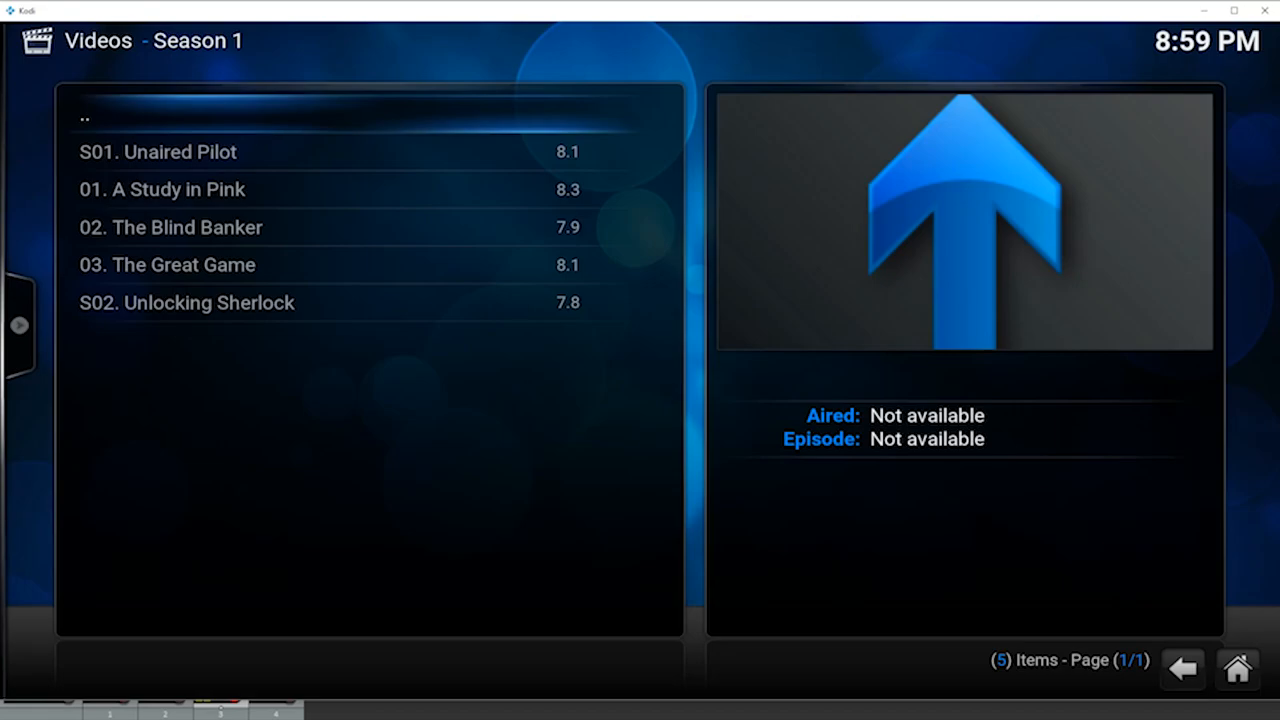
pyautogui.click(84, 116)
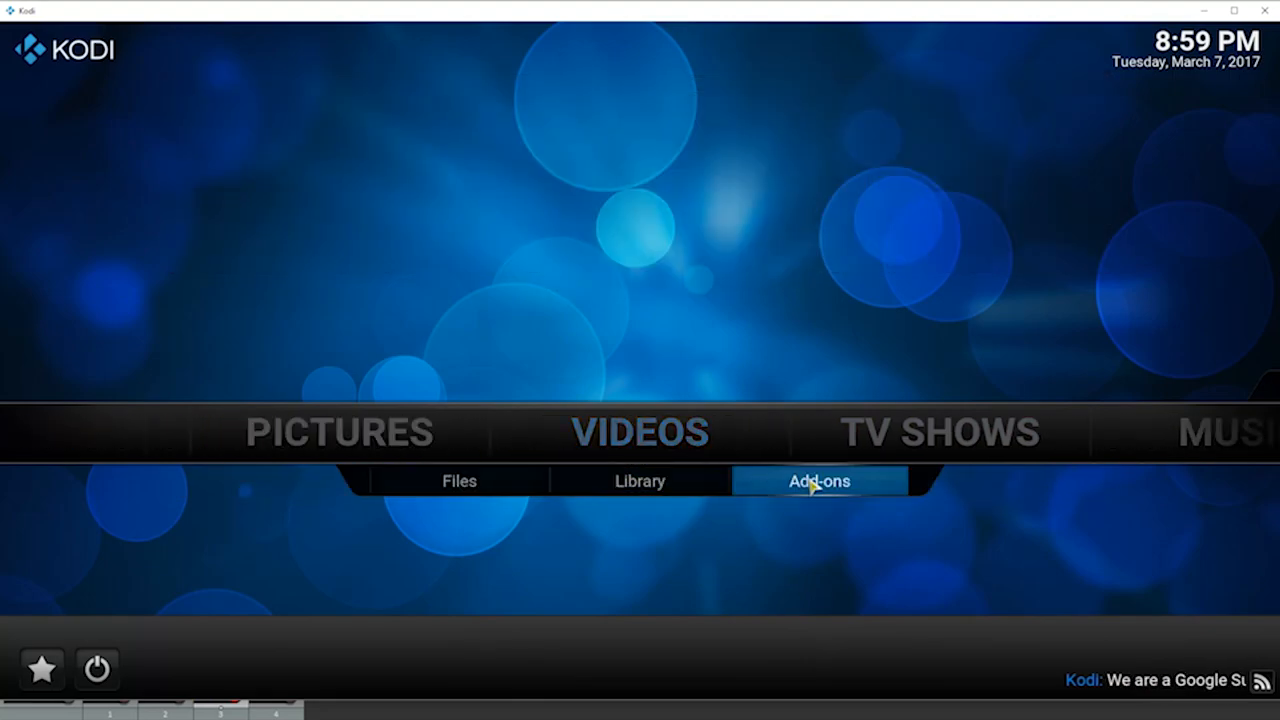
# Reach the Stream All The Sources add-on configuration settings
pyautogui.click(820, 480)
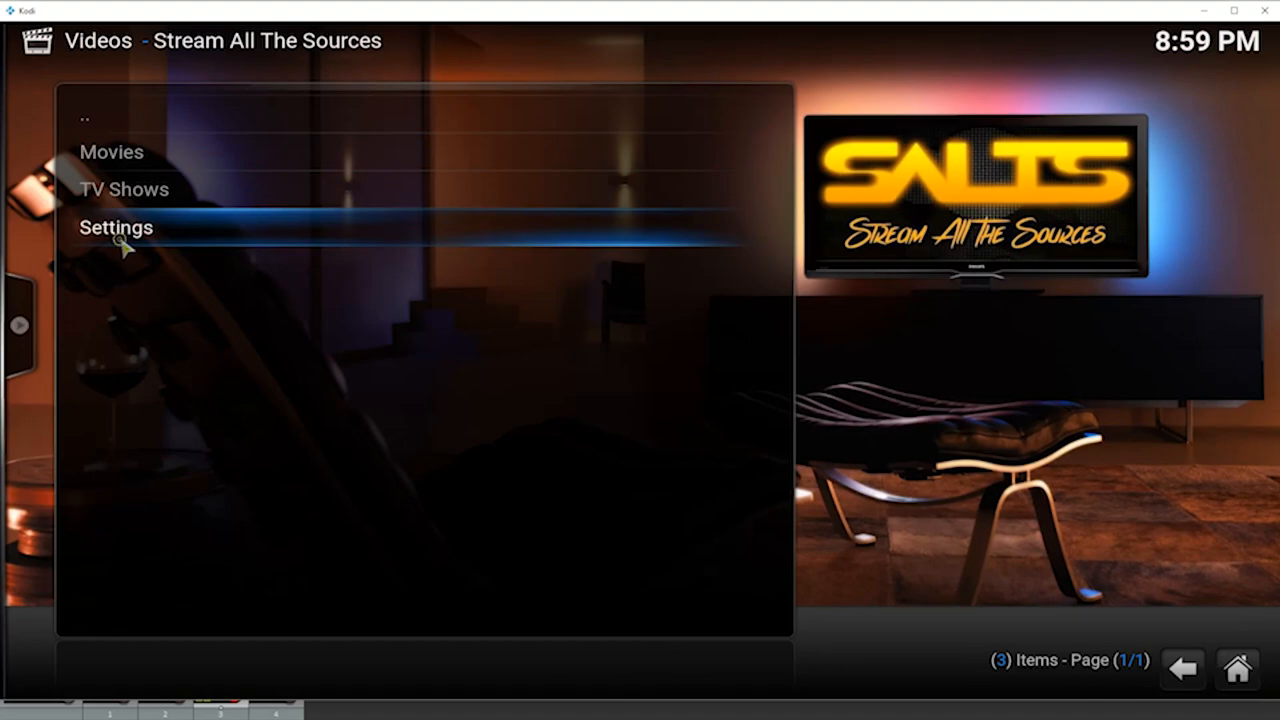
pyautogui.click(116, 228)
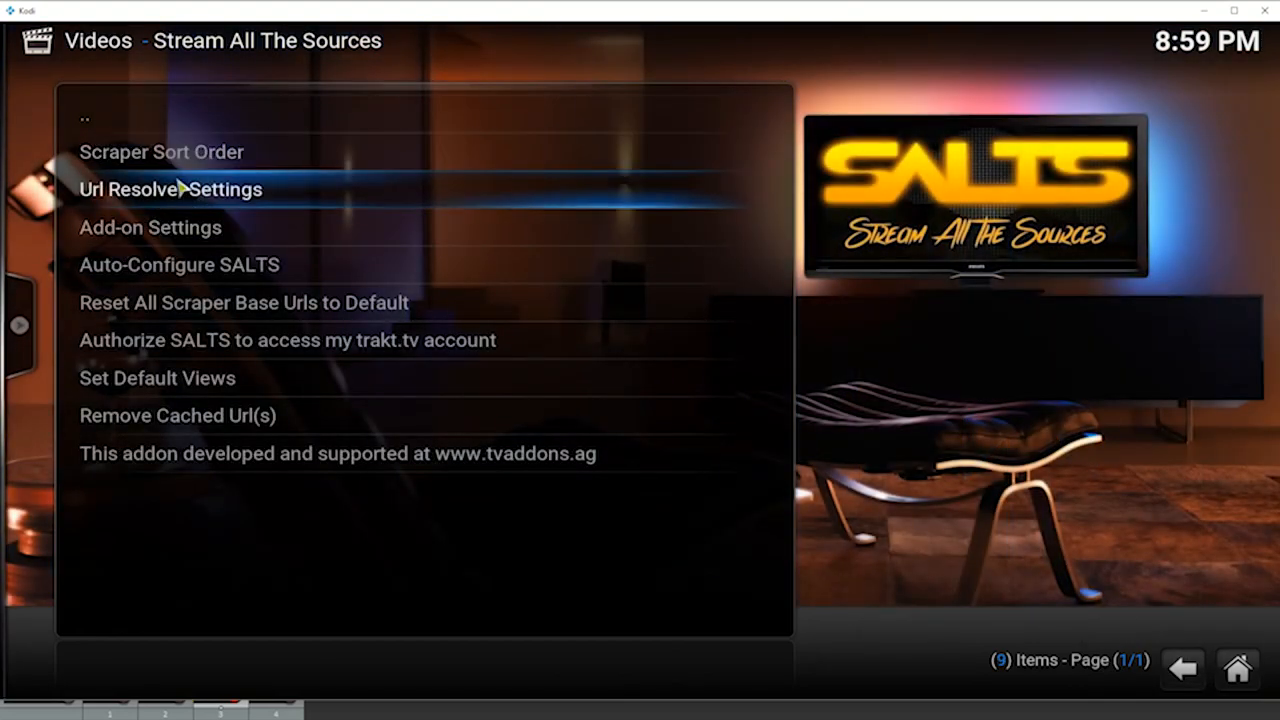
pyautogui.click(150, 228)
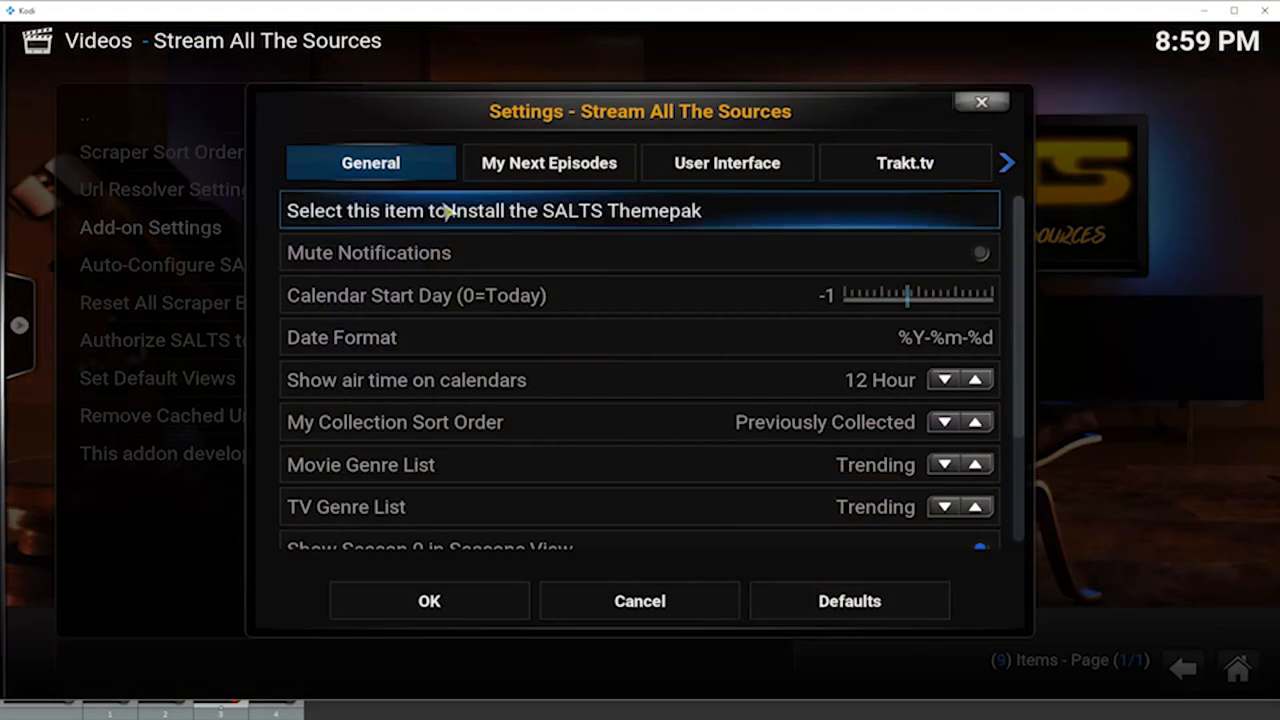
# Browse the settings tabs through Trakt.tv, Artwork and User Interface to Library Integration
pyautogui.click(904, 162)
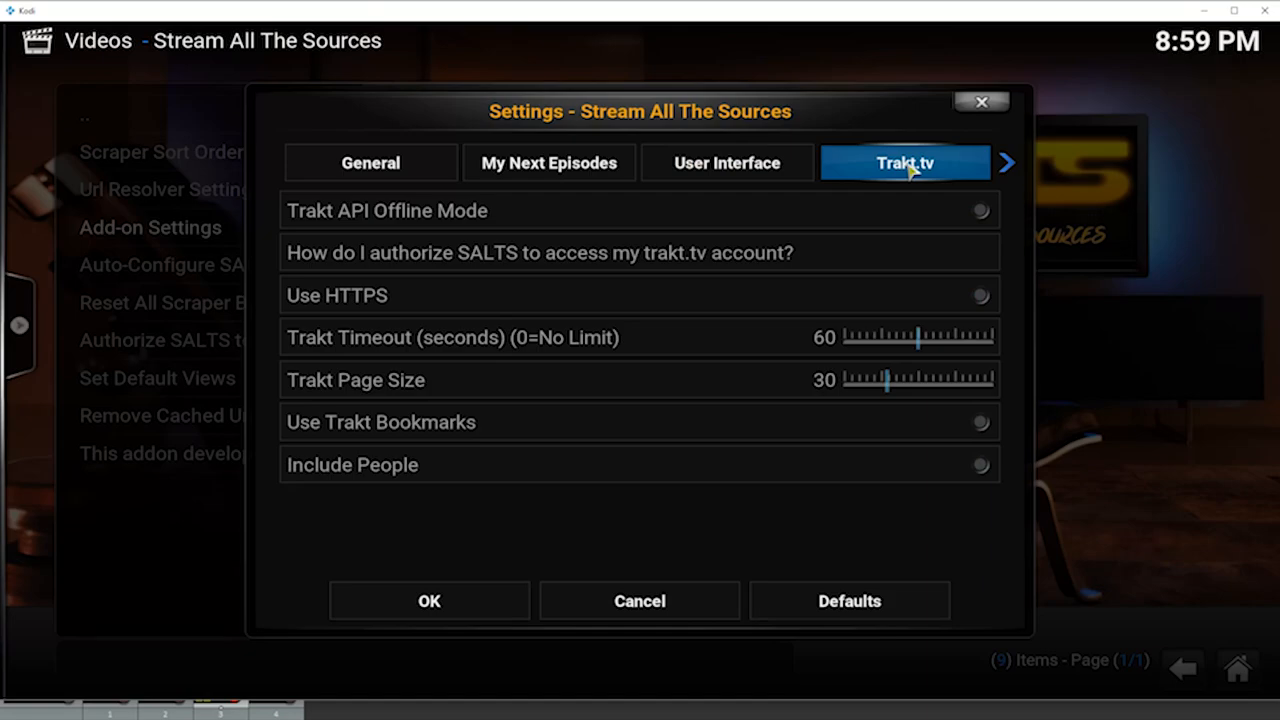
pyautogui.click(1006, 162)
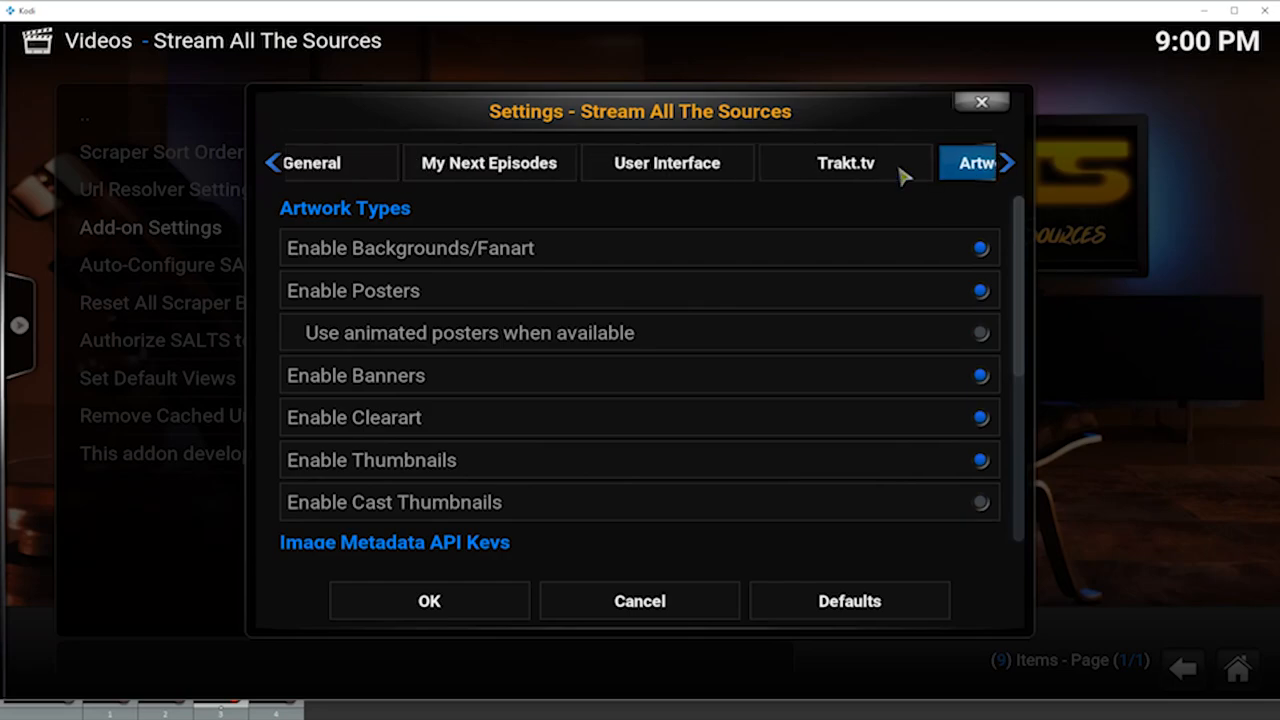
pyautogui.click(728, 162)
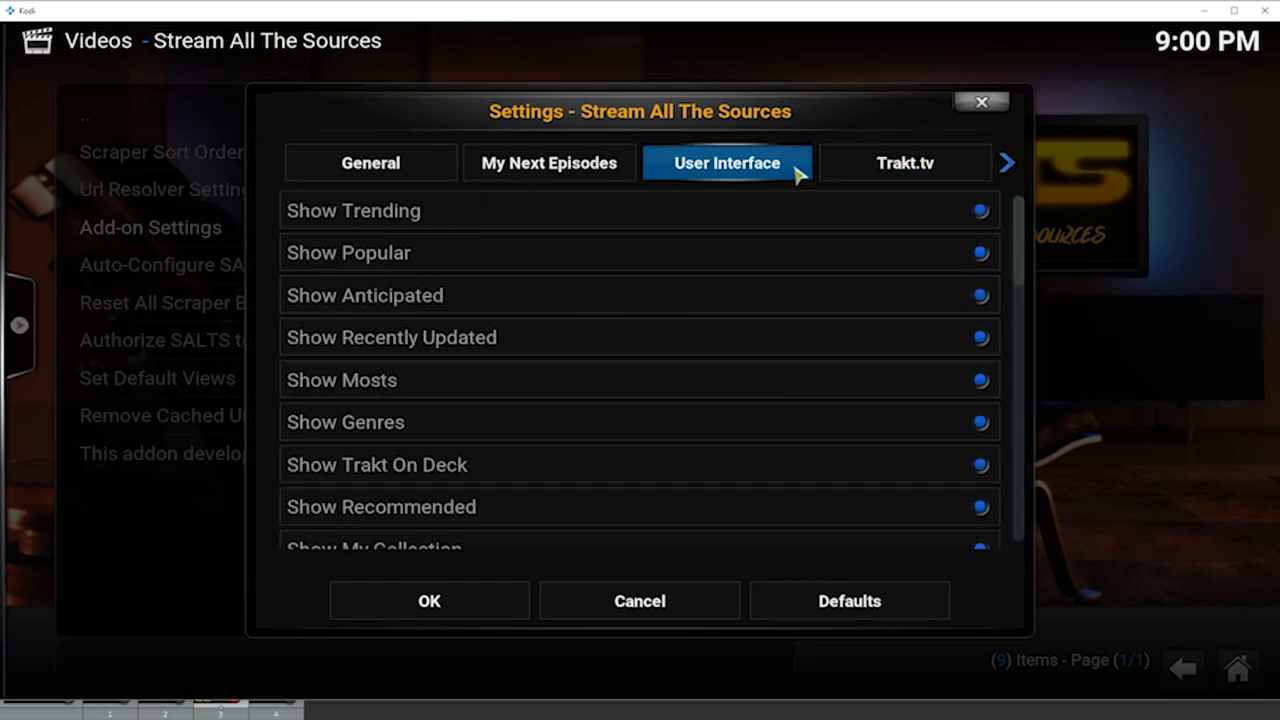
pyautogui.click(1008, 162)
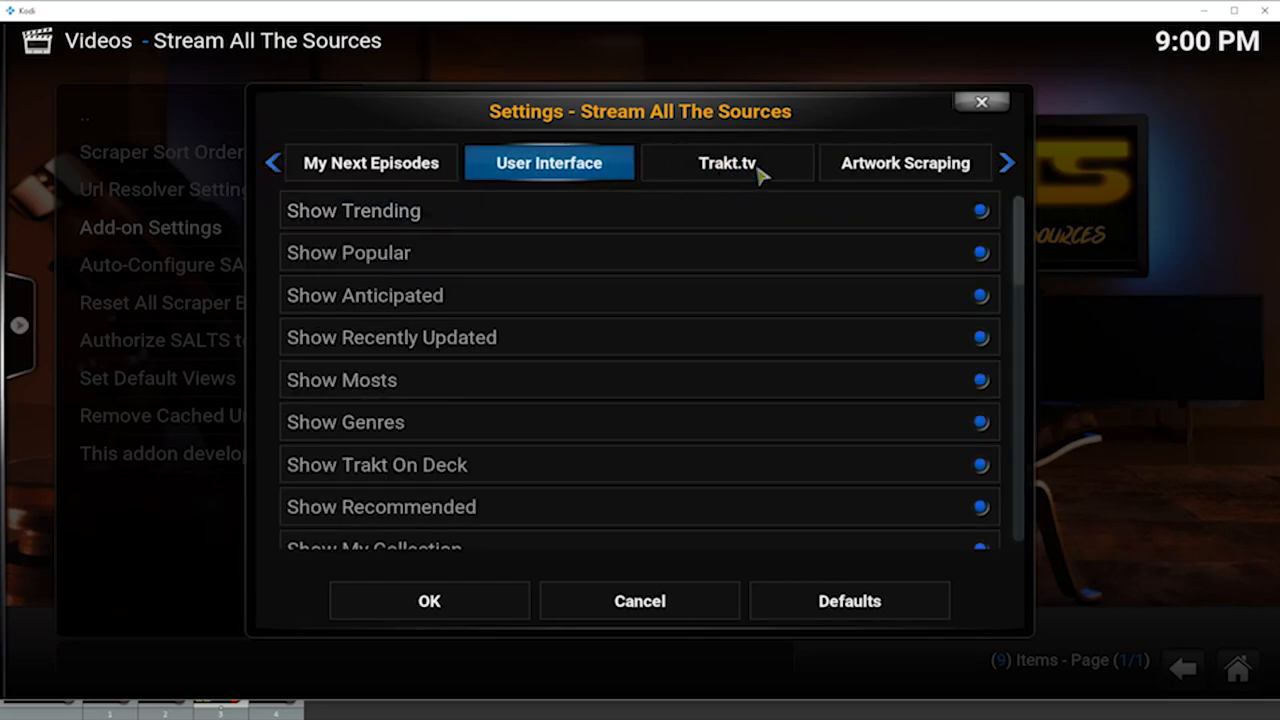
pyautogui.click(728, 162)
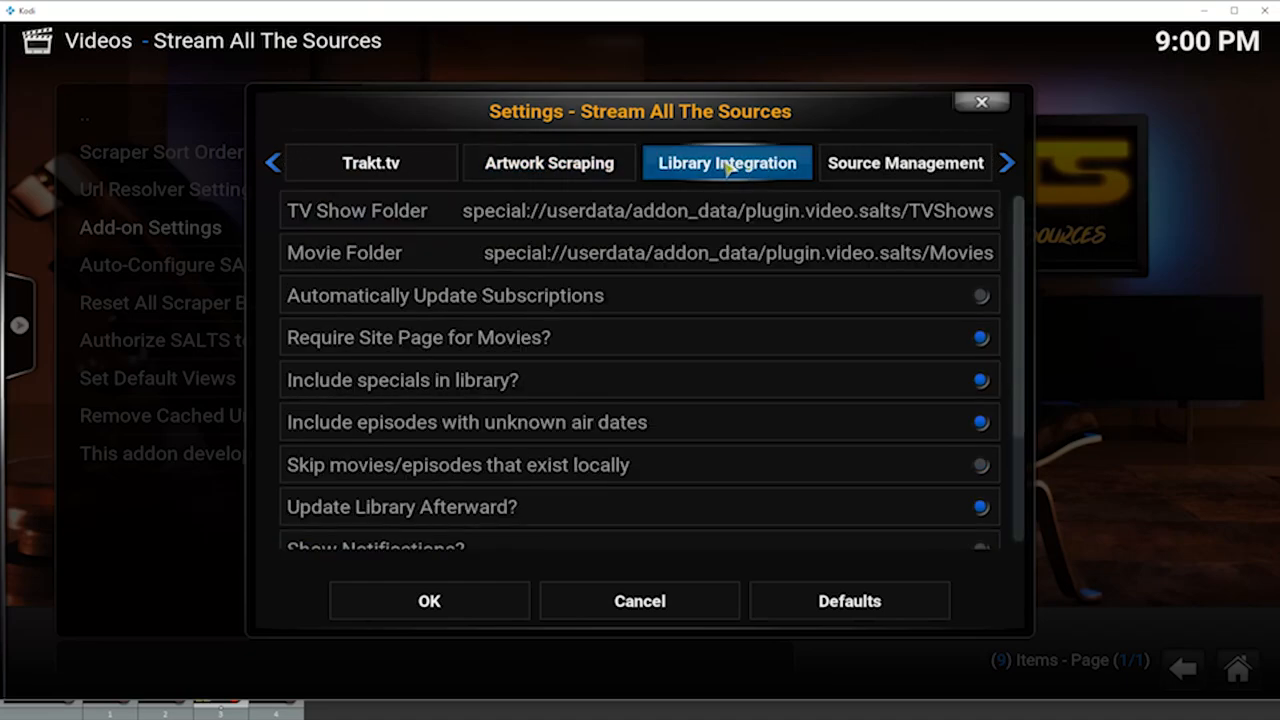
pyautogui.click(904, 162)
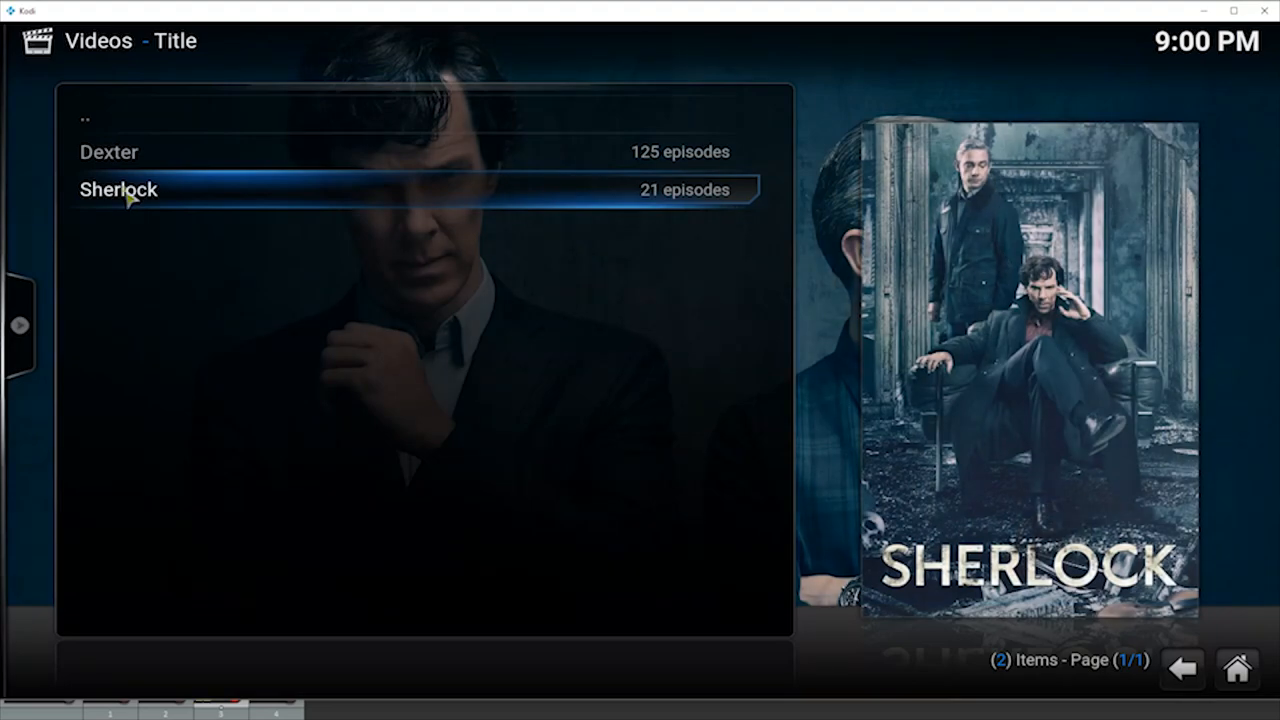
# Start gathering streaming sources for Sherlock Season 1's first episode
pyautogui.doubleClick(118, 188)
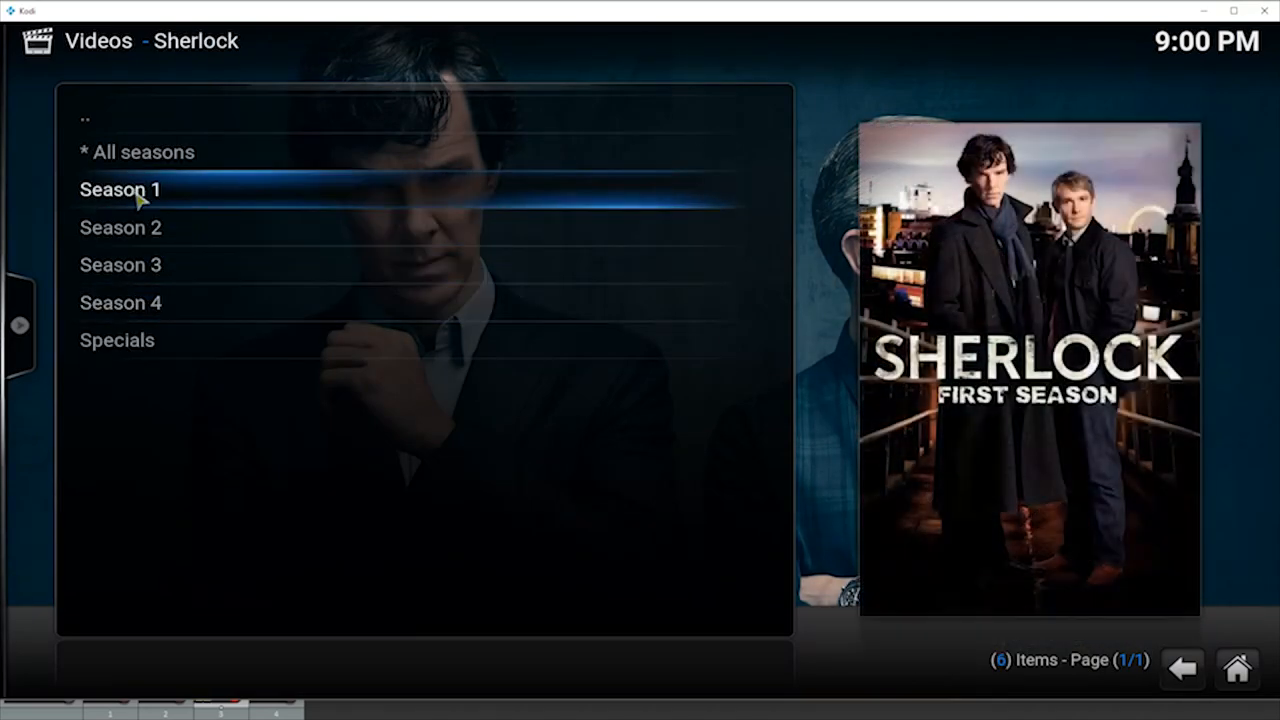
pyautogui.click(120, 190)
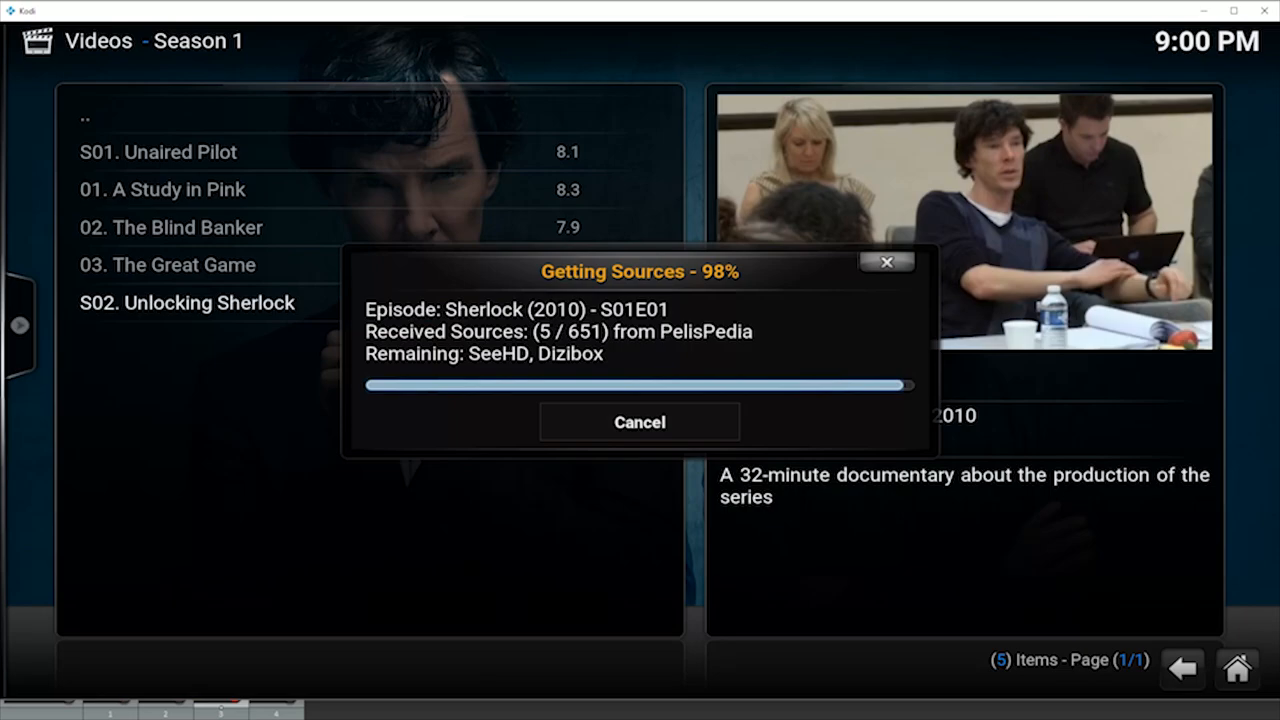
pyautogui.moveTo(568, 504)
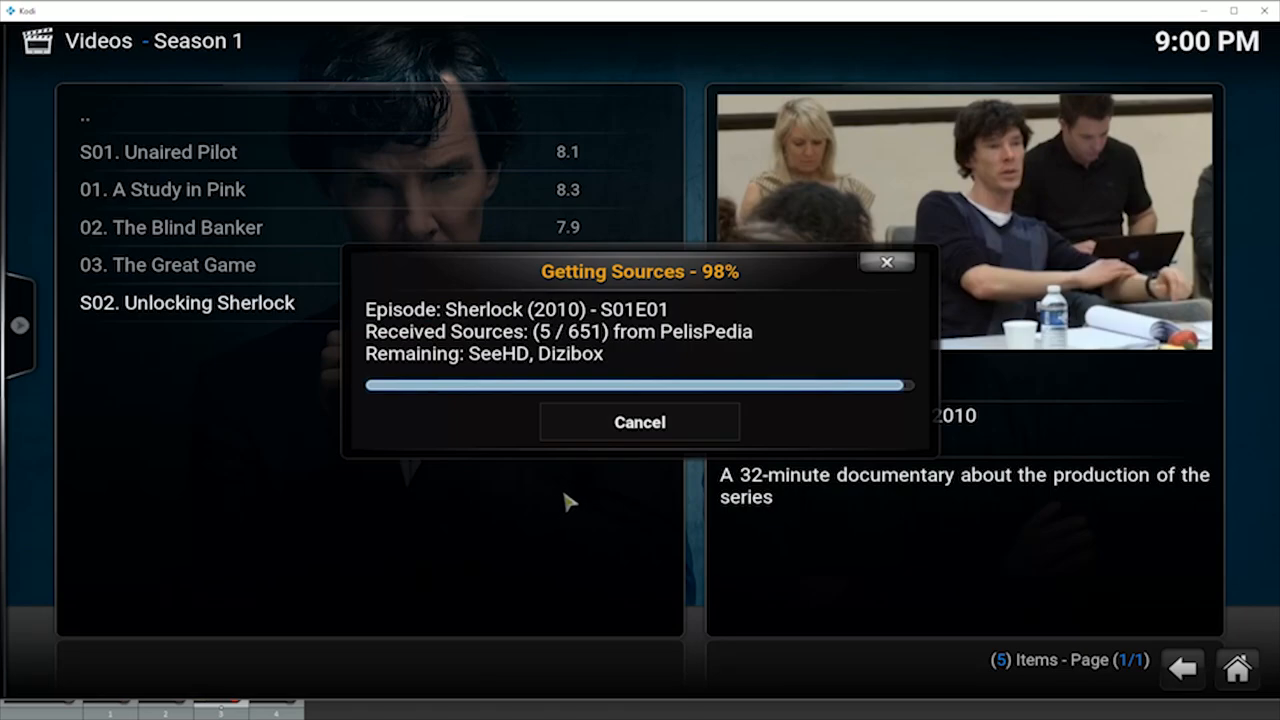
pyautogui.click(640, 420)
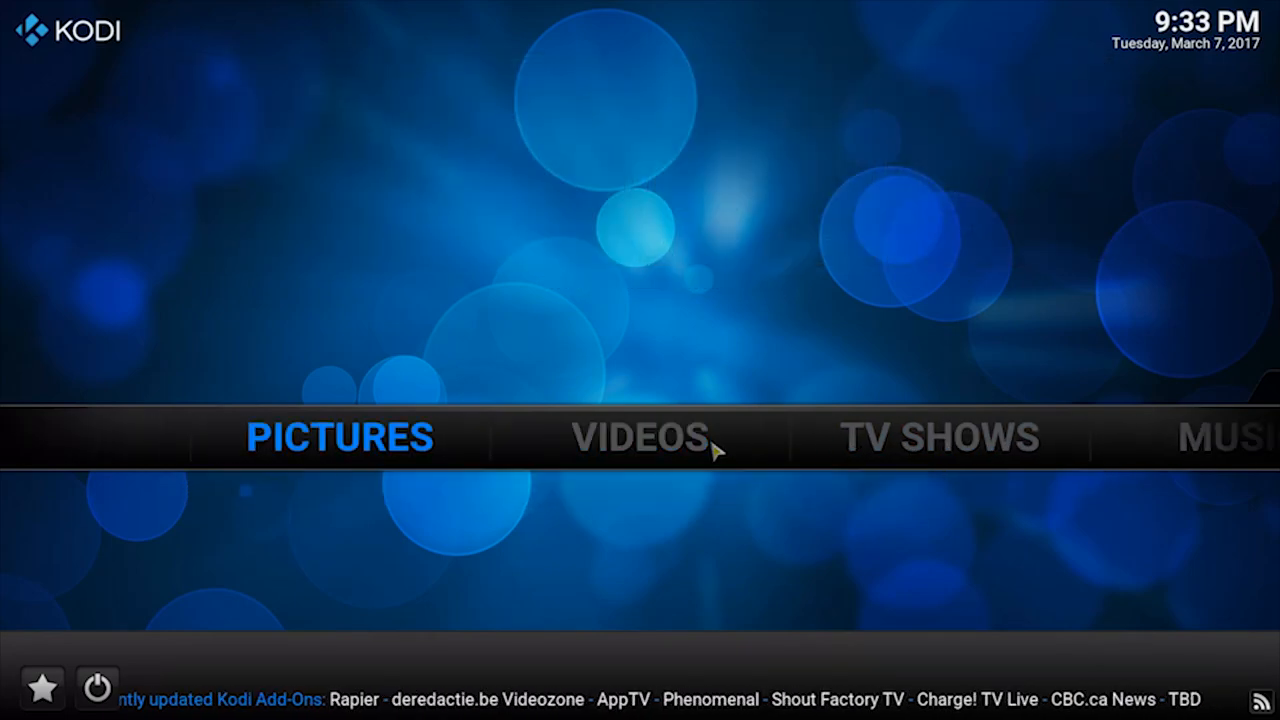
# Run a 'Scrubs' TV show search in the Stream All The Sources add-on
pyautogui.click(636, 436)
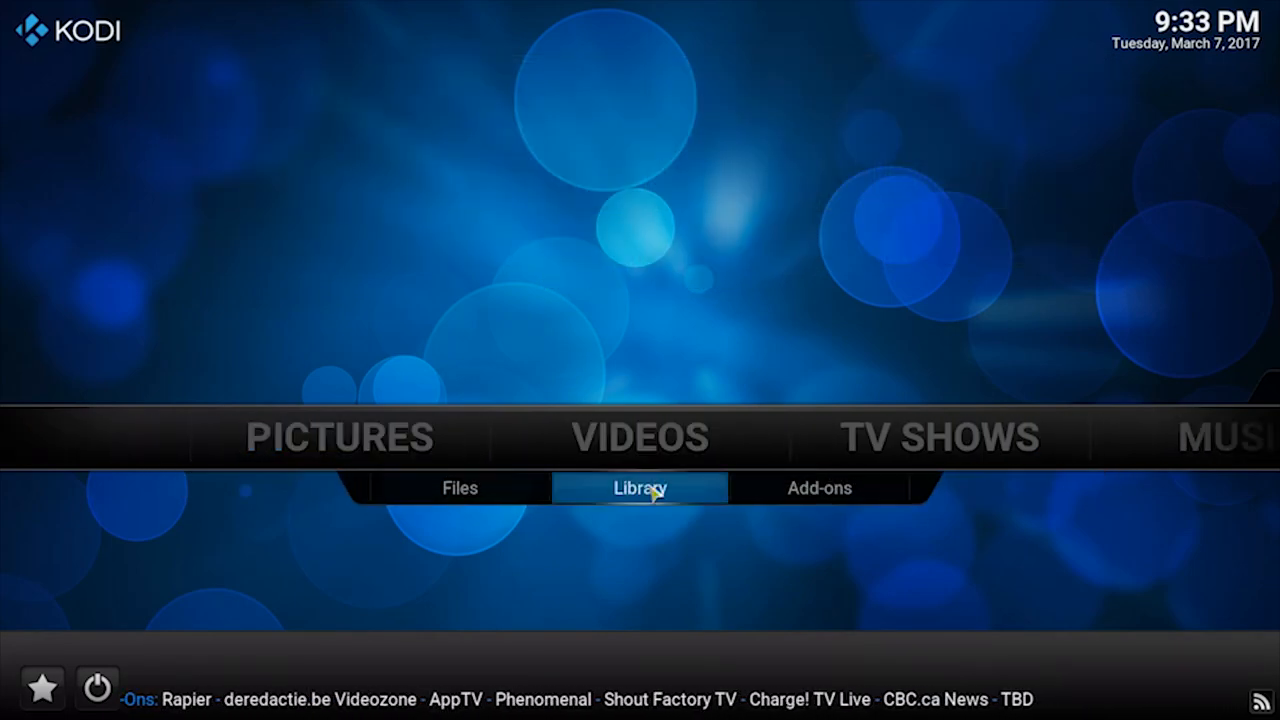
pyautogui.click(820, 488)
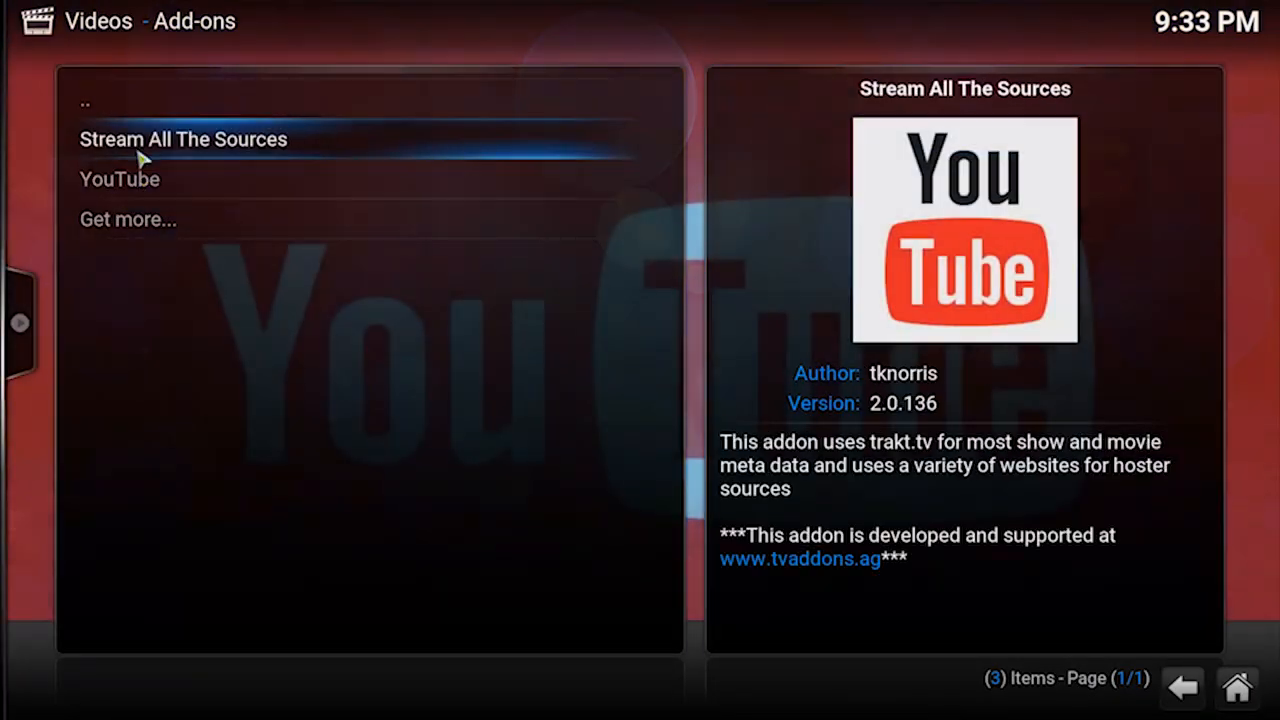
pyautogui.click(184, 140)
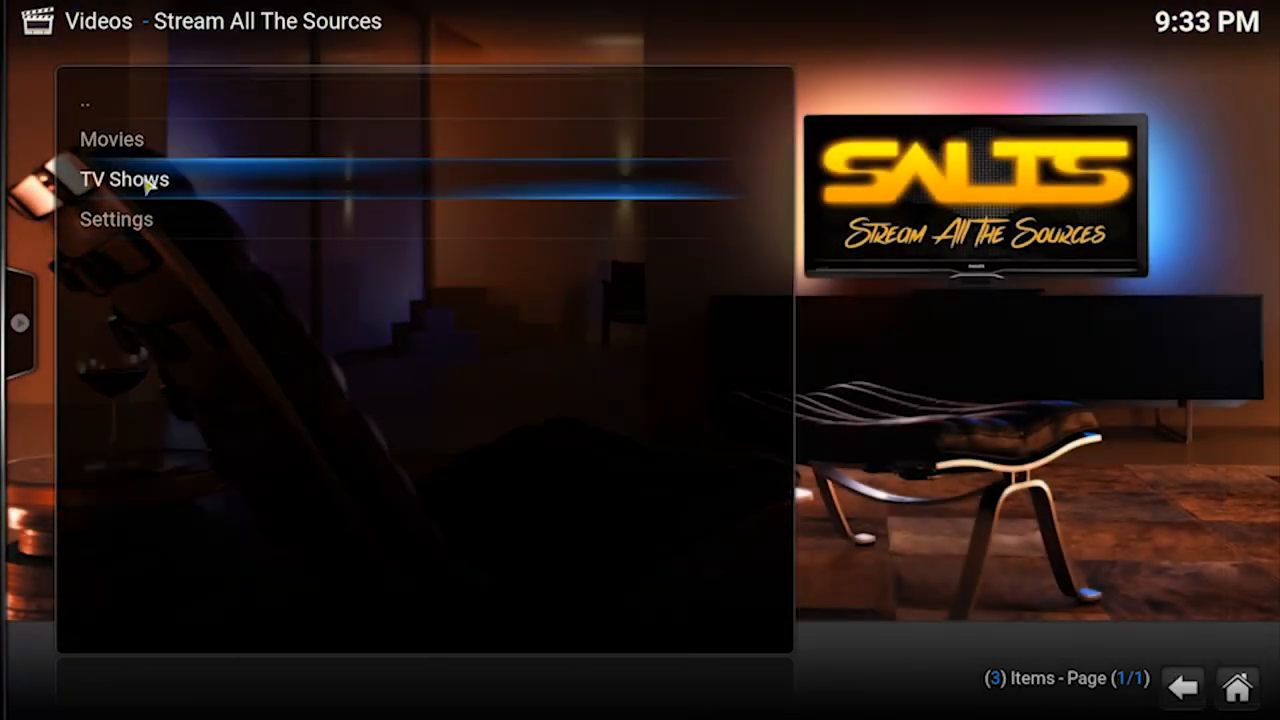
pyautogui.click(124, 180)
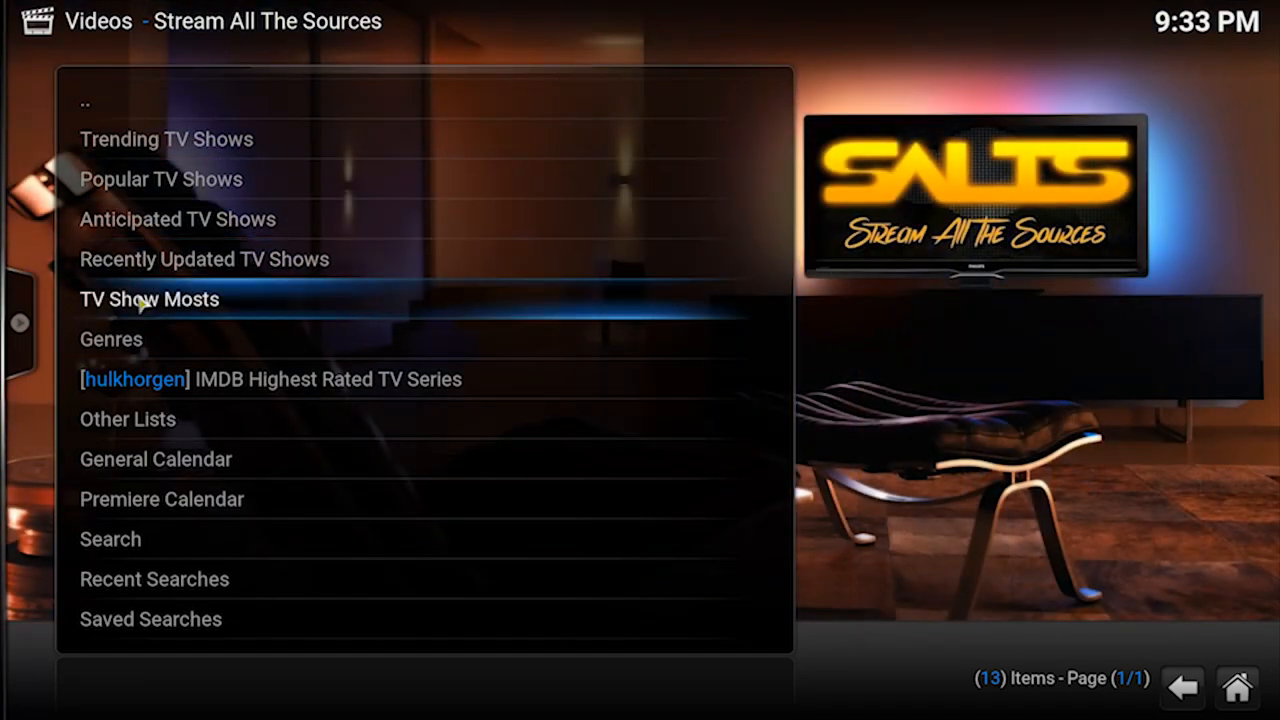
pyautogui.click(110, 540)
pyautogui.write('Scrubs')
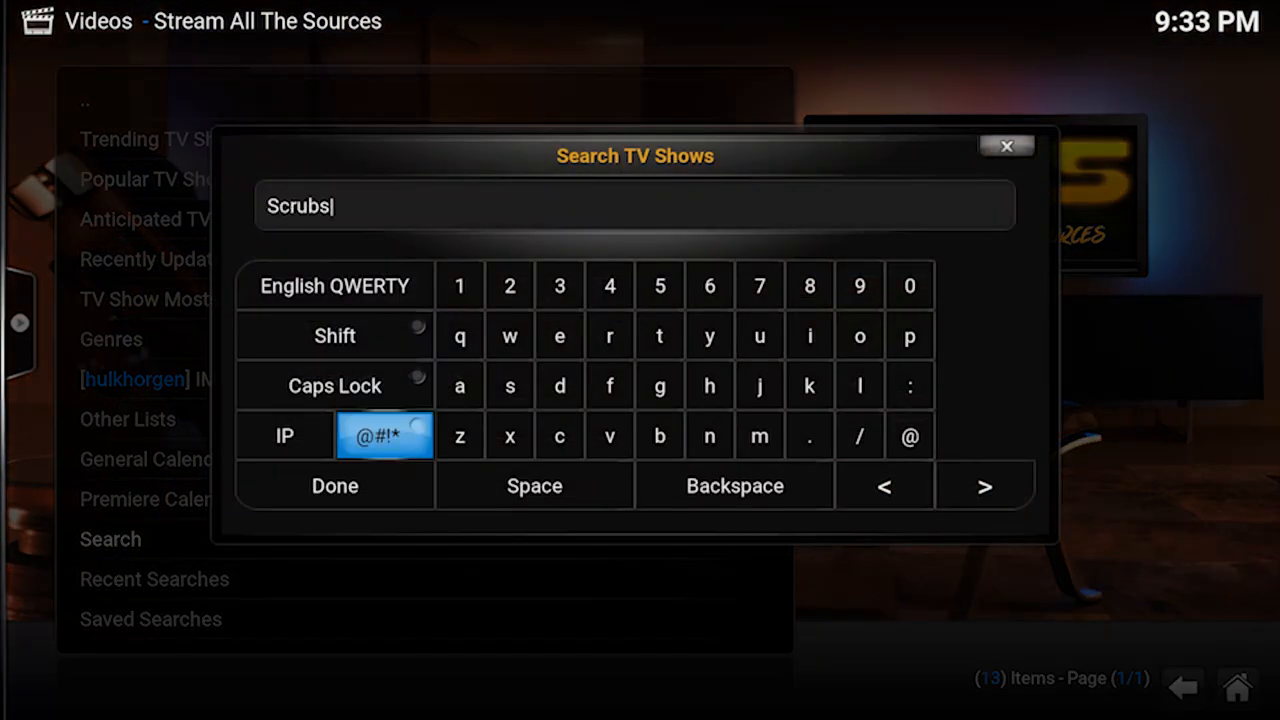
pyautogui.click(336, 486)
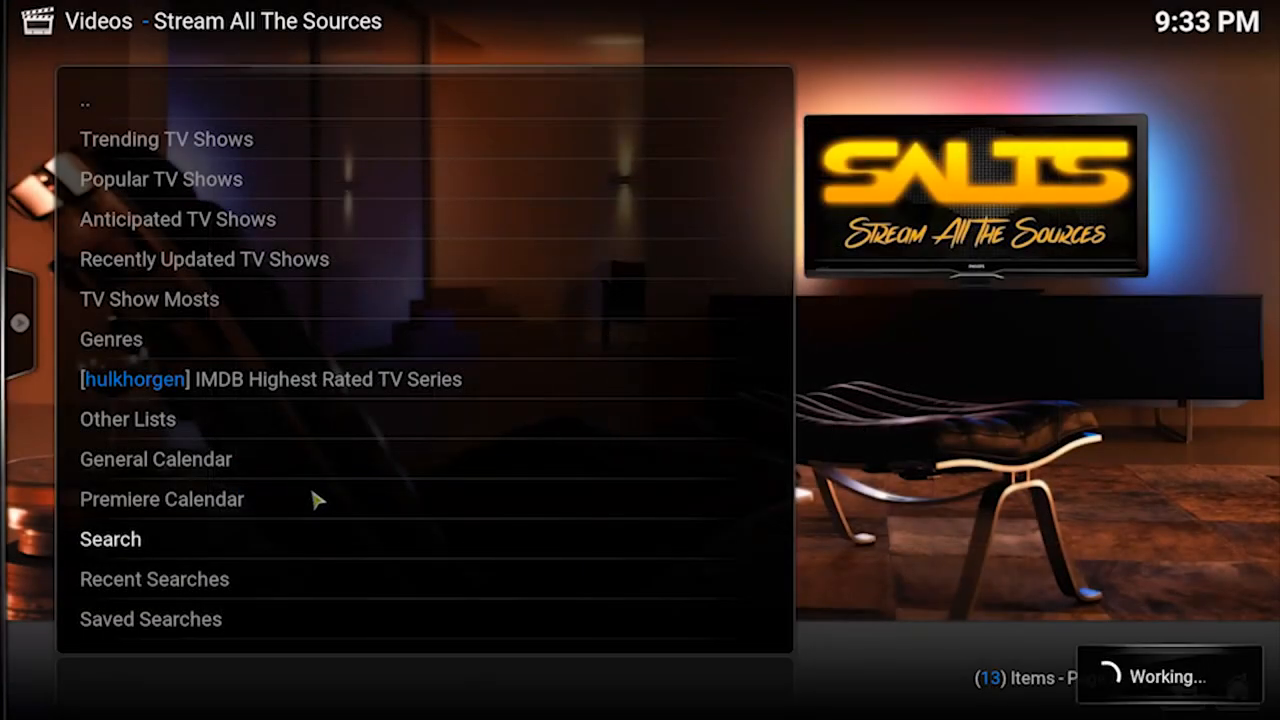
pyautogui.click(110, 540)
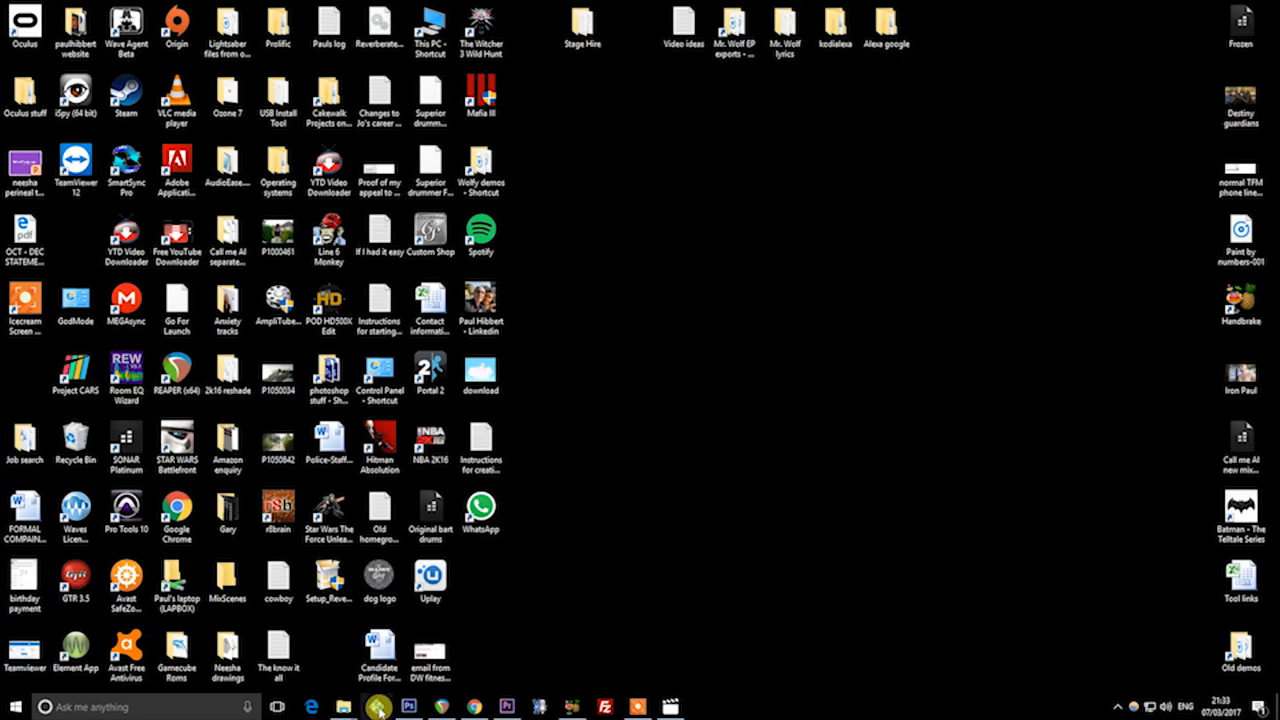
# Relaunch Kodi from the desktop and view the recently added Scrubs season 9 episodes
pyautogui.click(376, 708)
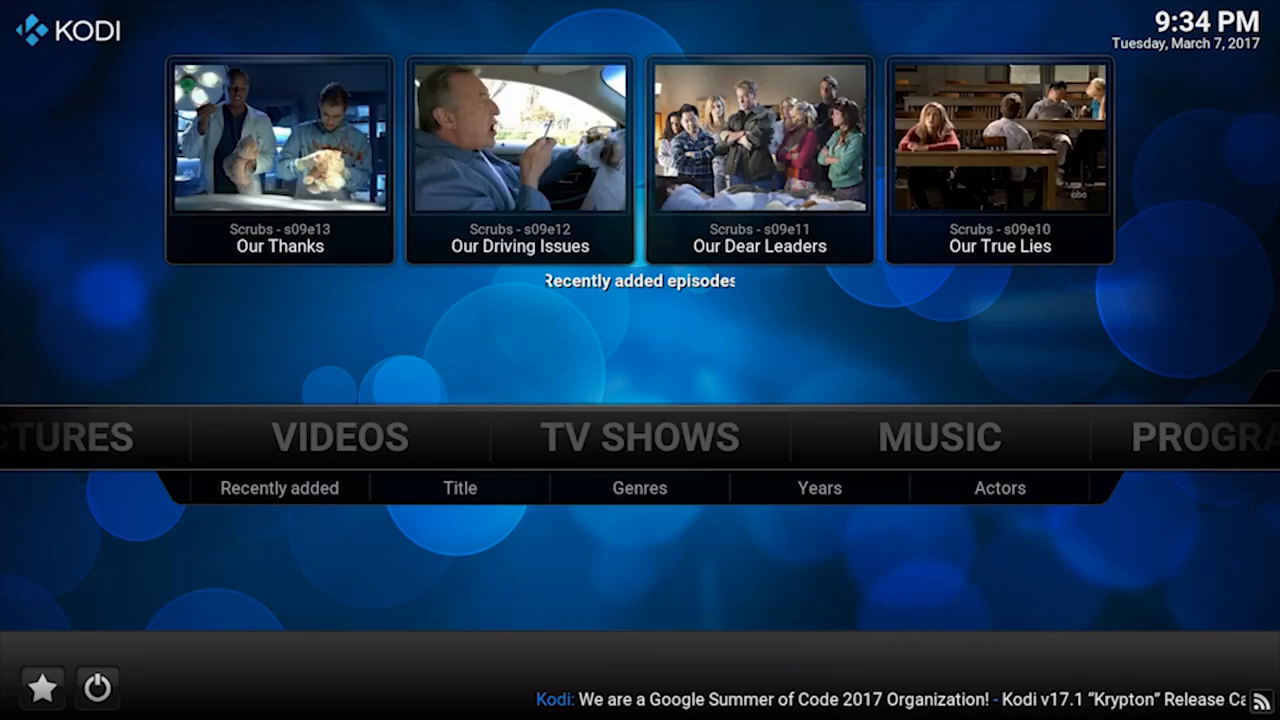
pyautogui.click(460, 488)
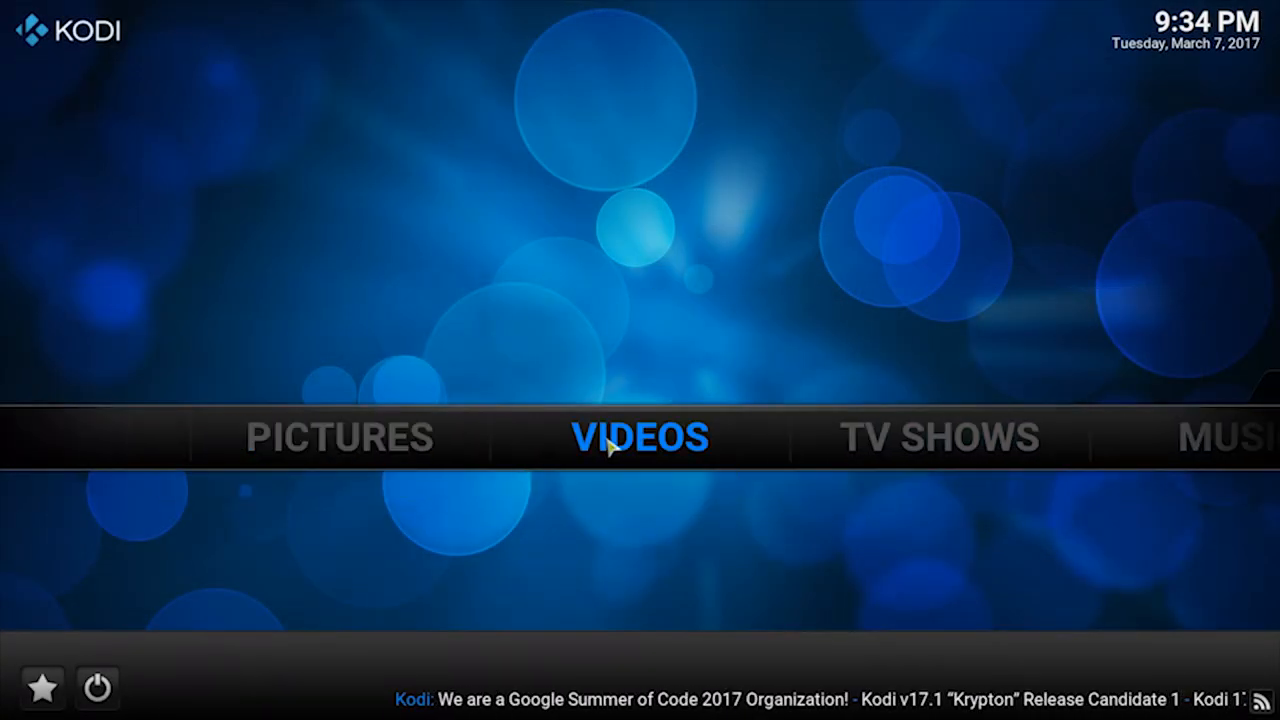
# Search SALTS Movies for 'independence day' and add Independence Day (1996) to the library
pyautogui.click(640, 436)
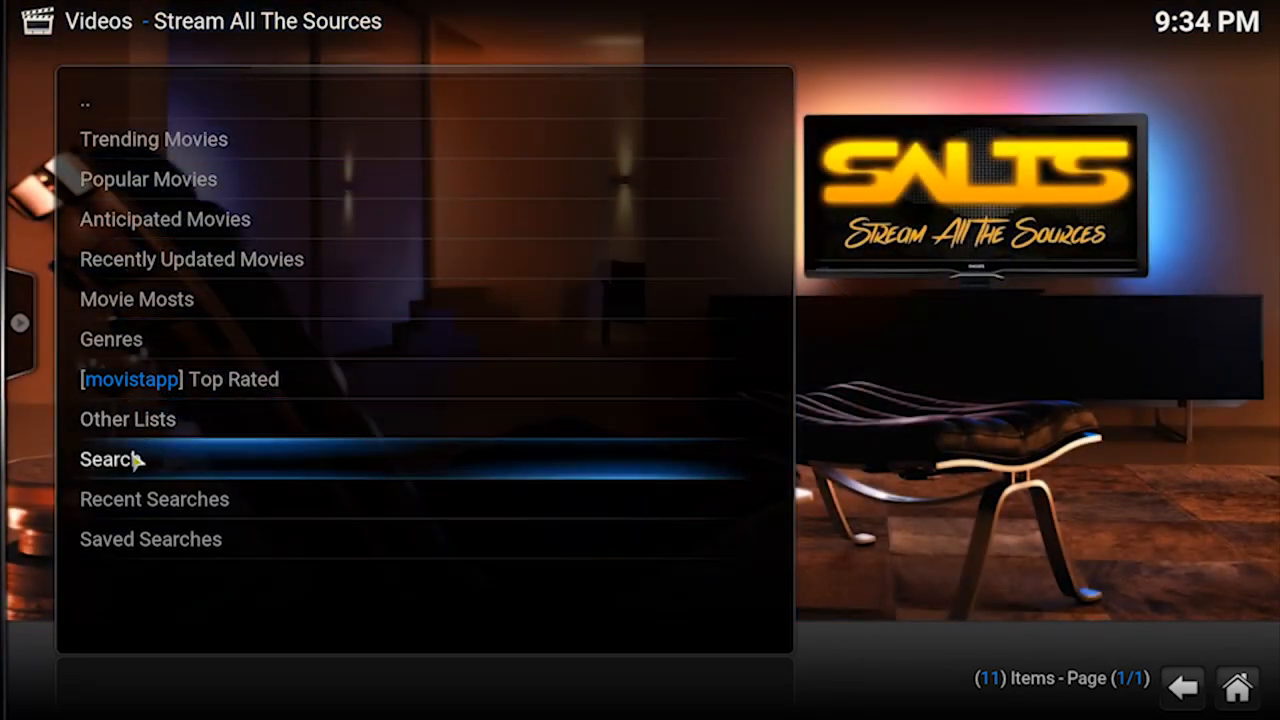
pyautogui.click(106, 458)
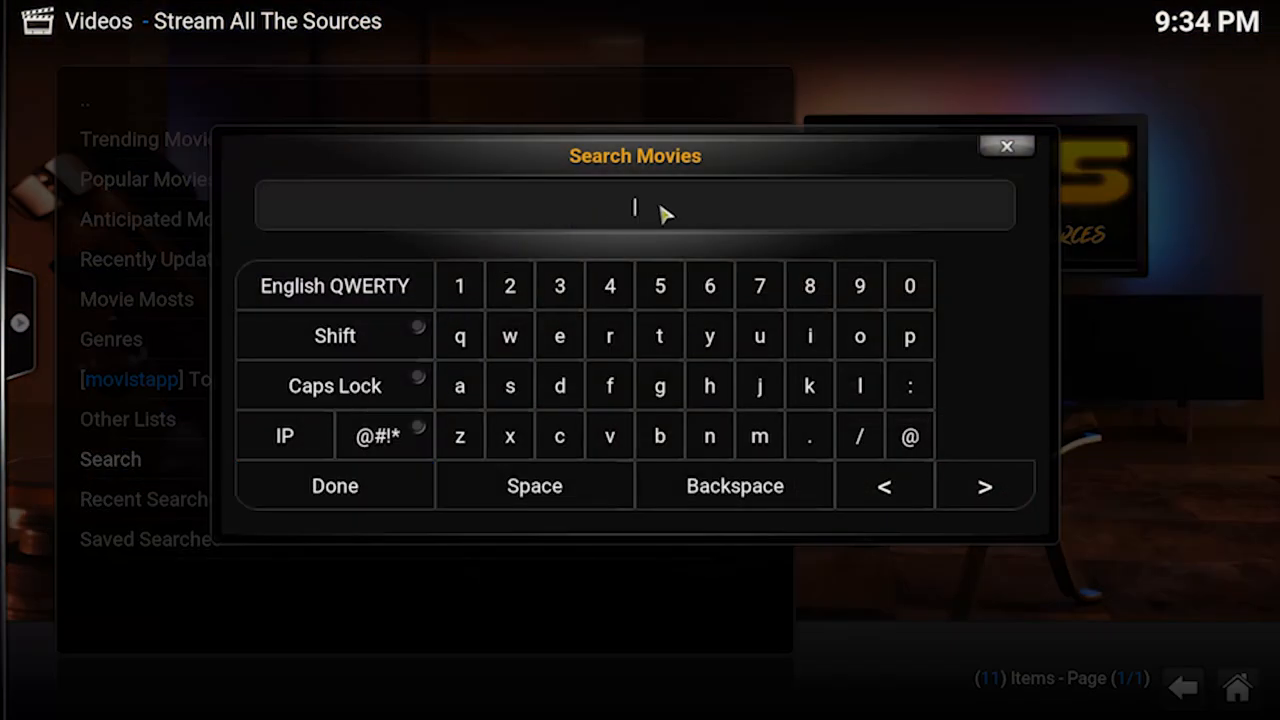
pyautogui.write('independence day')
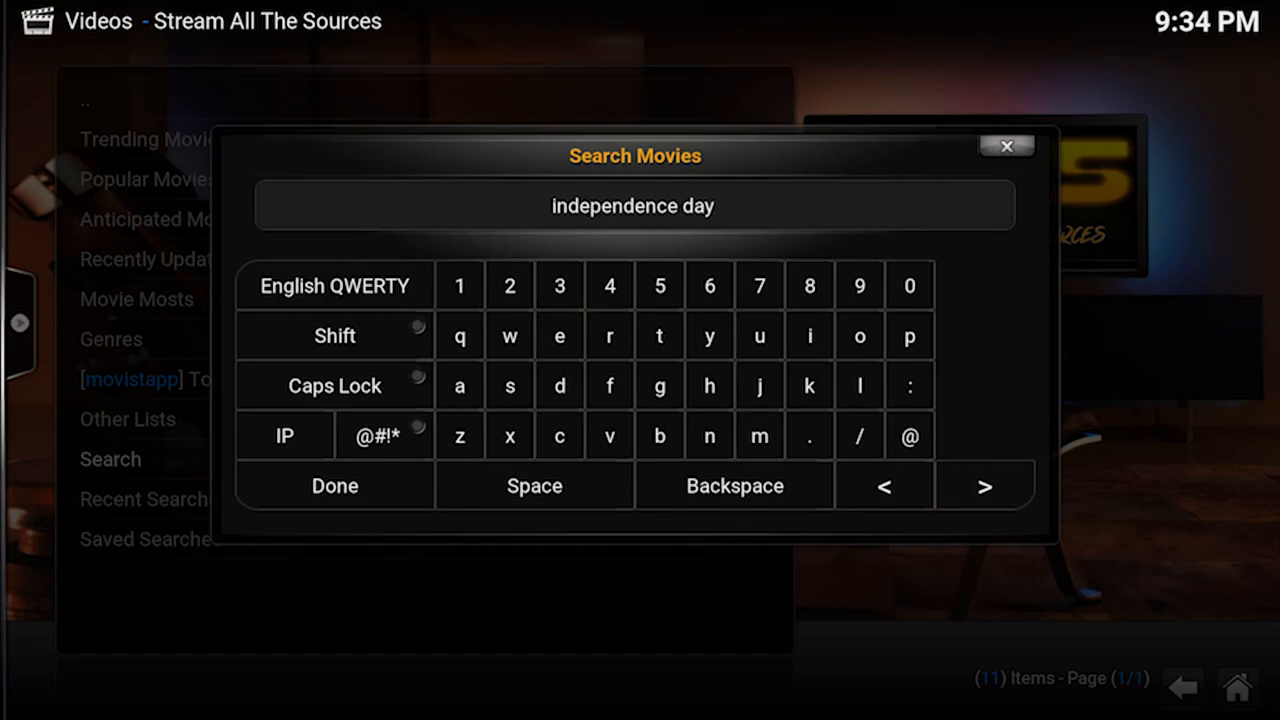
pyautogui.moveTo(656, 208)
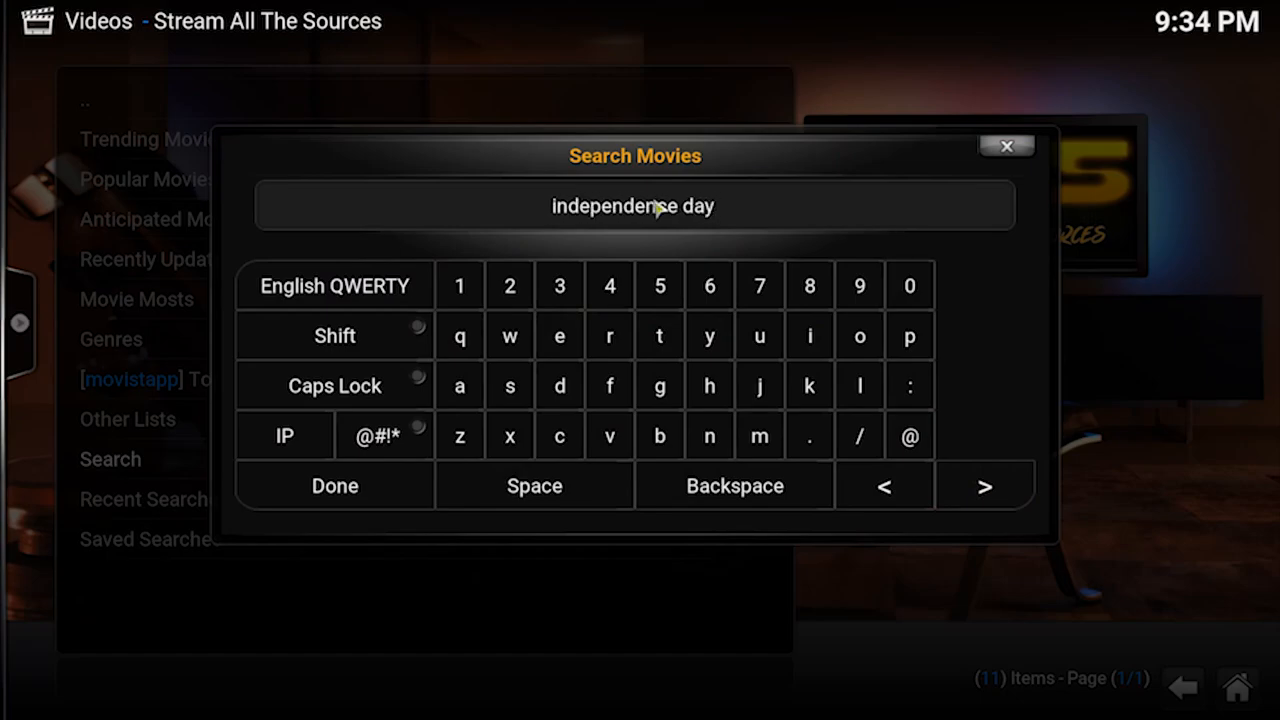
pyautogui.click(334, 486)
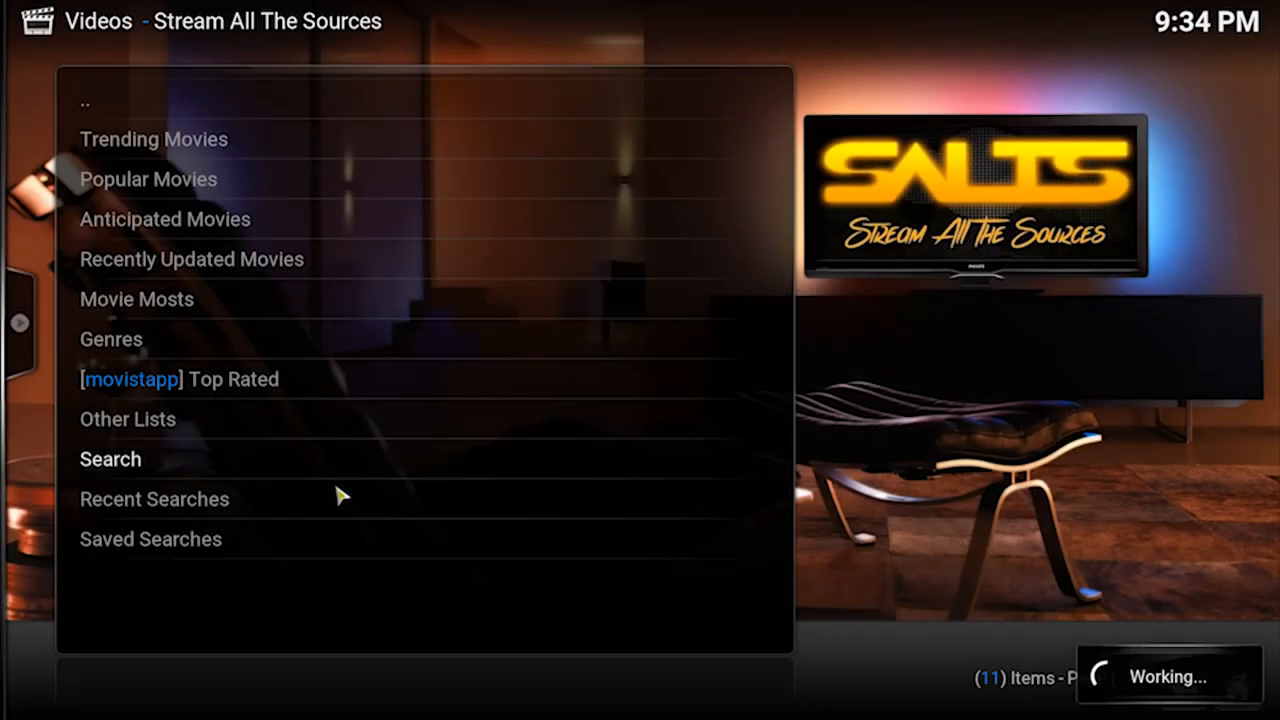
pyautogui.click(110, 458)
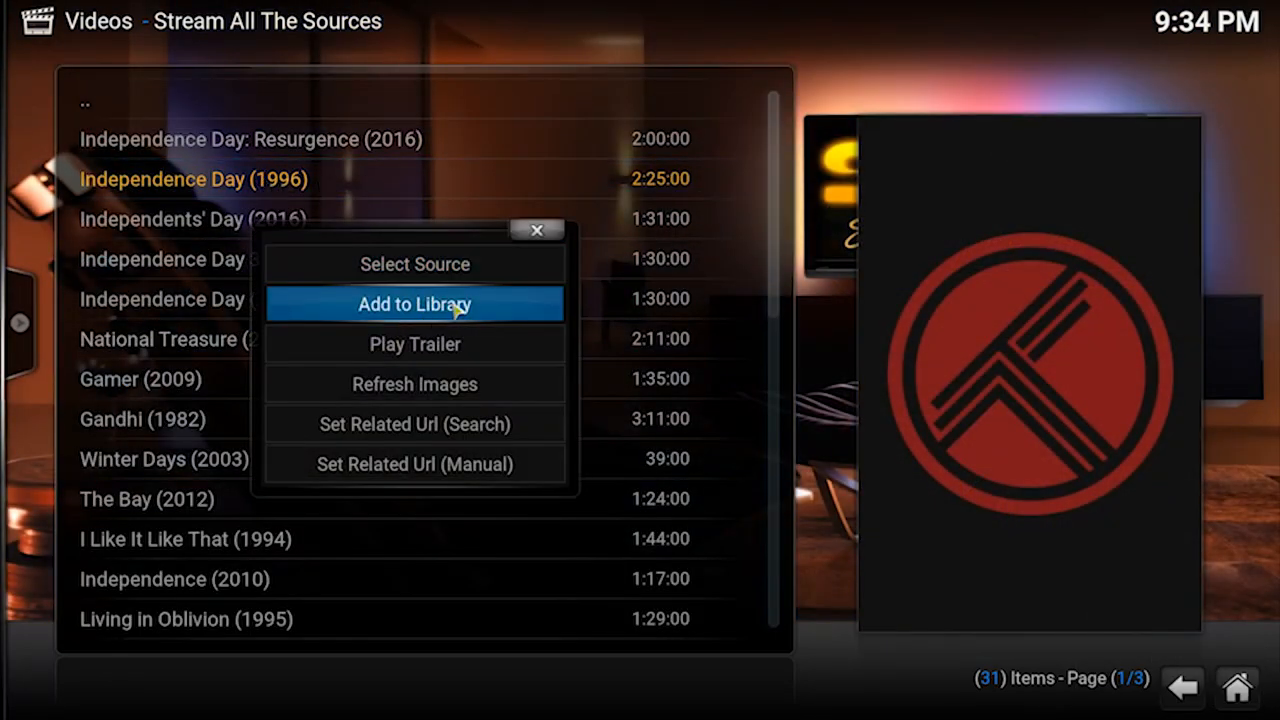
pyautogui.click(414, 304)
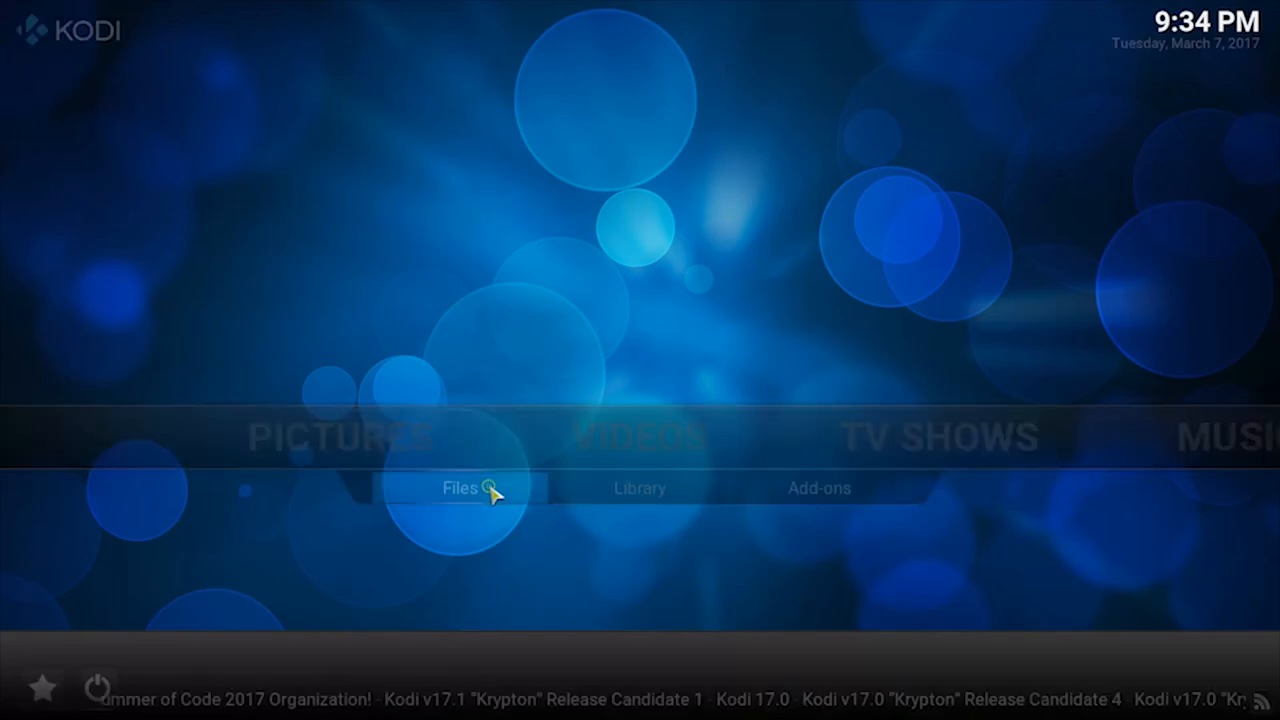
# Browse for a new video source folder, drilling from C: through Users into the user's AppData
pyautogui.click(460, 488)
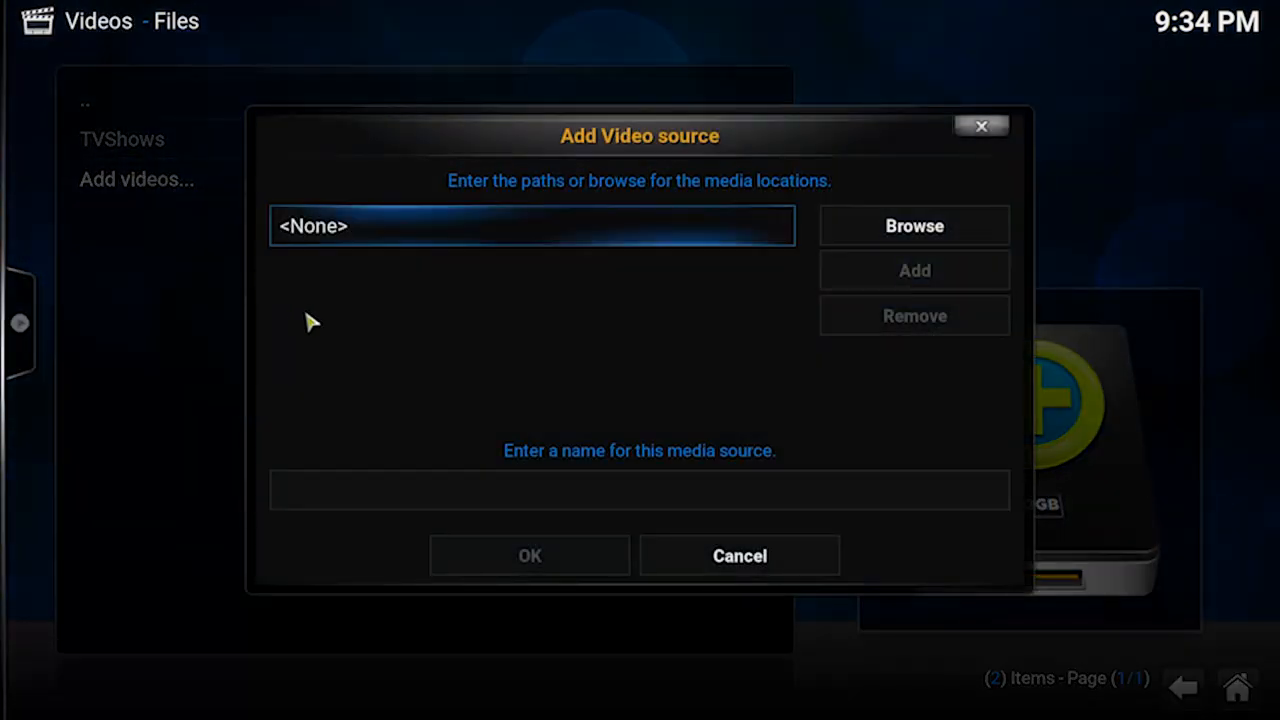
pyautogui.click(912, 224)
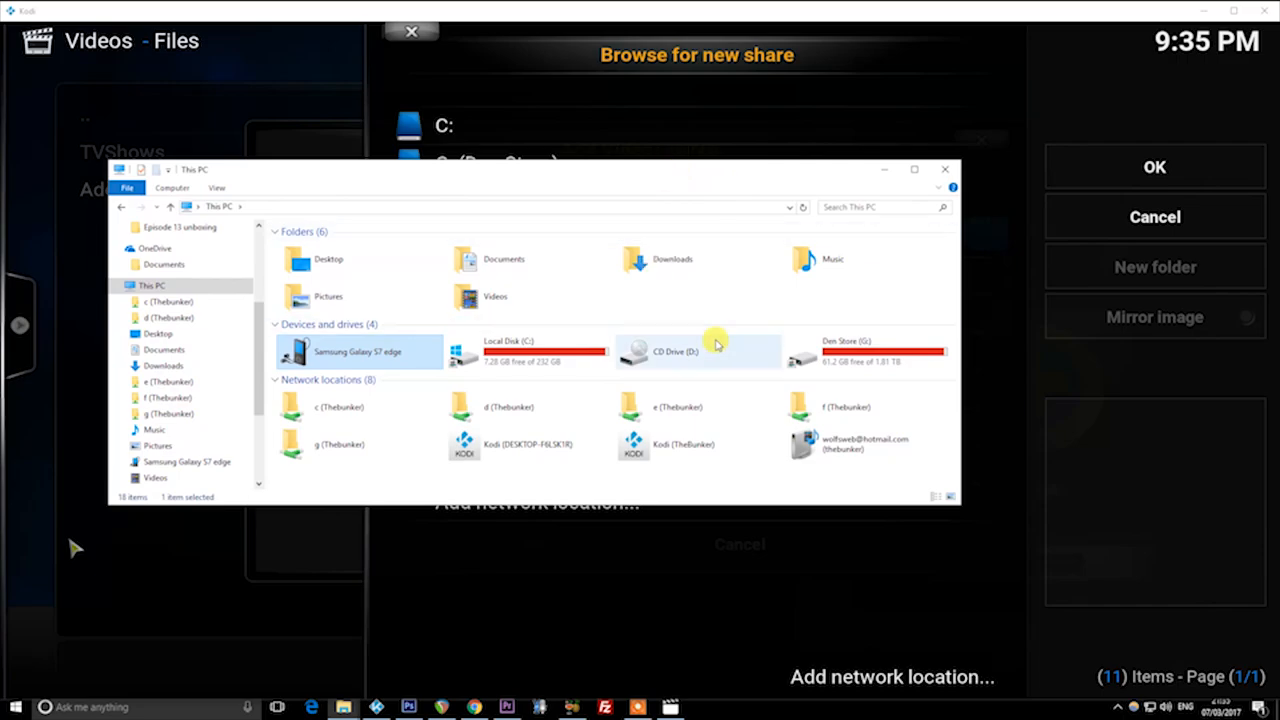
pyautogui.doubleClick(508, 350)
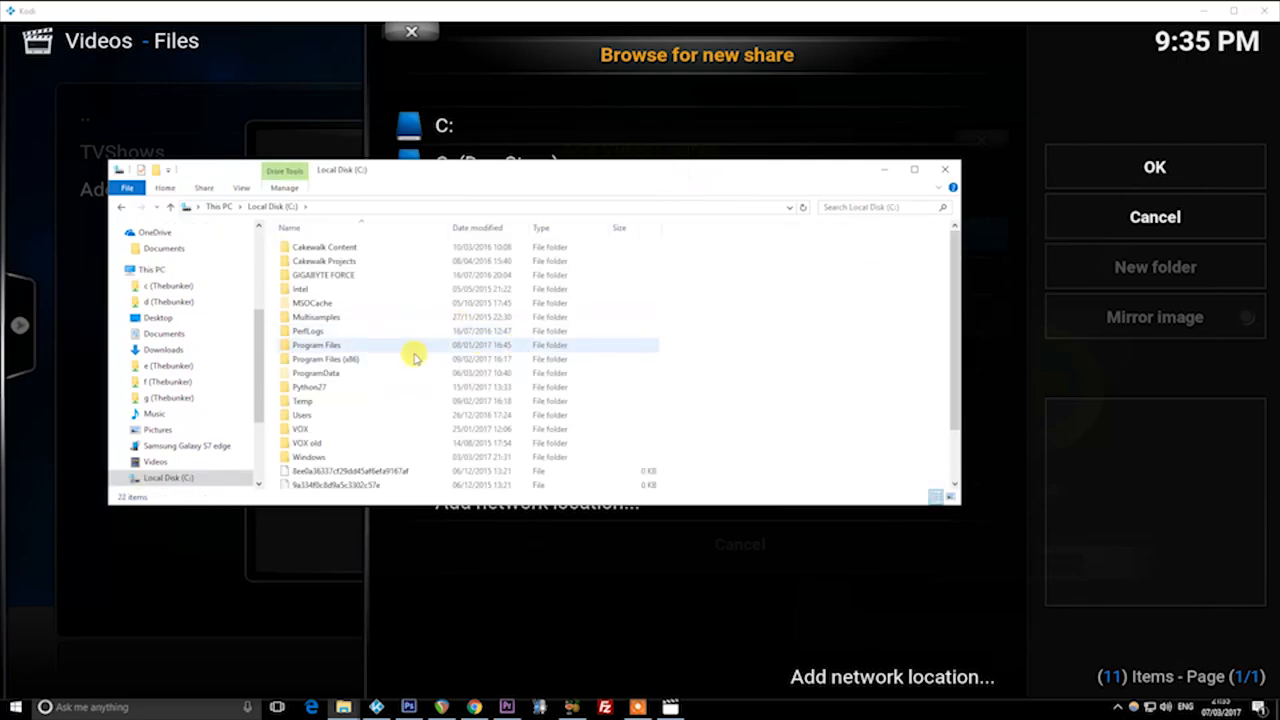
pyautogui.doubleClick(300, 414)
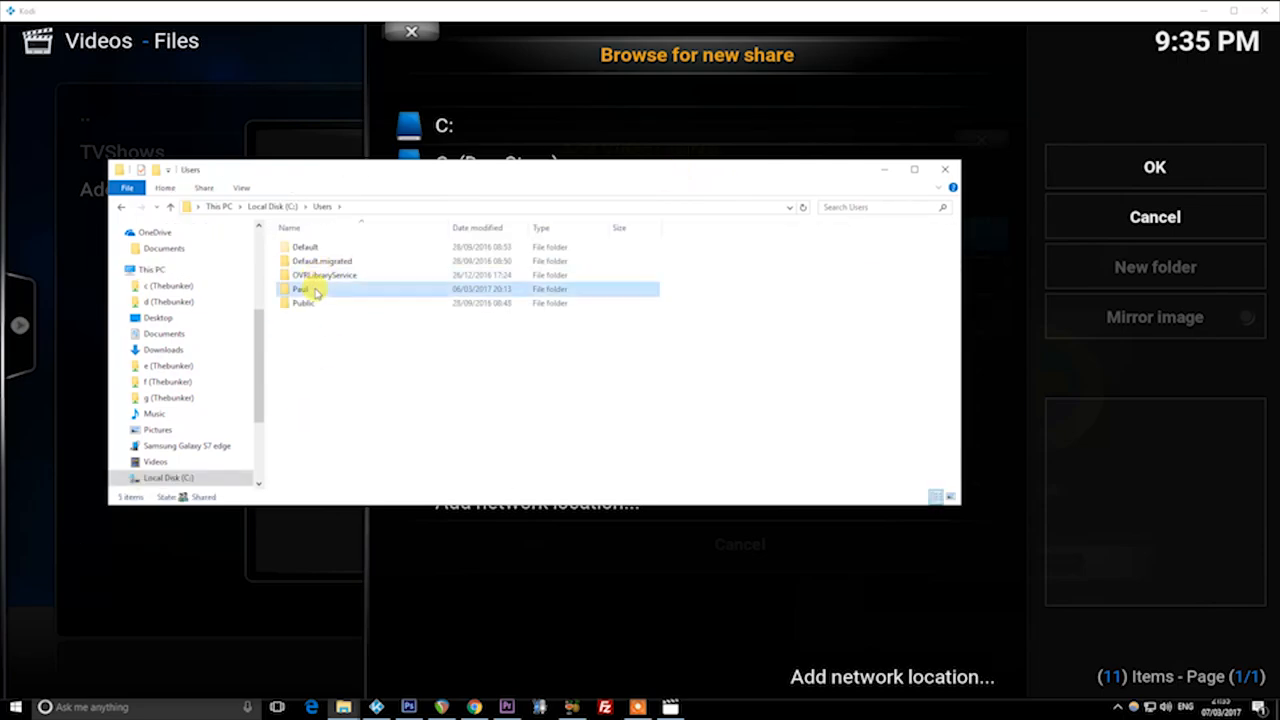
pyautogui.doubleClick(300, 288)
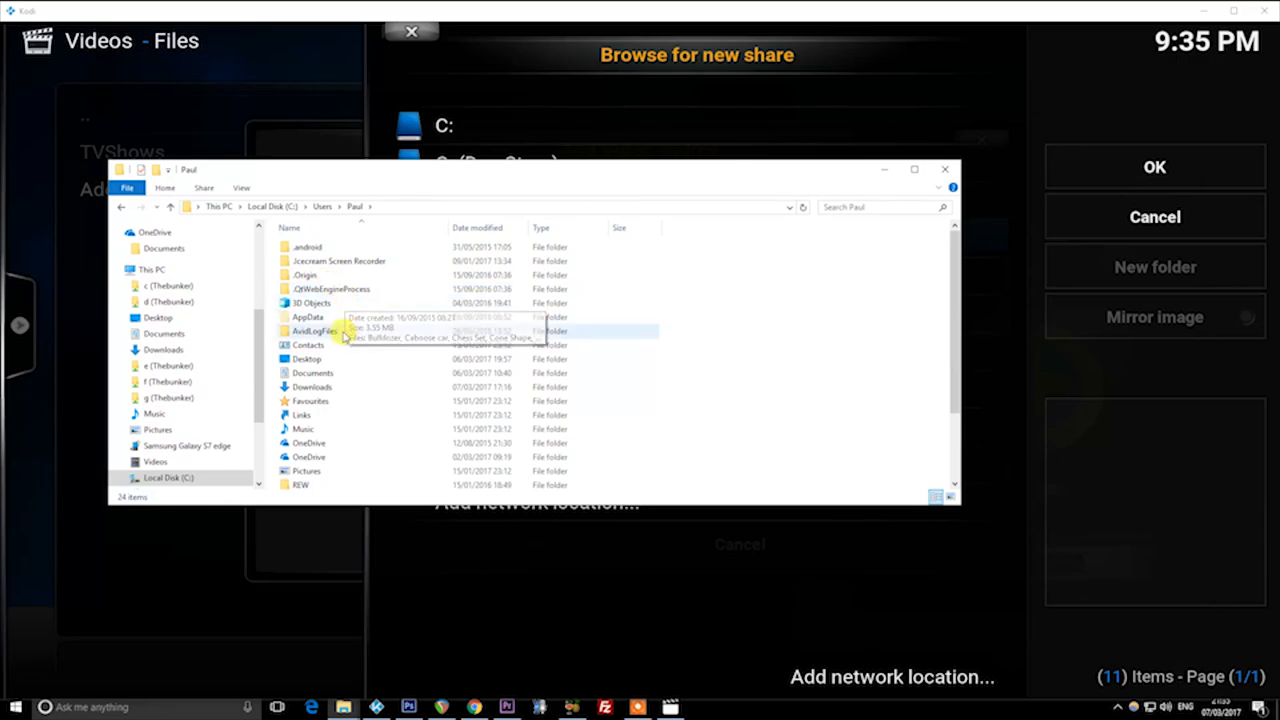
pyautogui.doubleClick(308, 316)
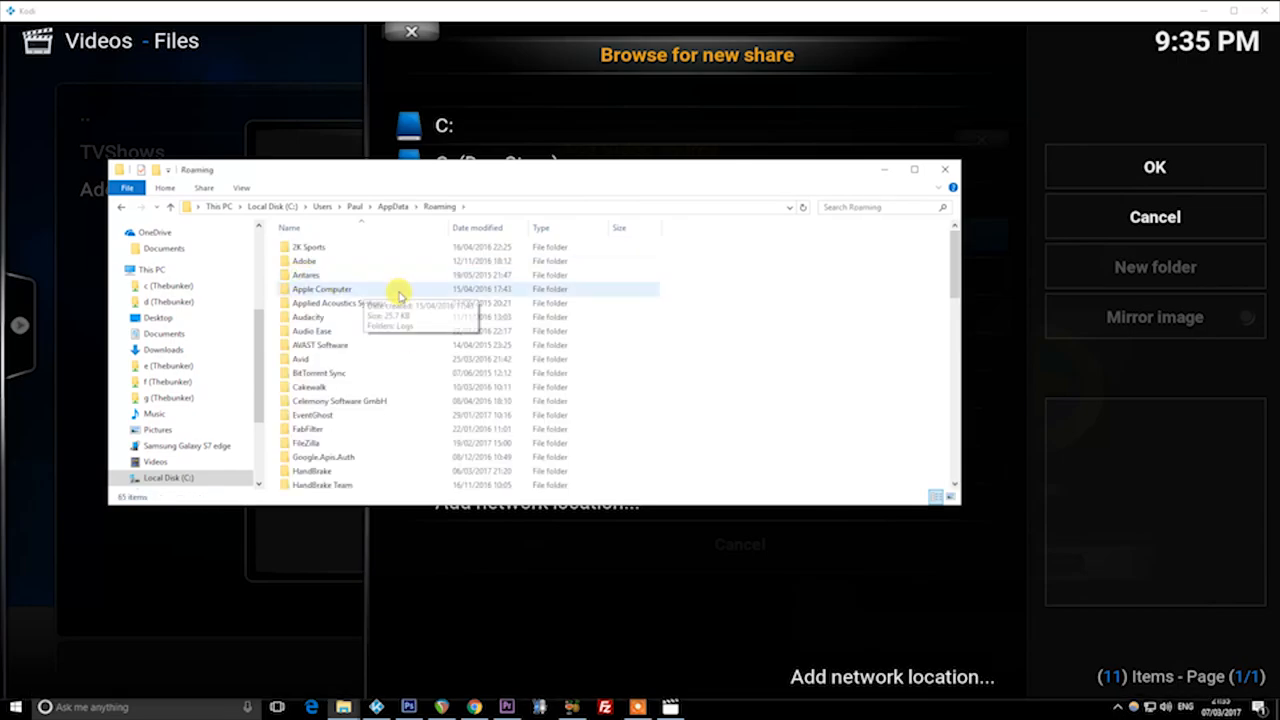
# Continue into Kodi's userdata and addon_data folders to reach plugin.video.salts
pyautogui.scroll(-3)
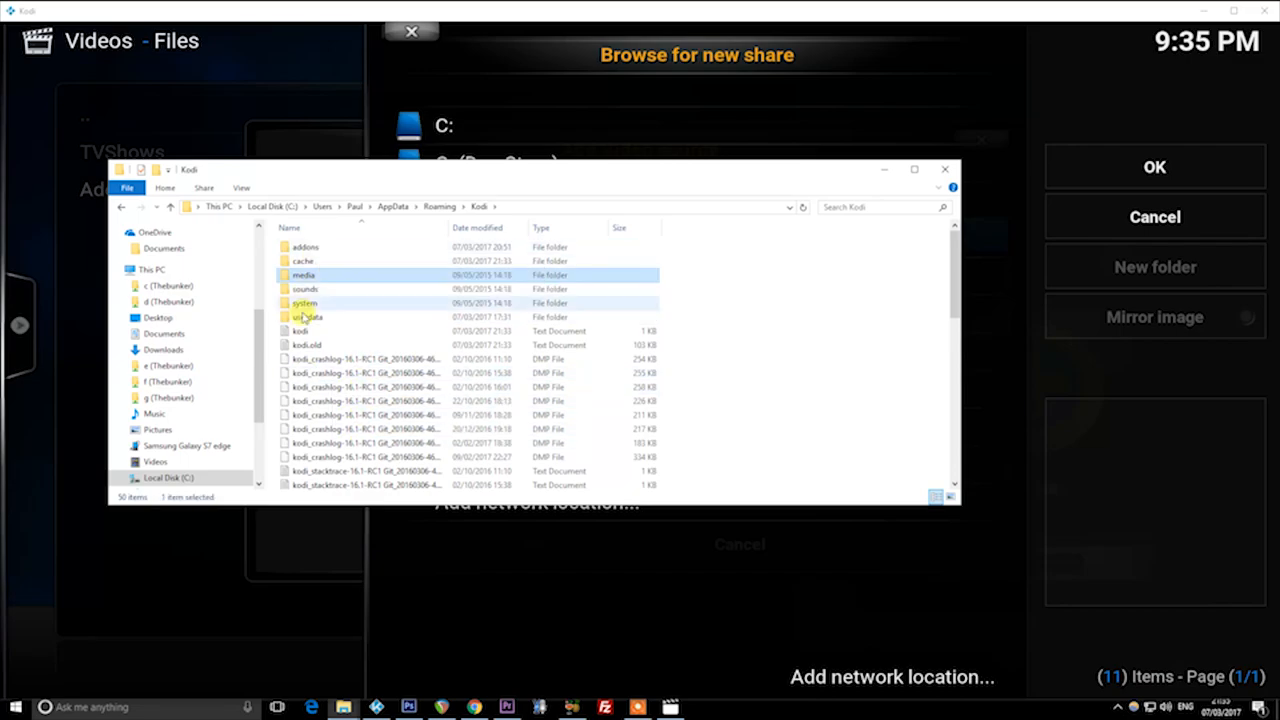
pyautogui.doubleClick(310, 316)
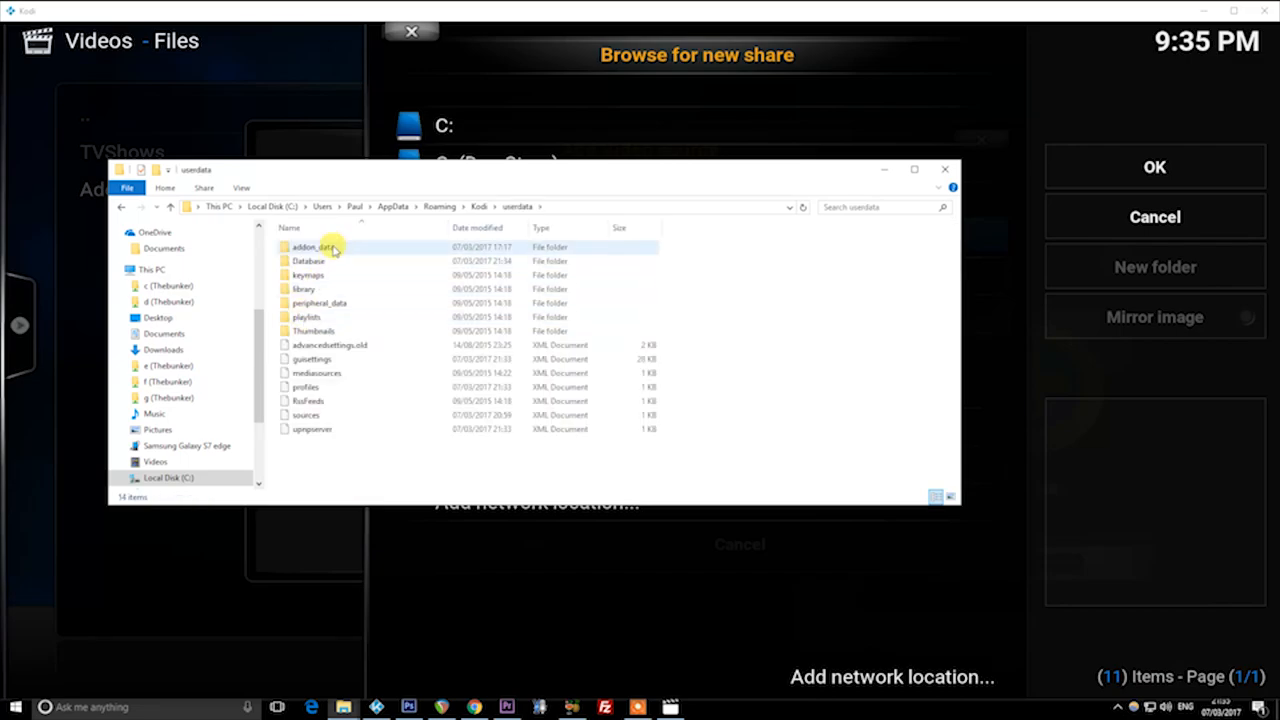
pyautogui.doubleClick(308, 248)
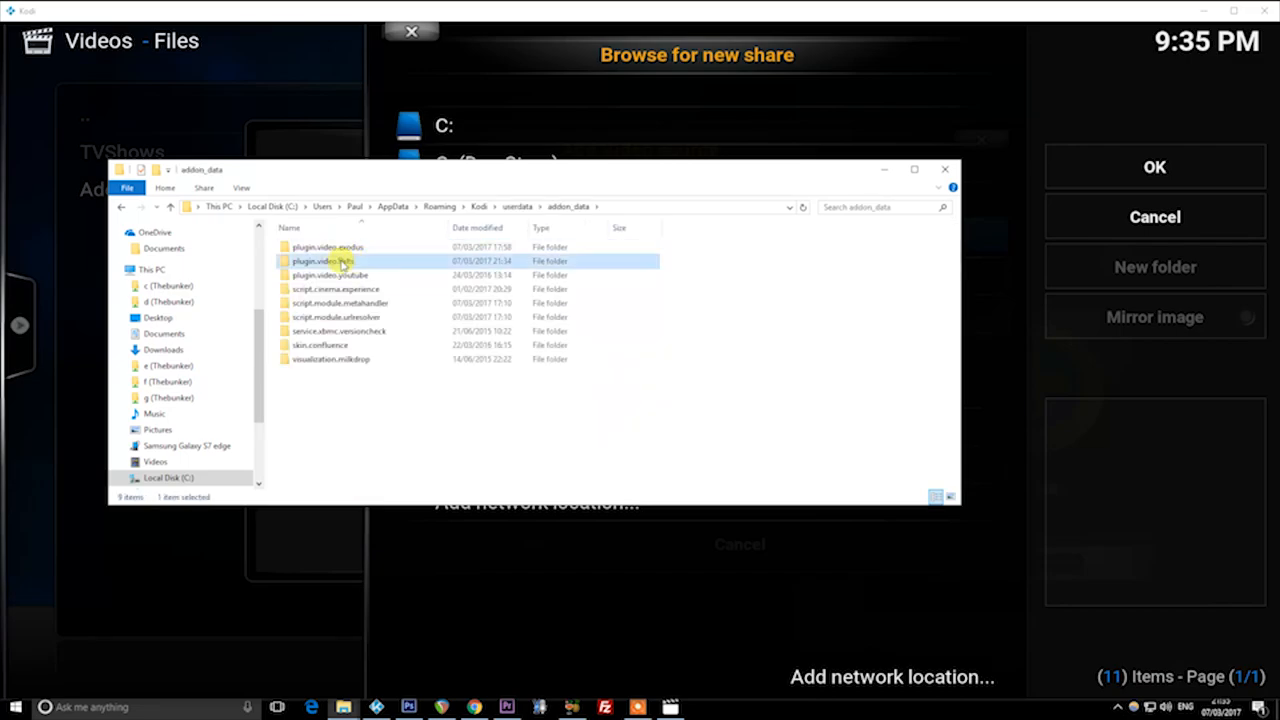
pyautogui.doubleClick(324, 260)
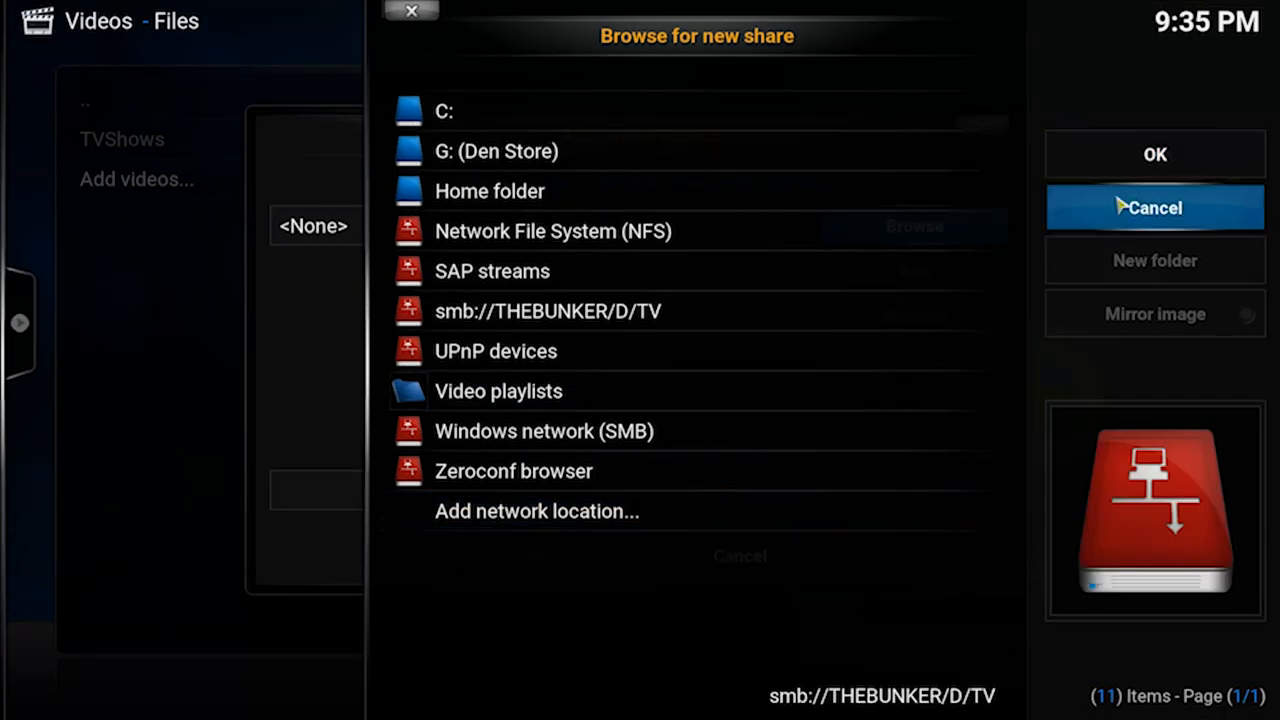
# Enter the SALTS Movies folder path manually and accept it as a new video source
pyautogui.click(1154, 206)
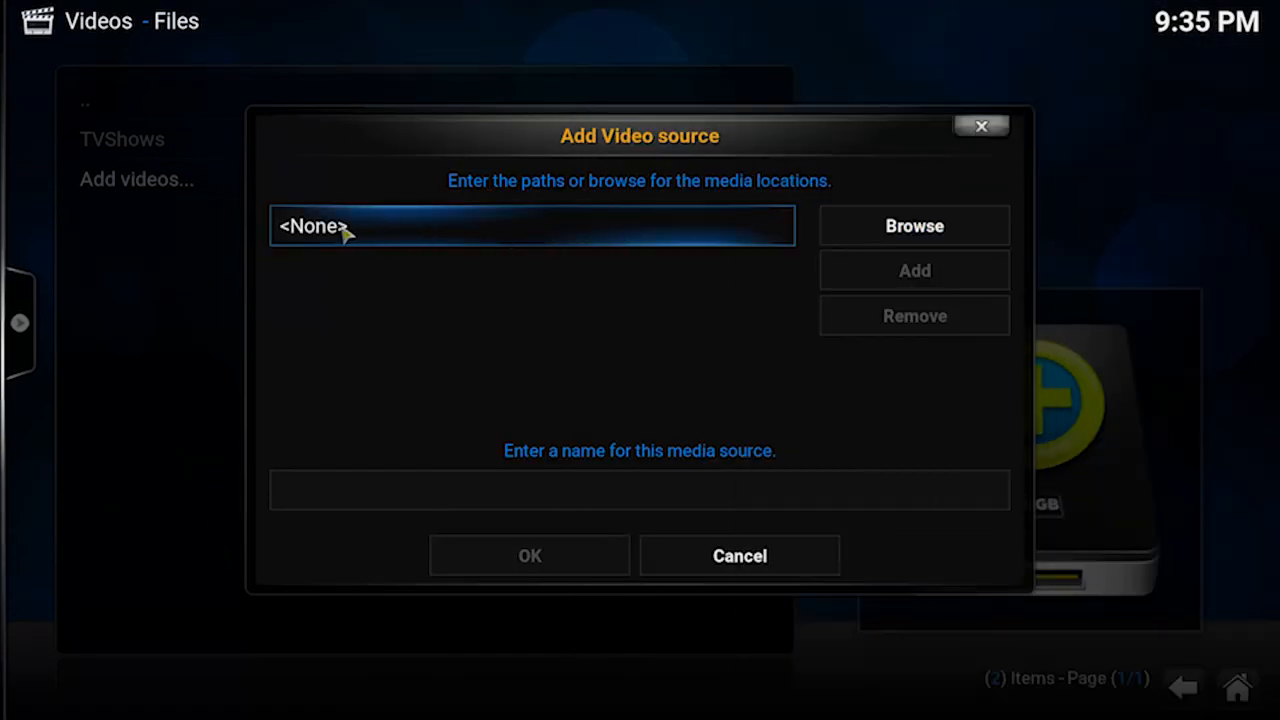
pyautogui.click(532, 224)
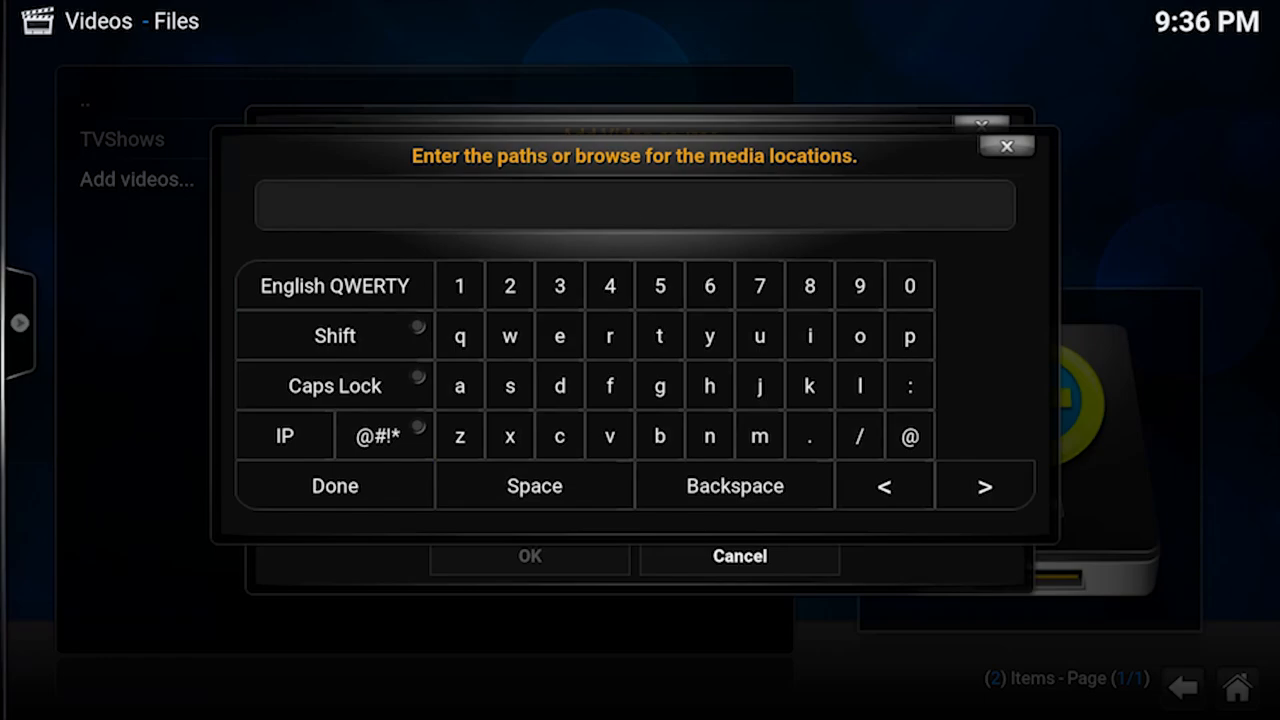
pyautogui.click(336, 486)
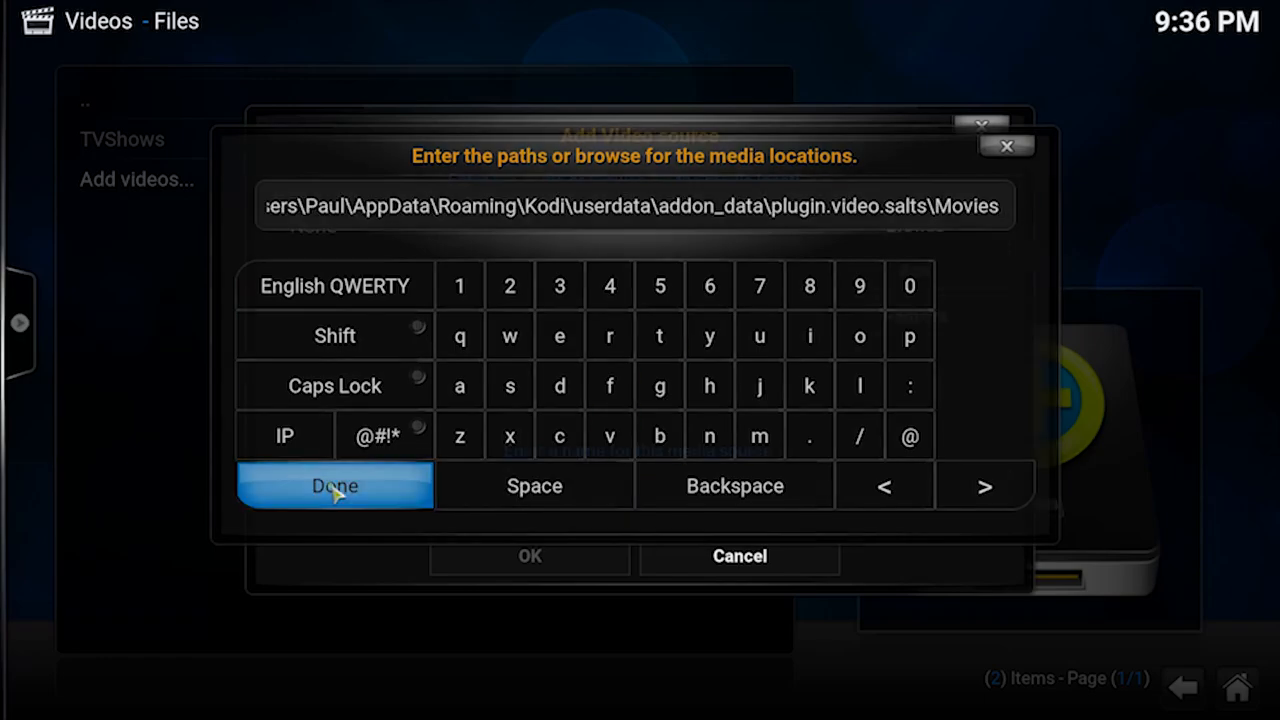
pyautogui.click(334, 486)
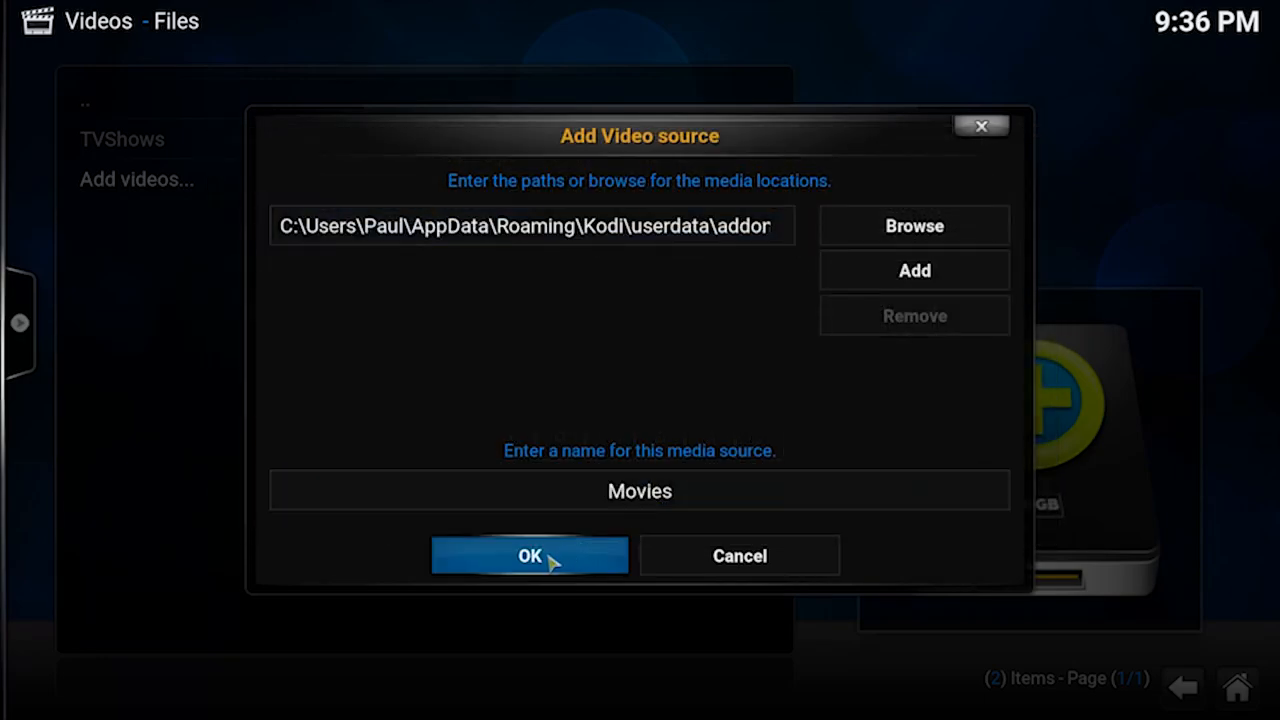
pyautogui.click(528, 556)
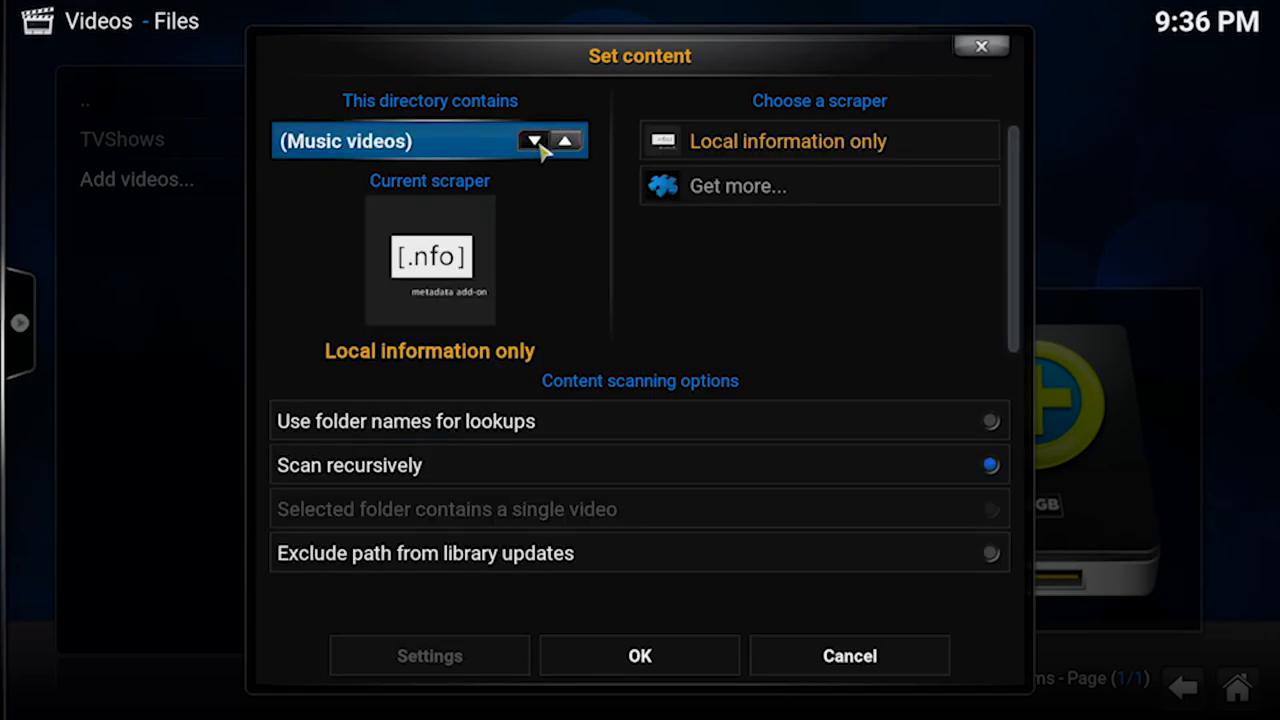
# Set the source content to Movies, refresh its items, and play the recently added Independence Day
pyautogui.click(532, 140)
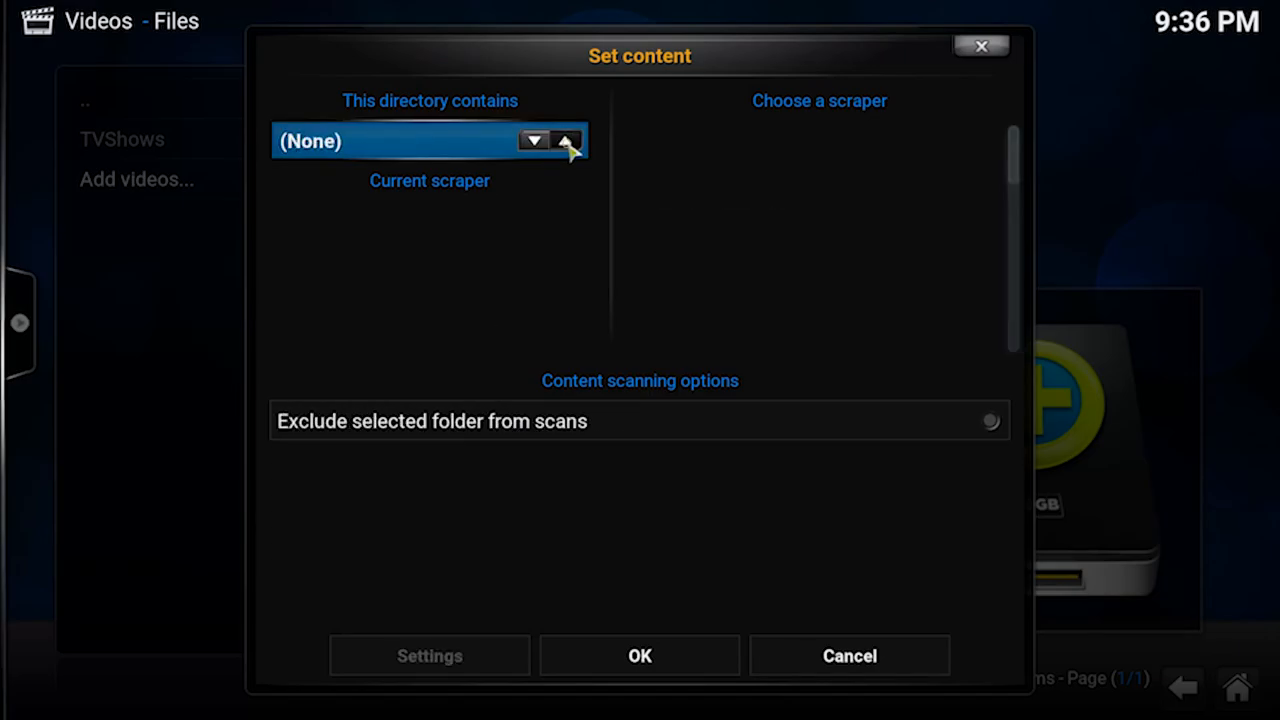
pyautogui.click(532, 140)
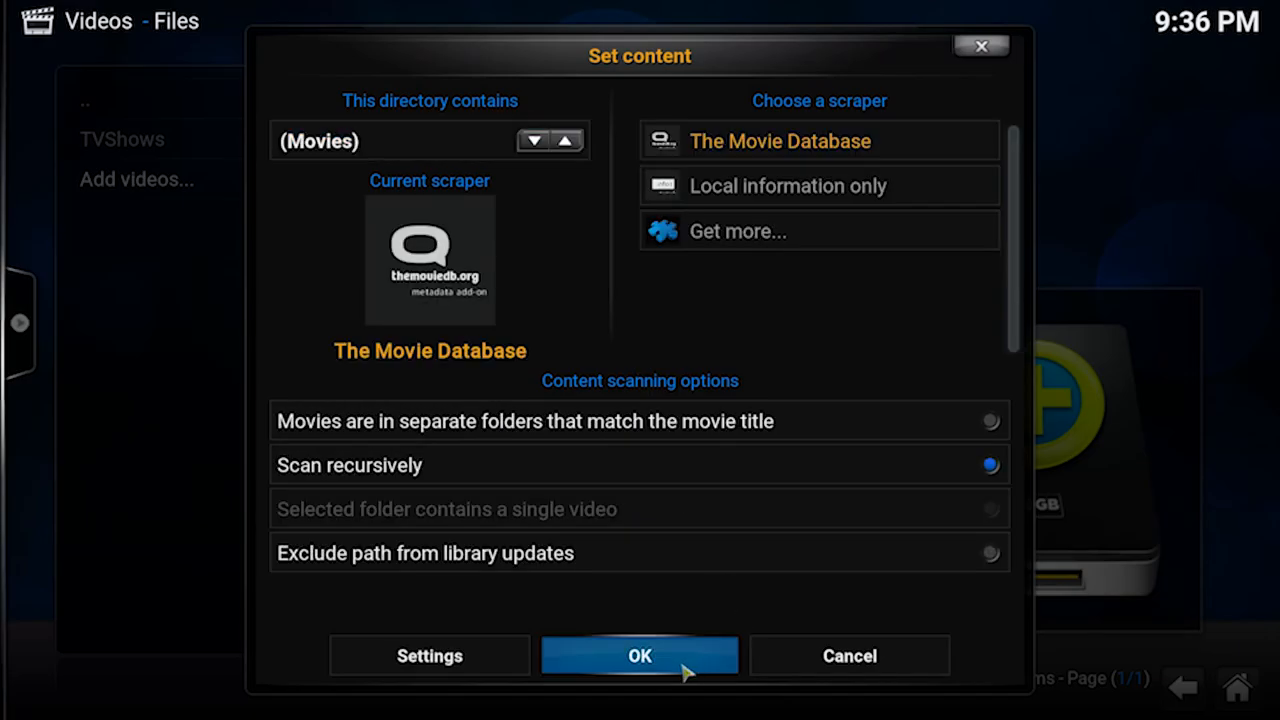
pyautogui.click(640, 656)
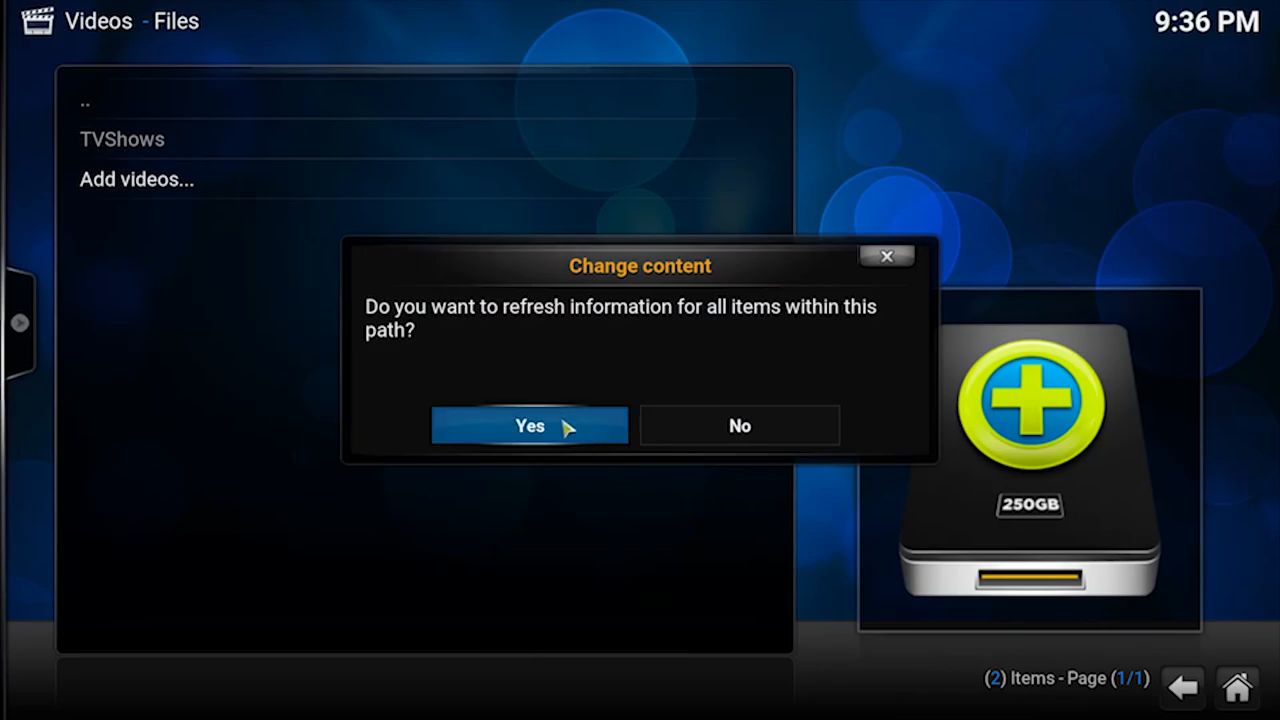
pyautogui.click(528, 424)
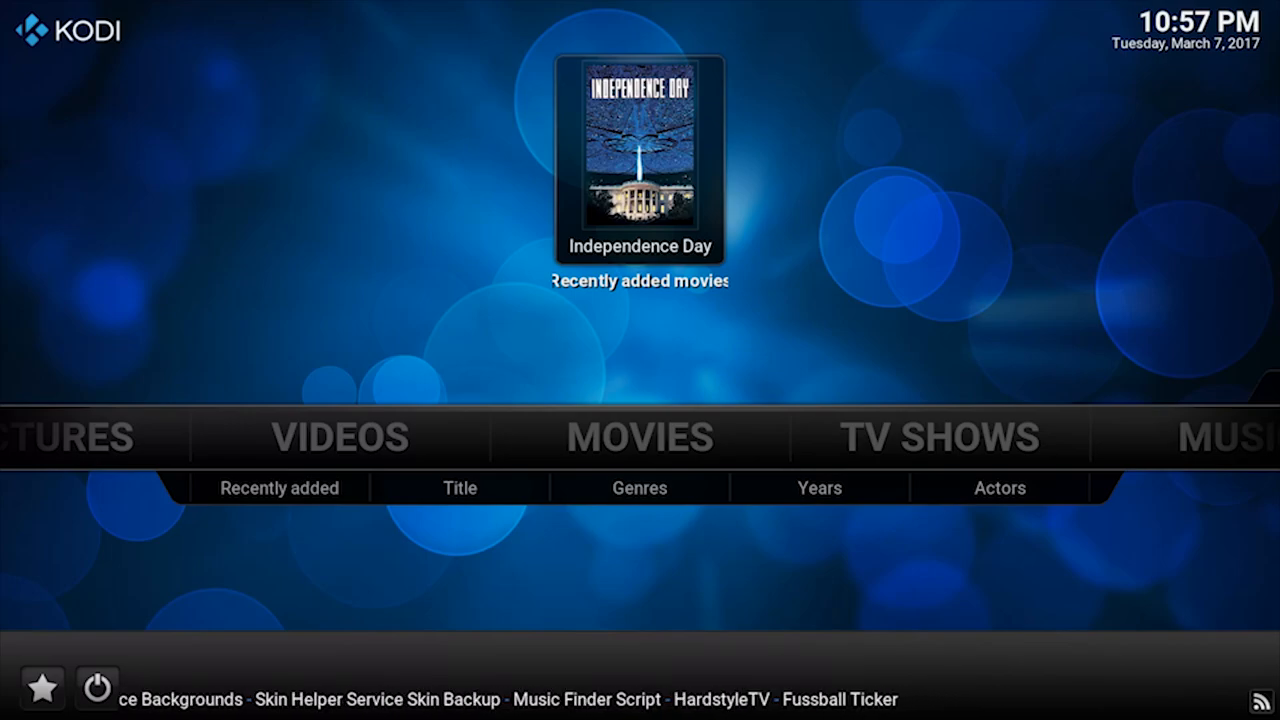
pyautogui.click(640, 156)
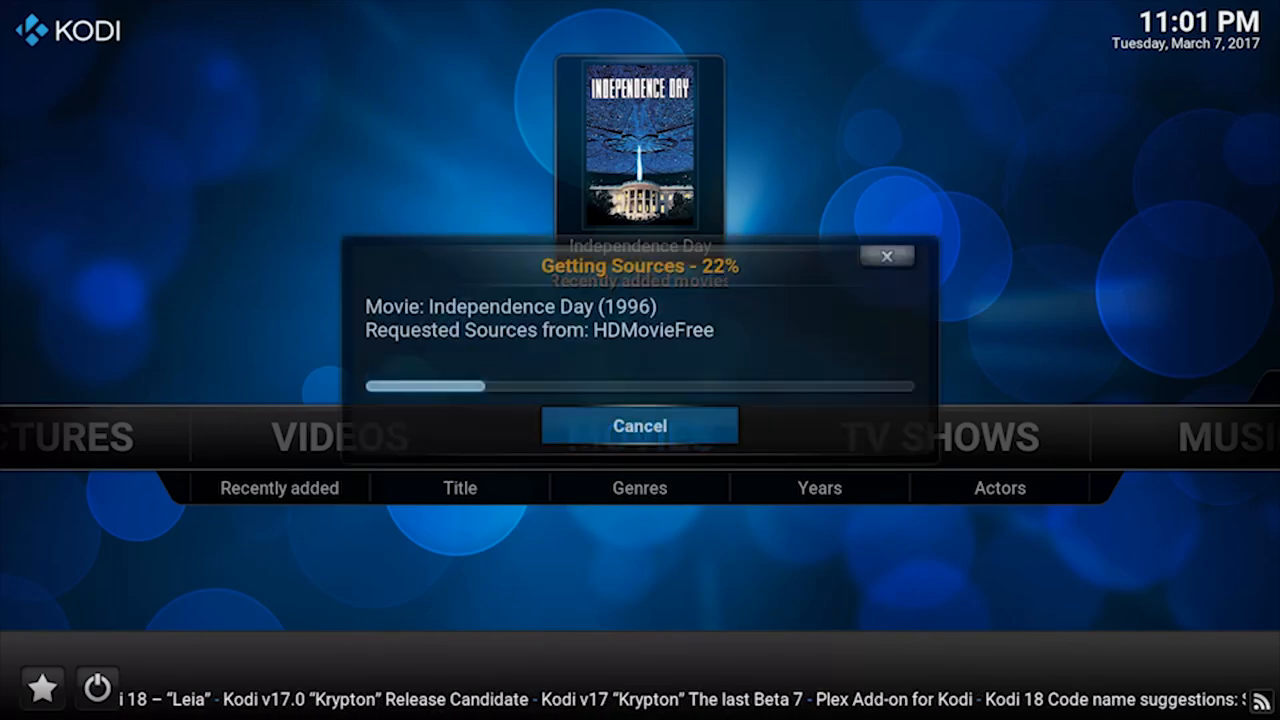